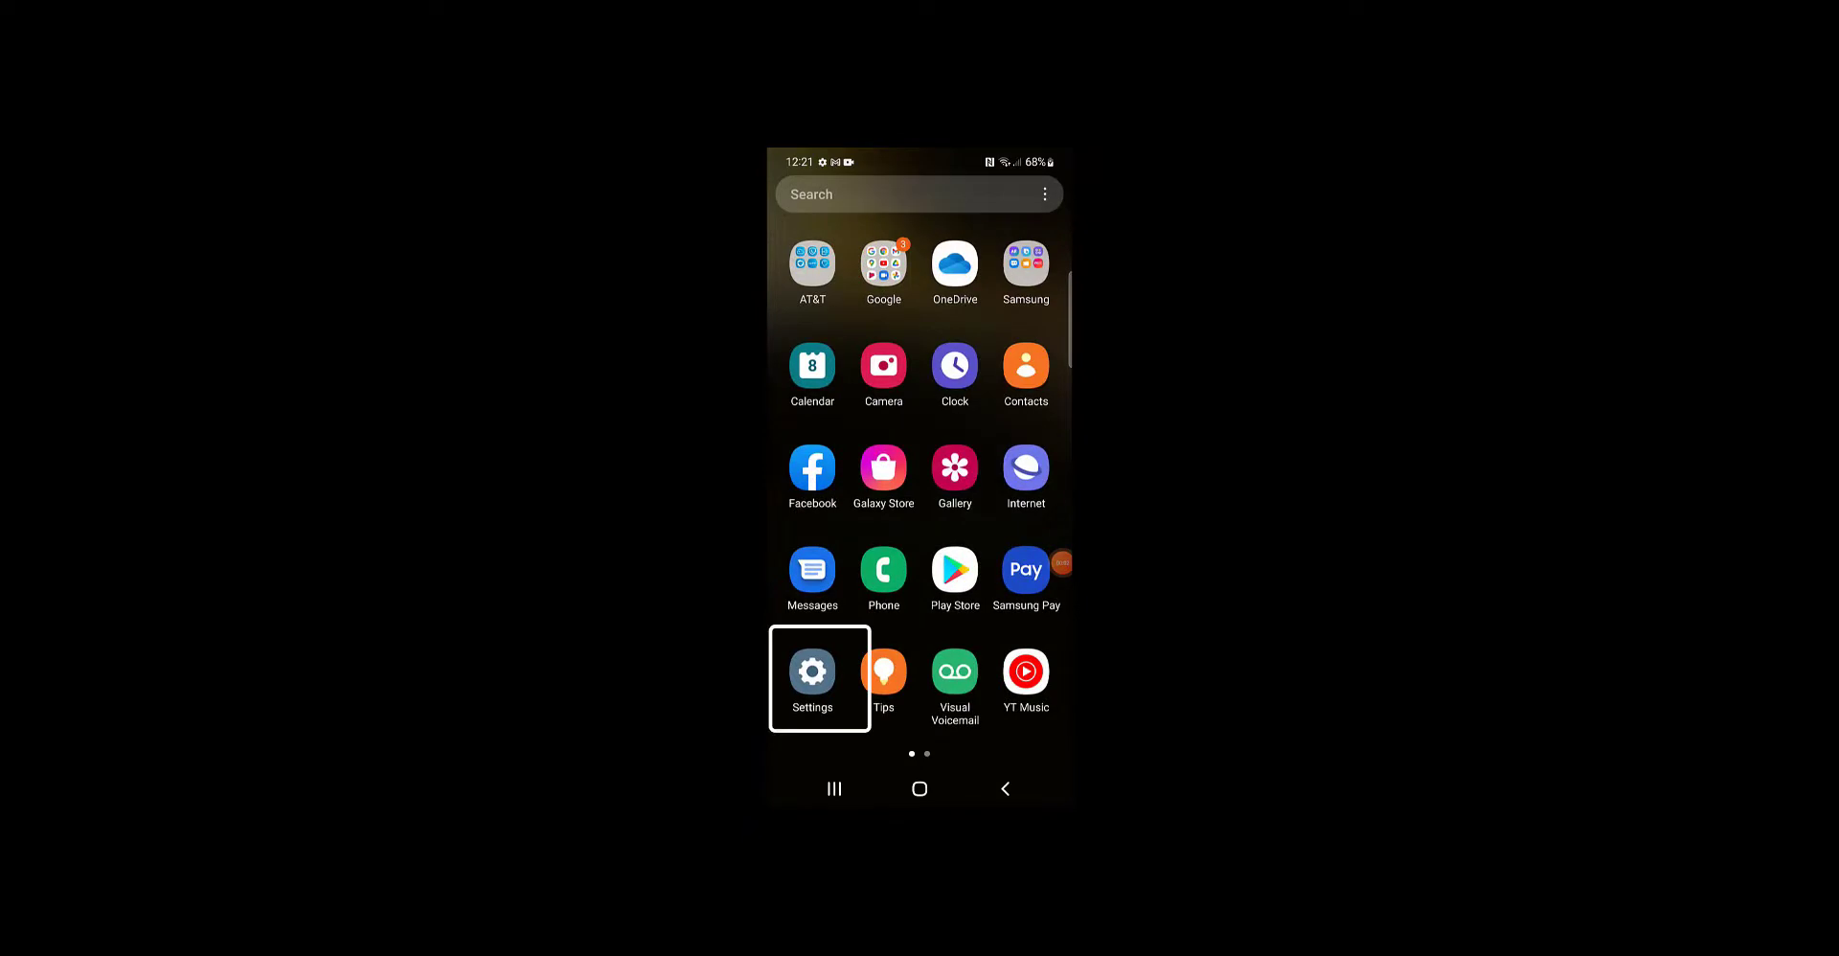
# Step: Open Settings > Software information and tap Build number repeatedly to unlock developer mode
pyautogui.click(812, 671)
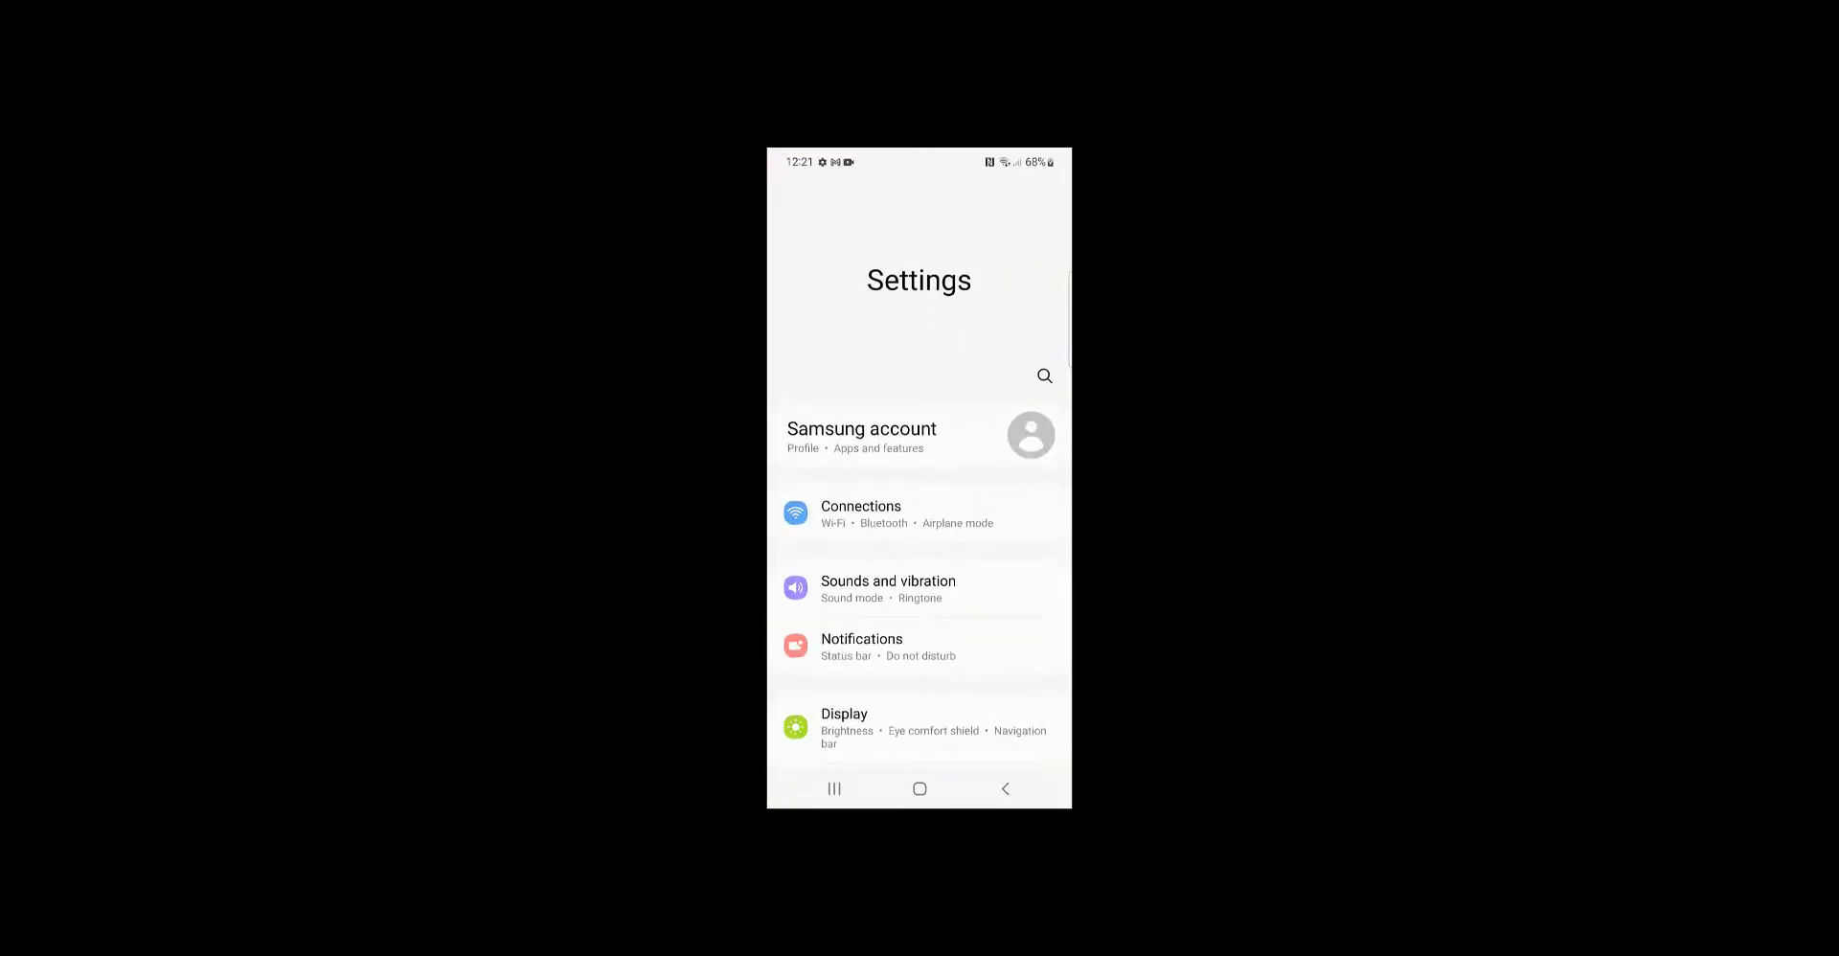
pyautogui.scroll(-3)
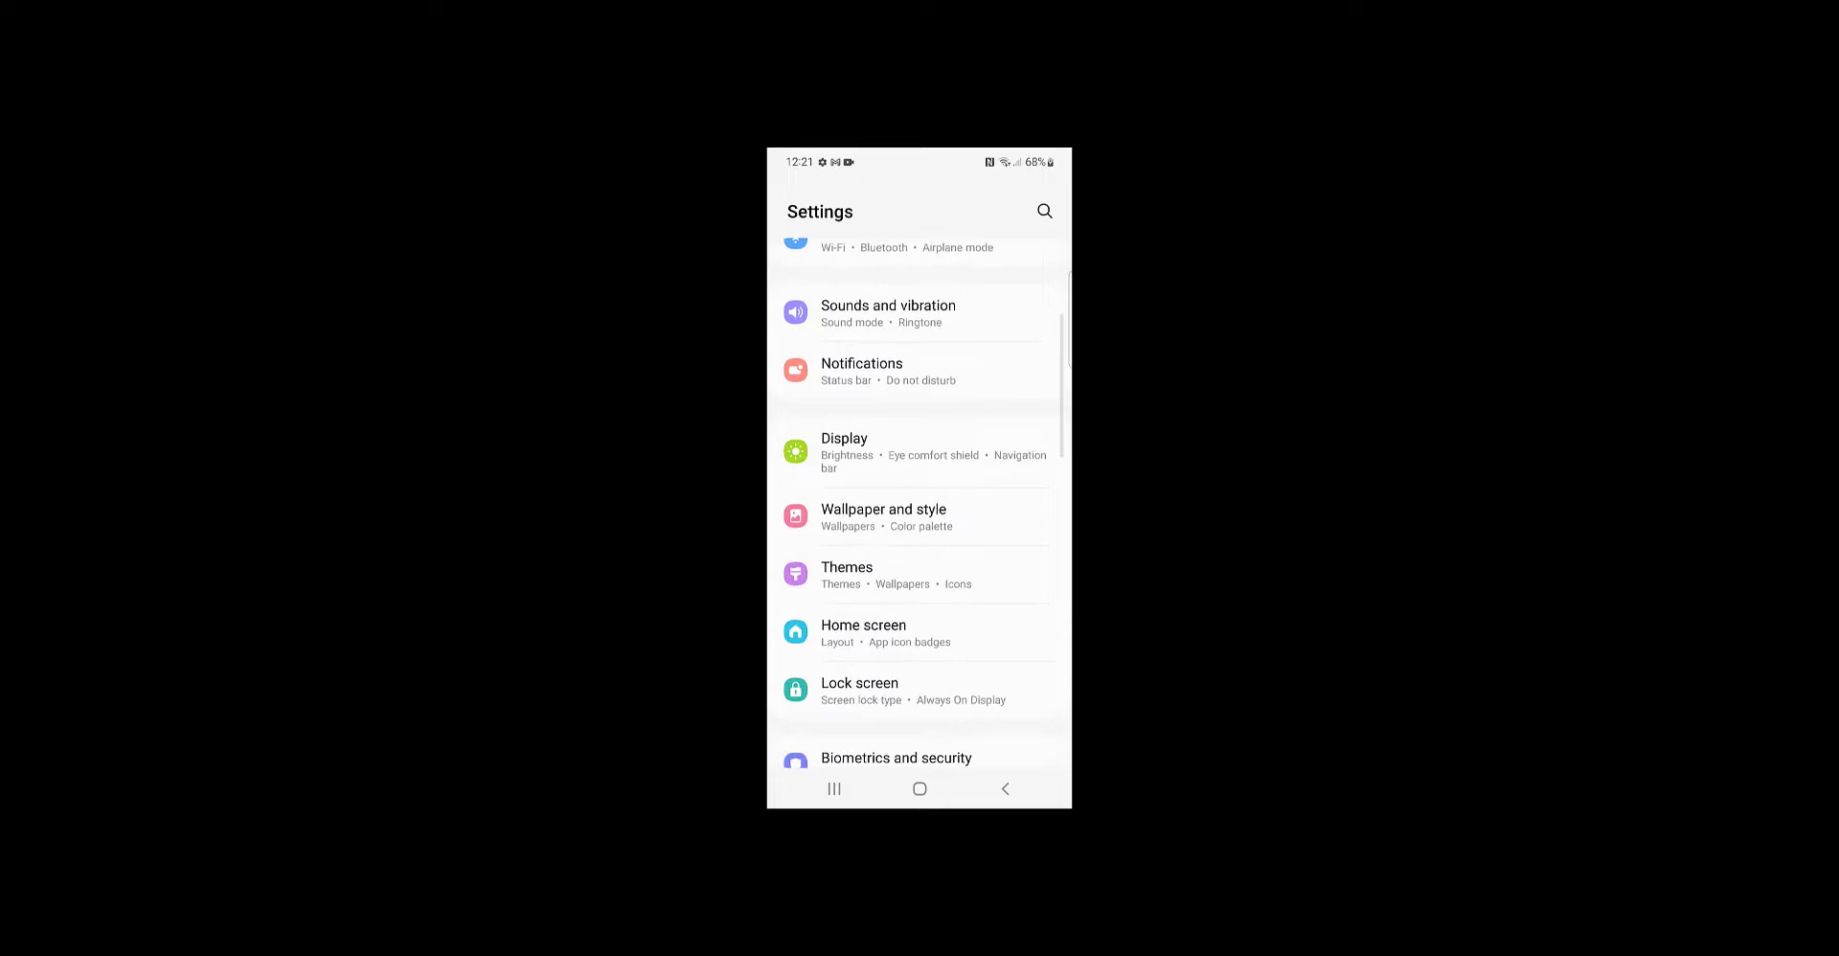
pyautogui.scroll(-3)
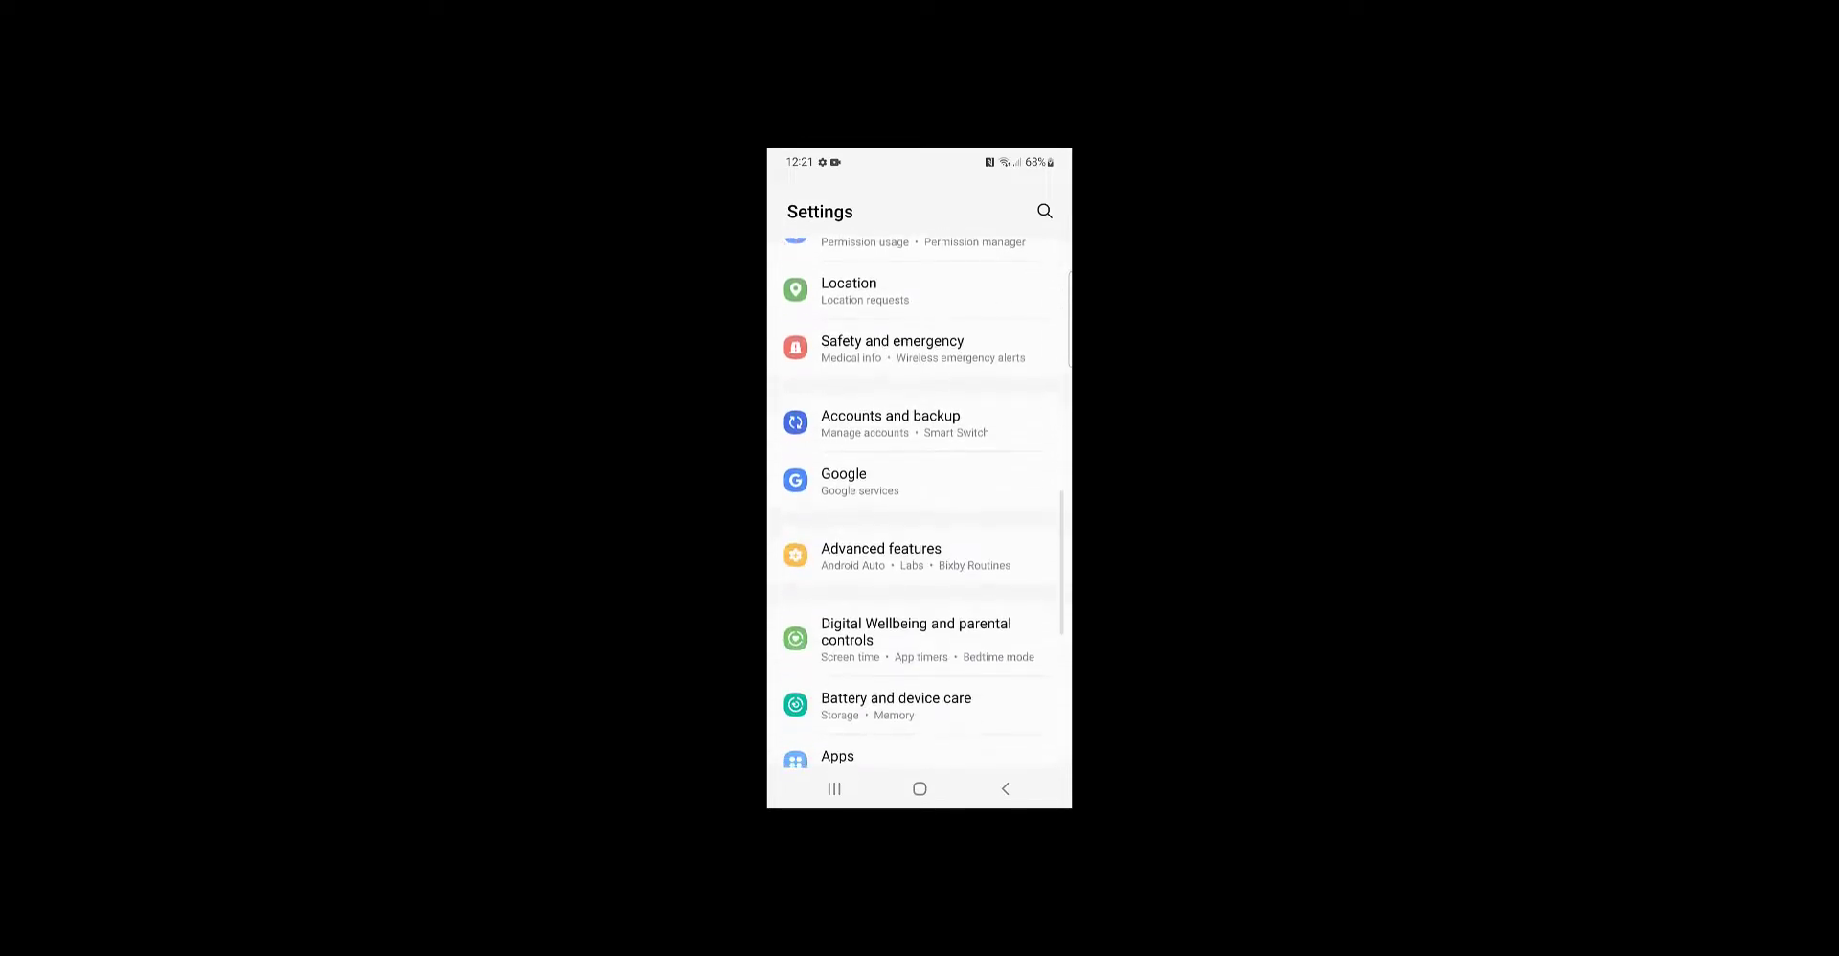
pyautogui.scroll(-3)
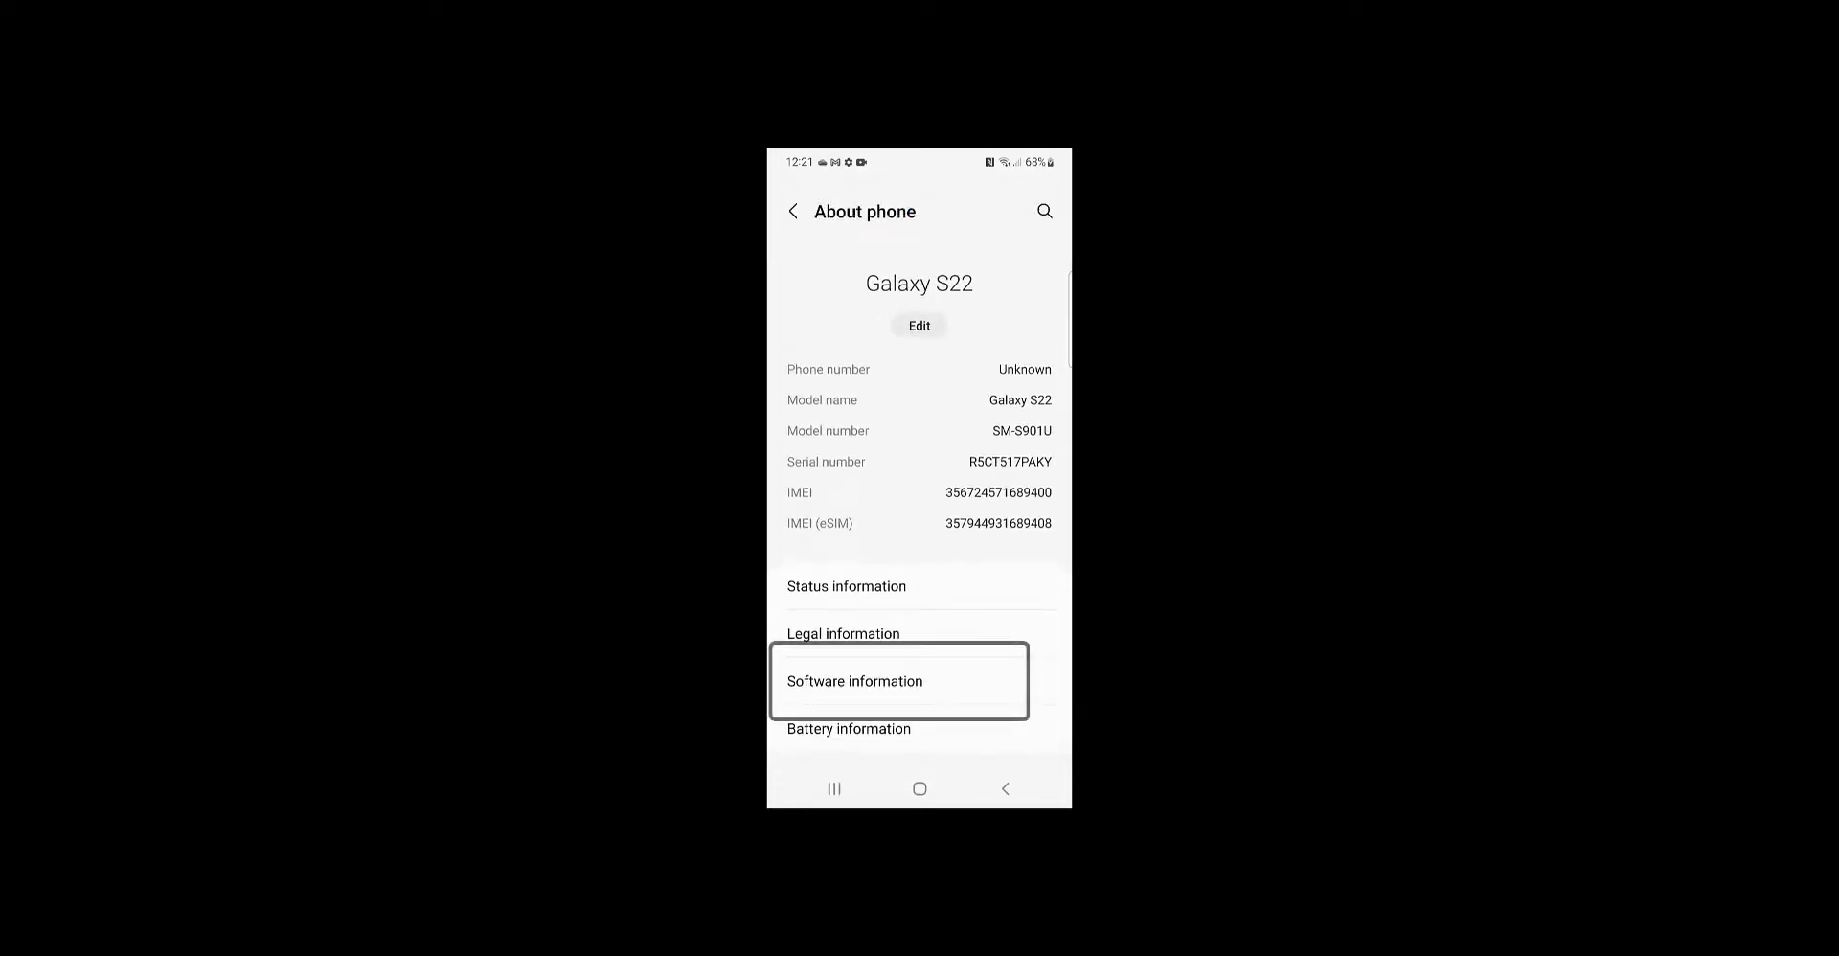
pyautogui.click(899, 681)
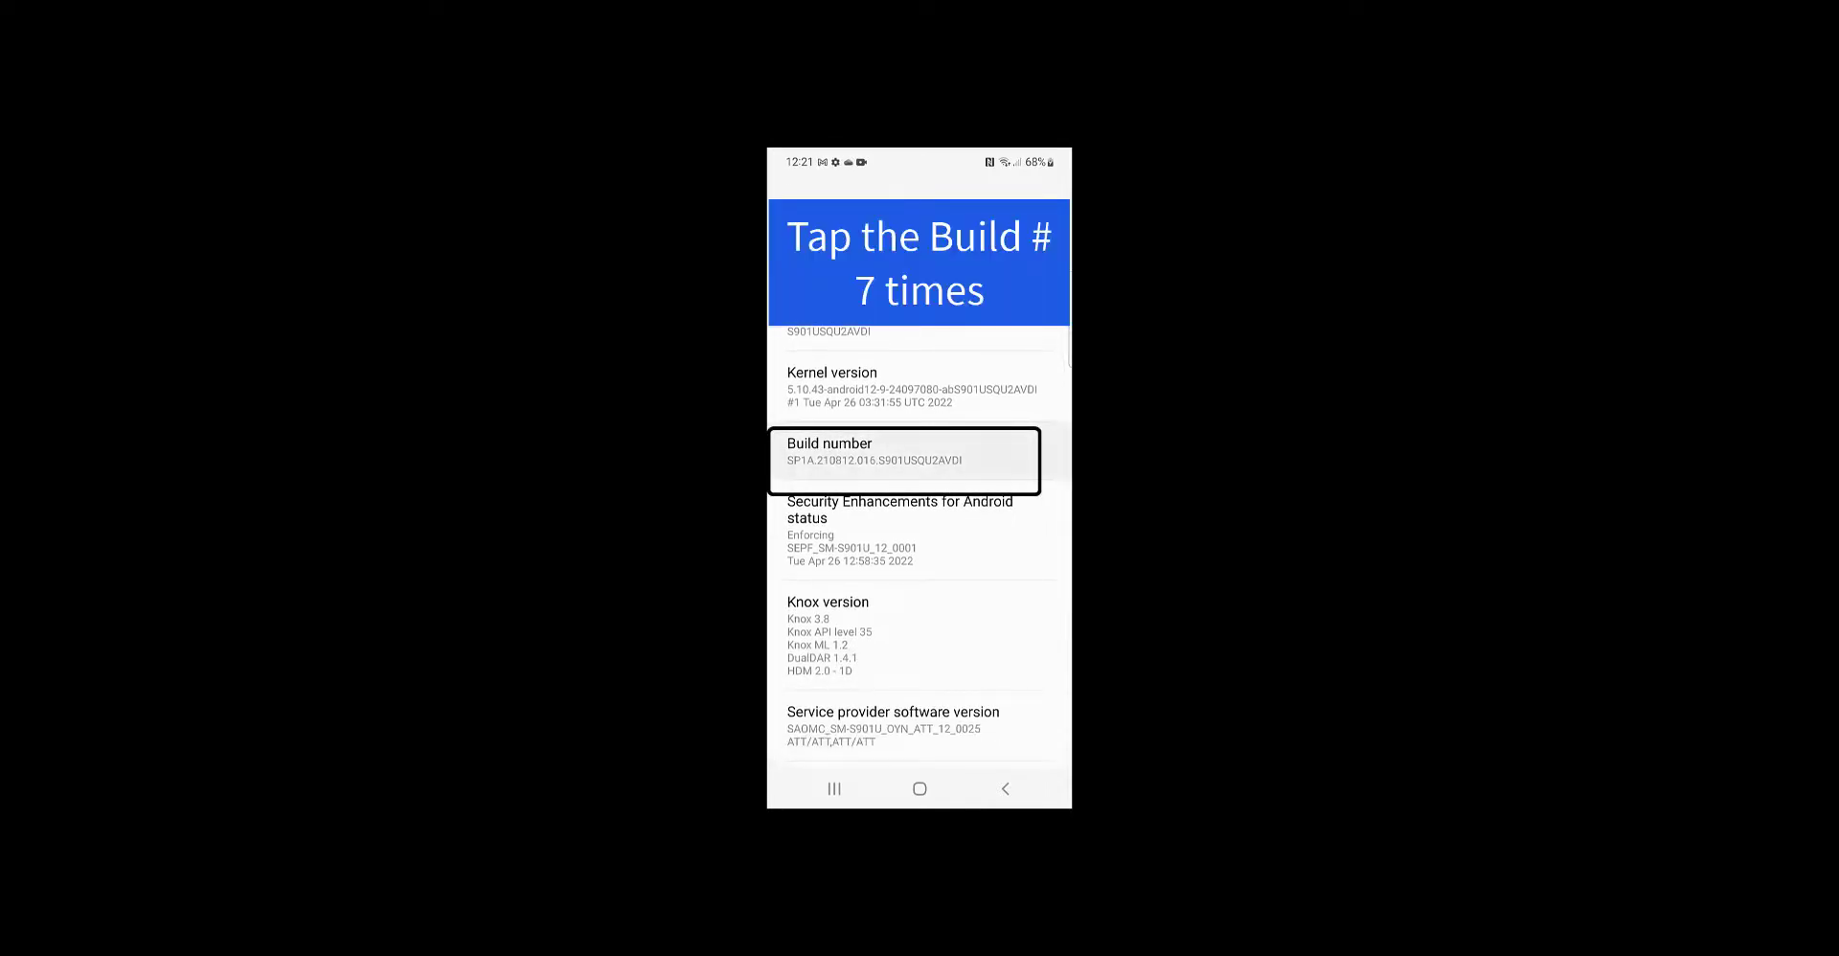
pyautogui.click(905, 460)
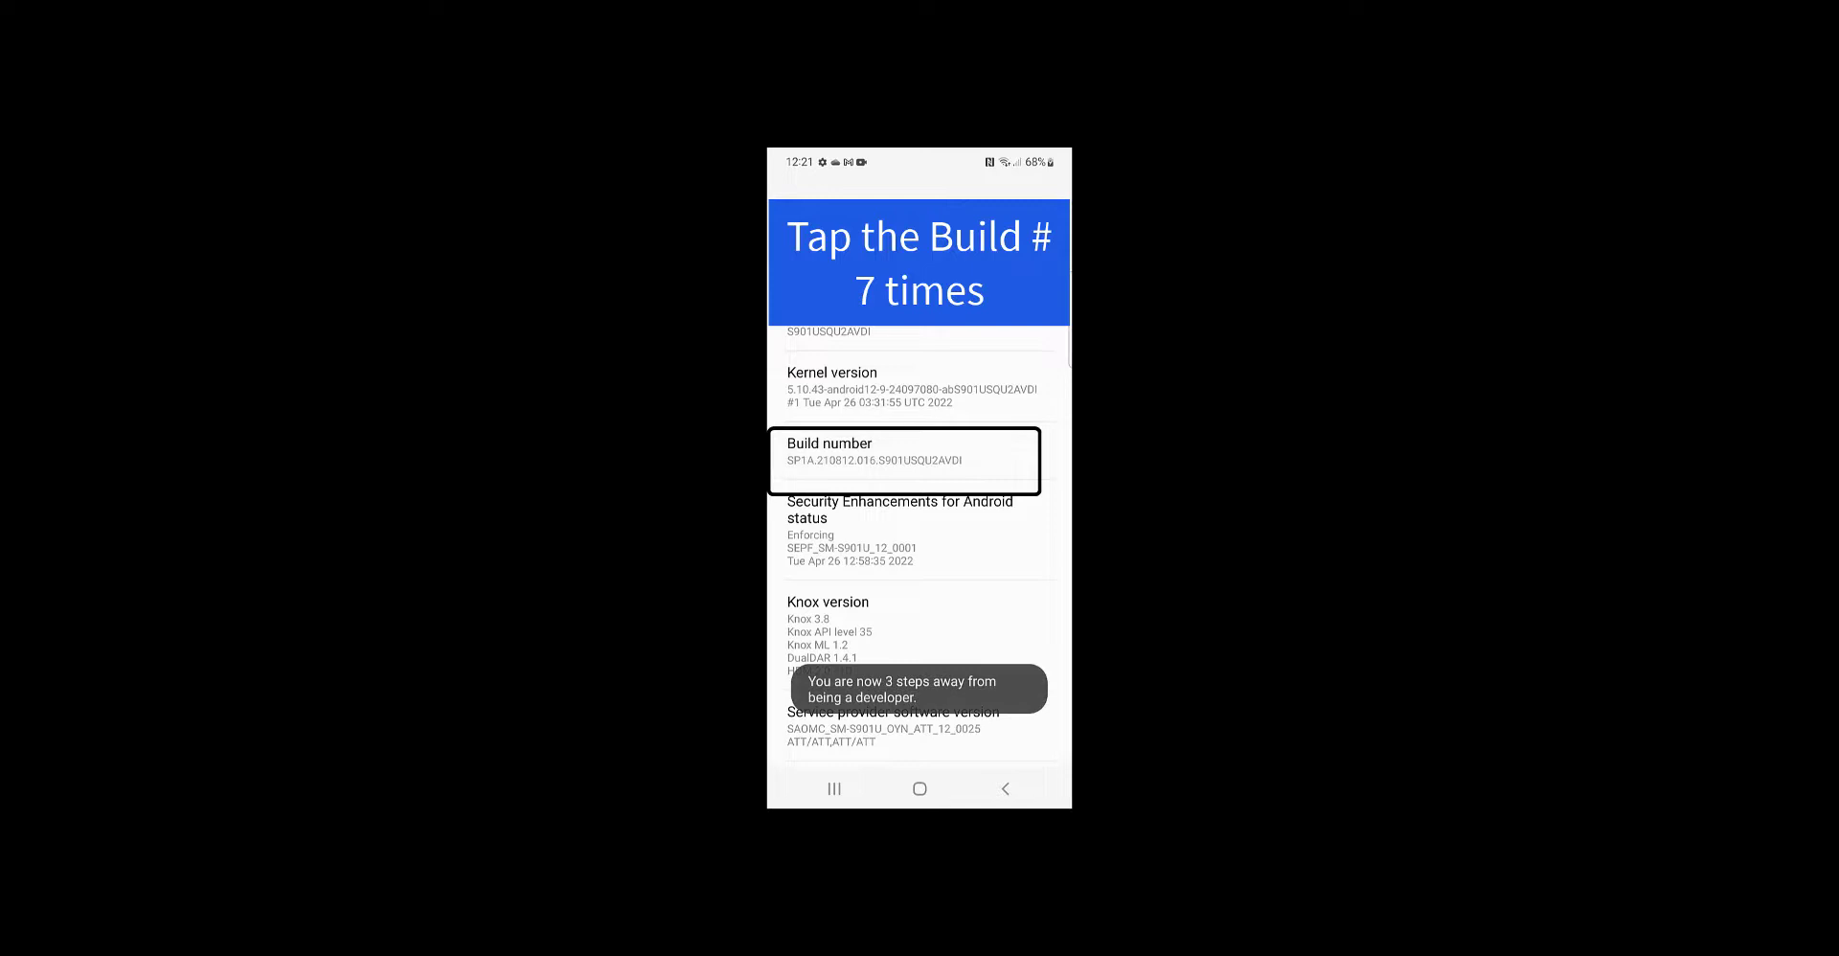
pyautogui.click(905, 459)
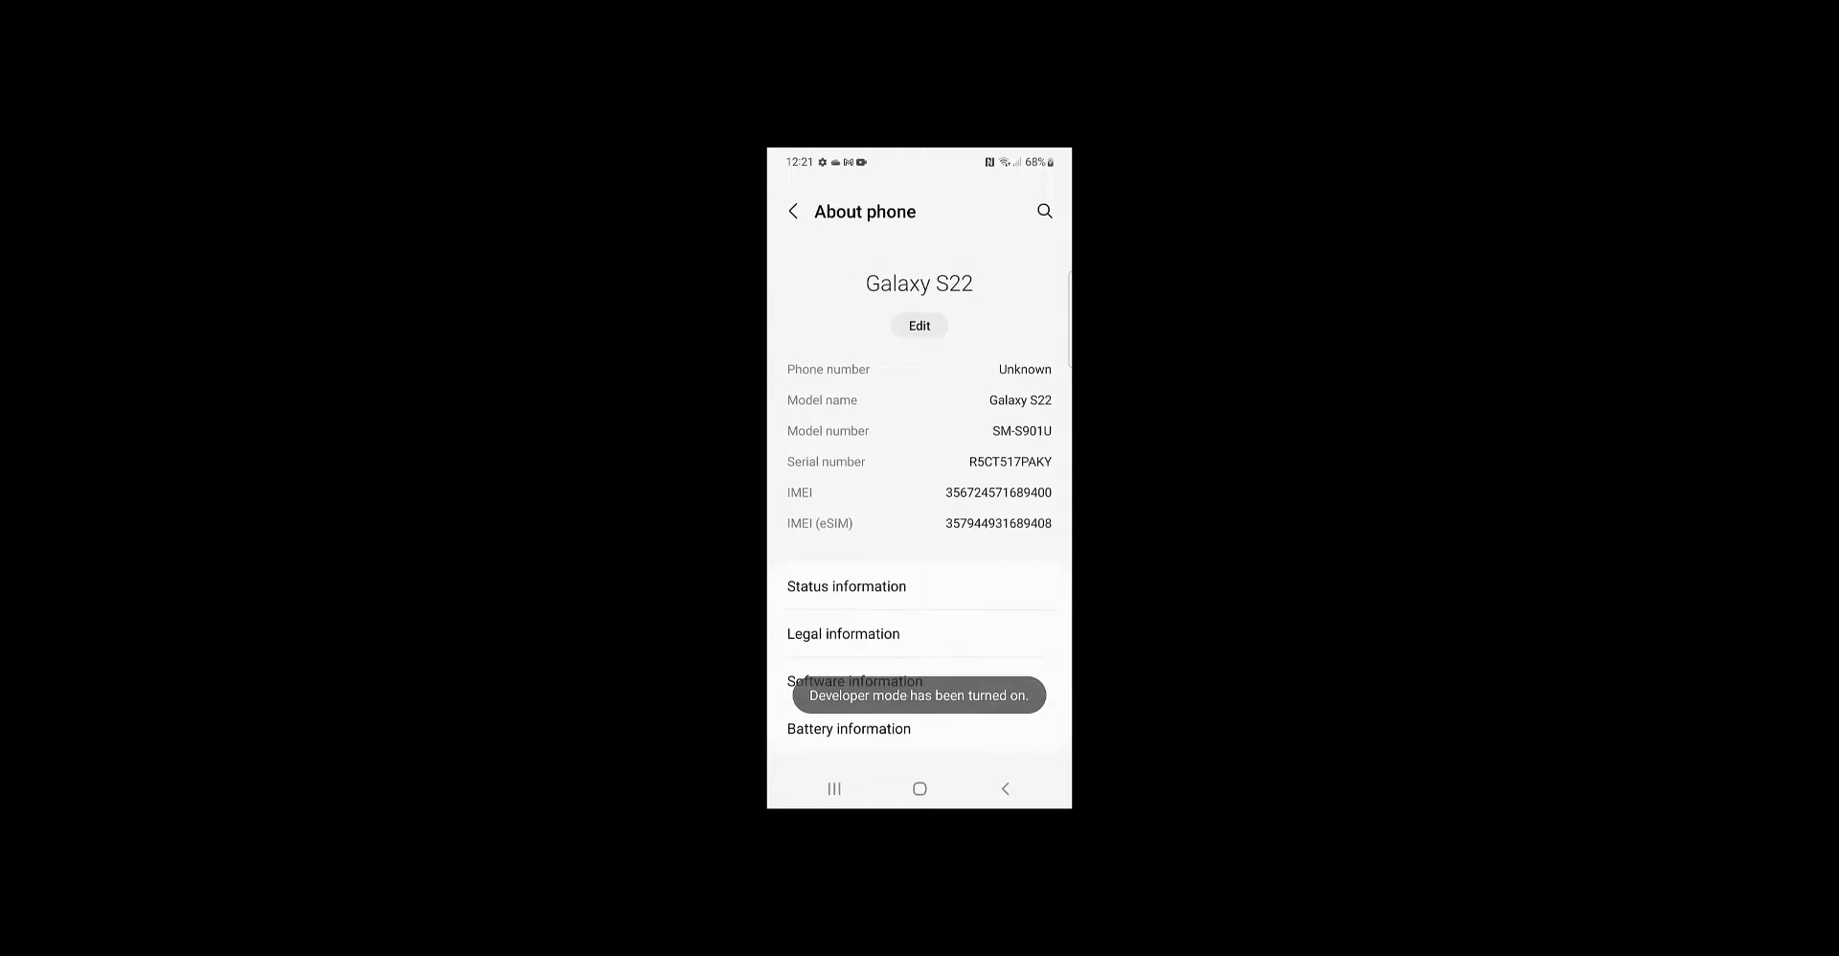
# Step: Open Developer options and turn on USB debugging, confirming the prompt
pyautogui.click(793, 212)
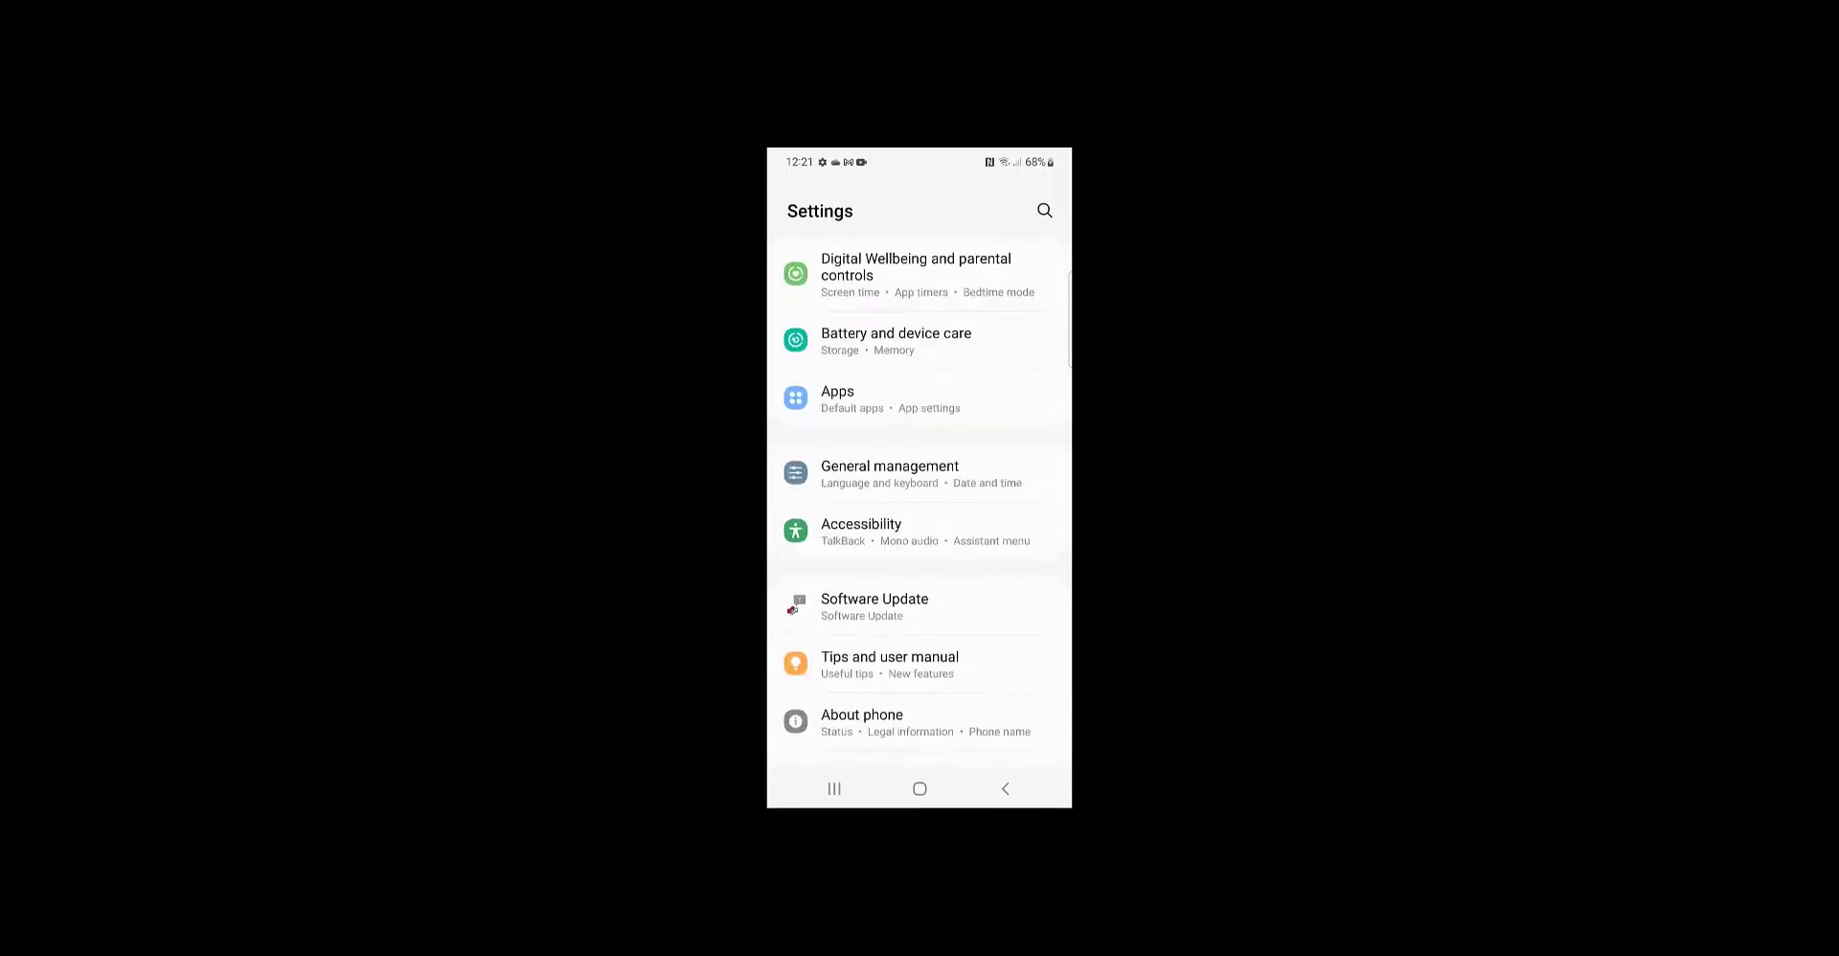
pyautogui.scroll(3)
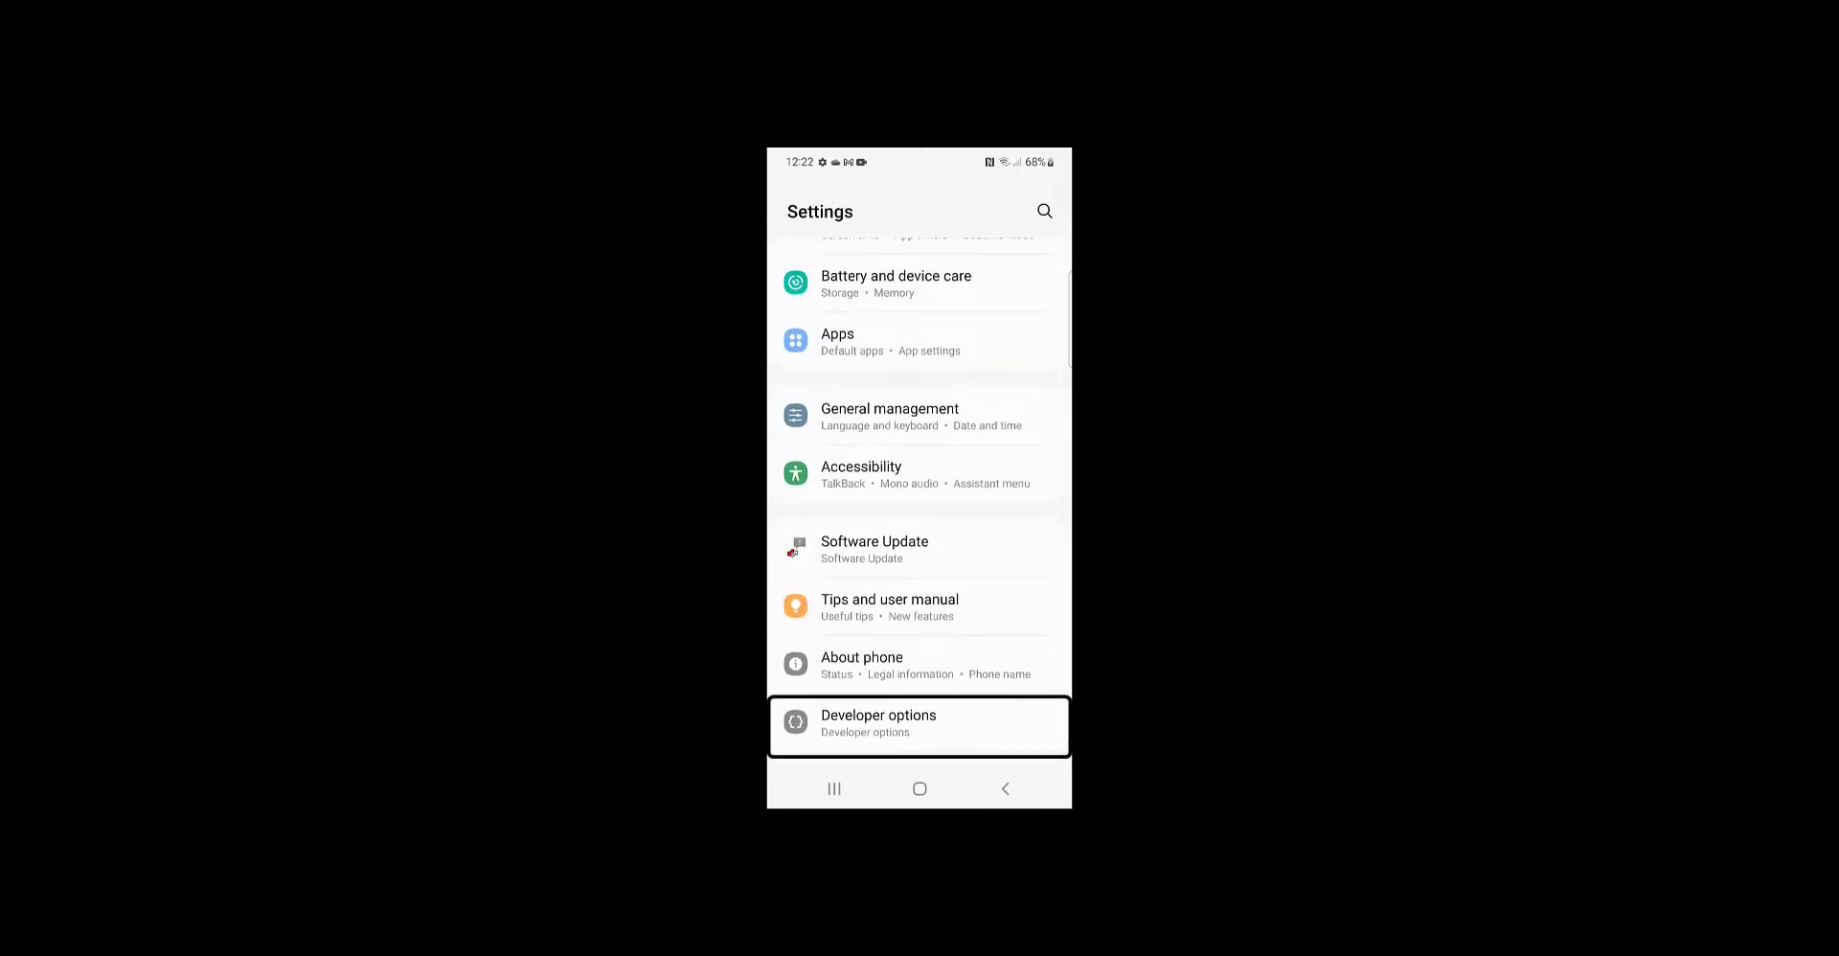
pyautogui.click(878, 723)
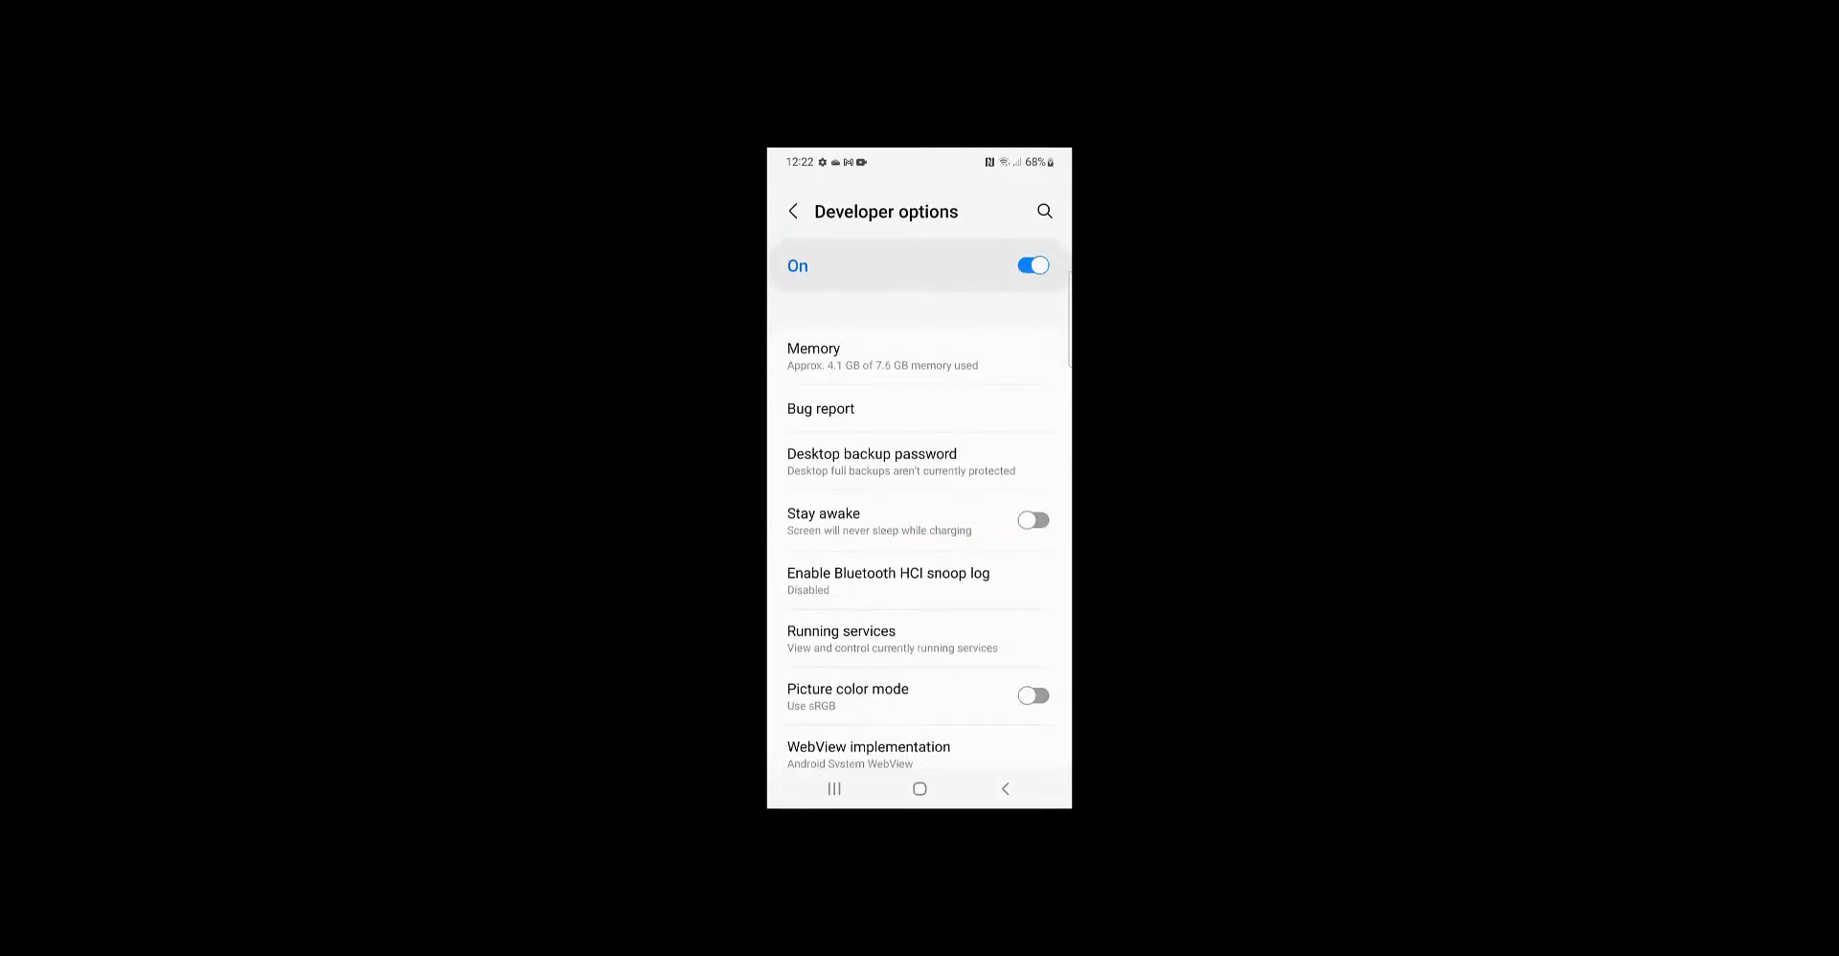
pyautogui.scroll(-3)
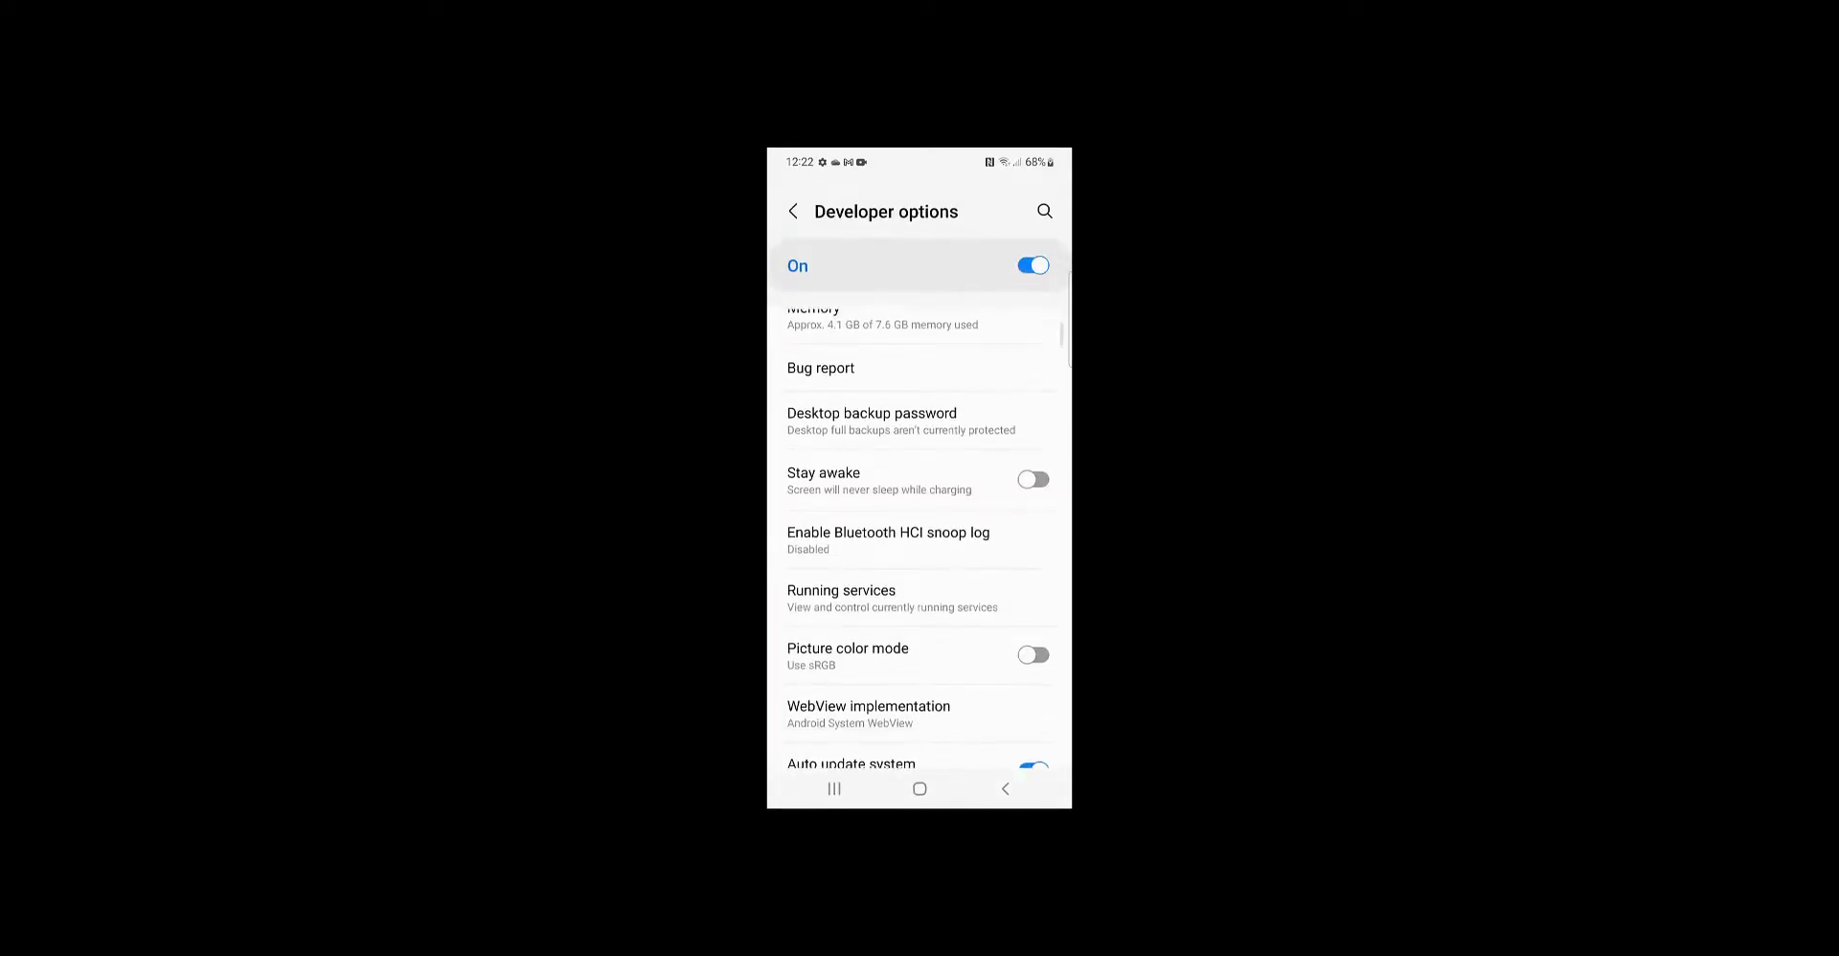
pyautogui.scroll(-3)
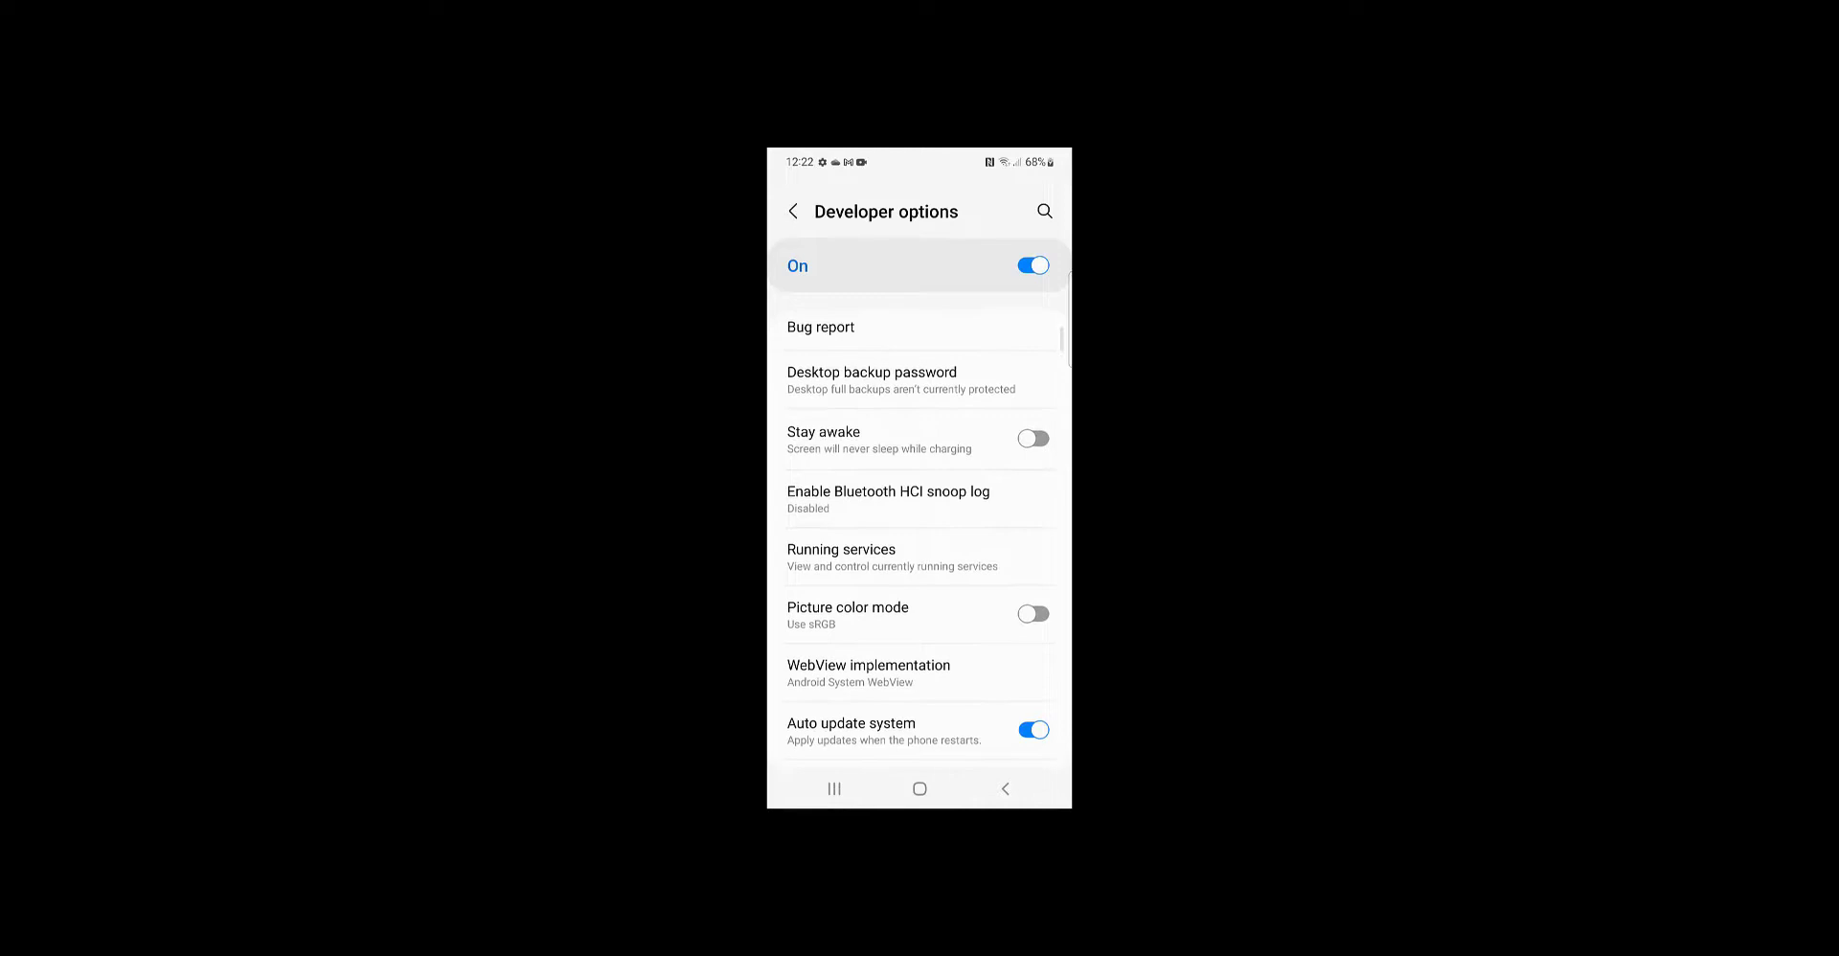
pyautogui.scroll(-3)
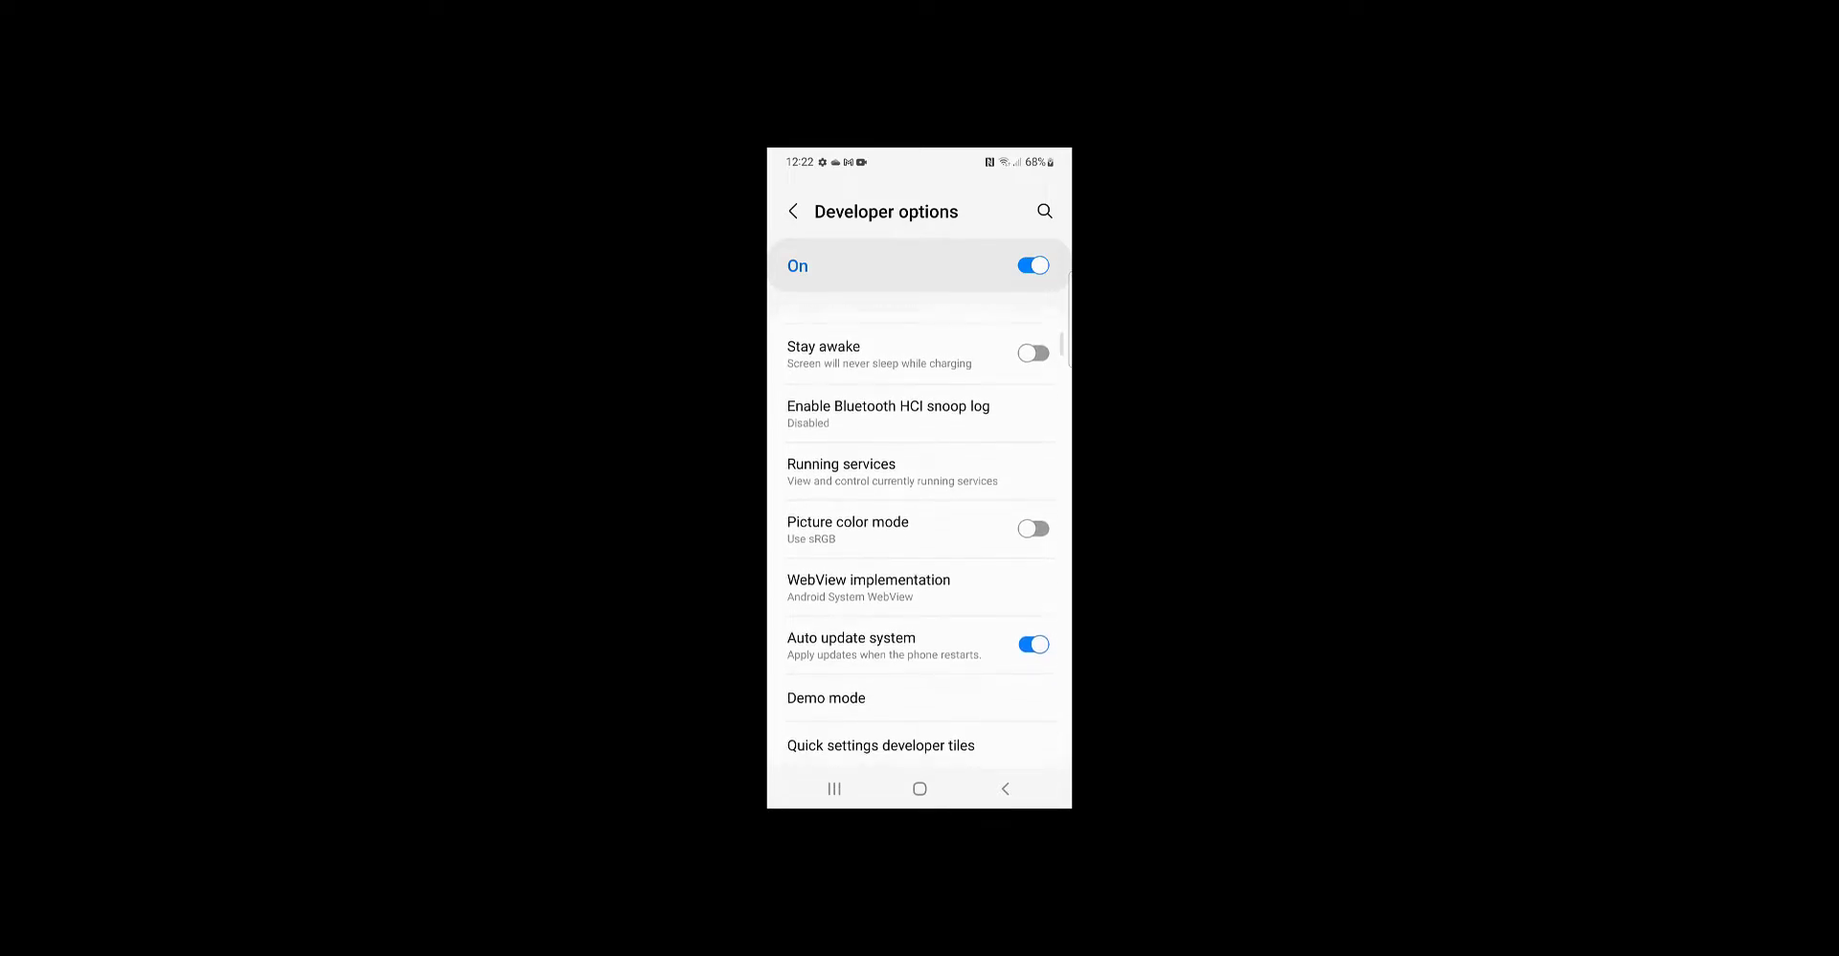
pyautogui.scroll(-3)
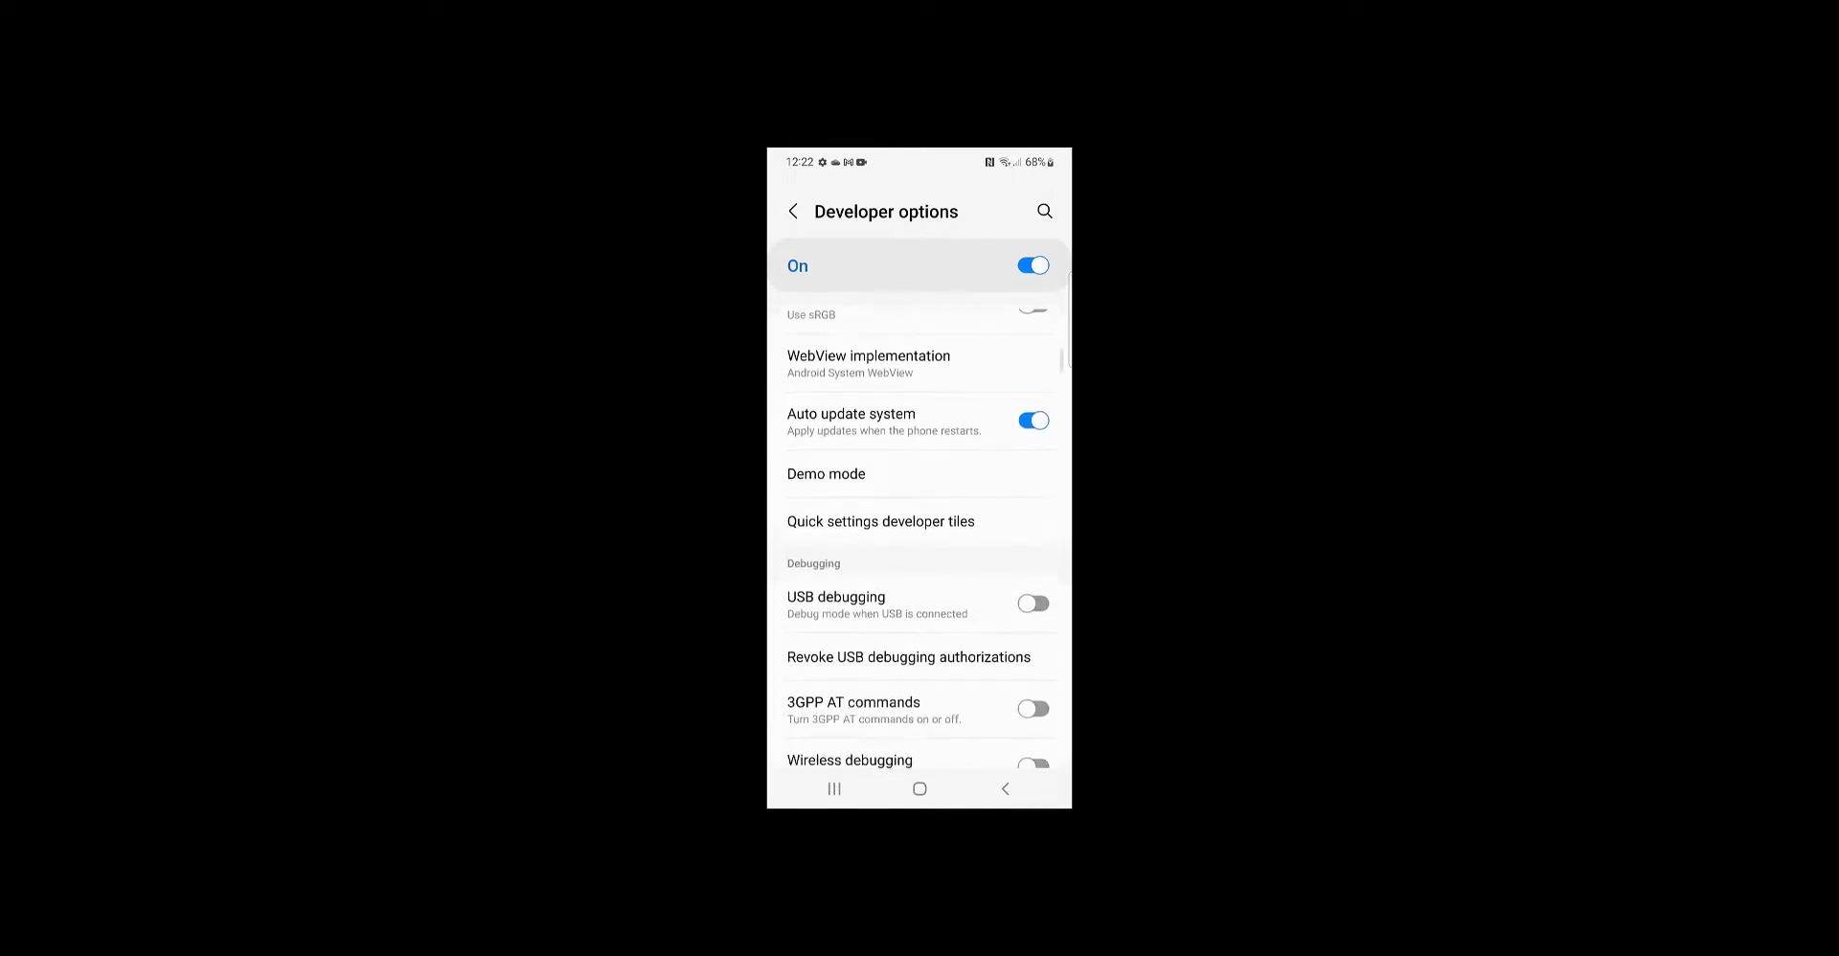
pyautogui.click(1032, 603)
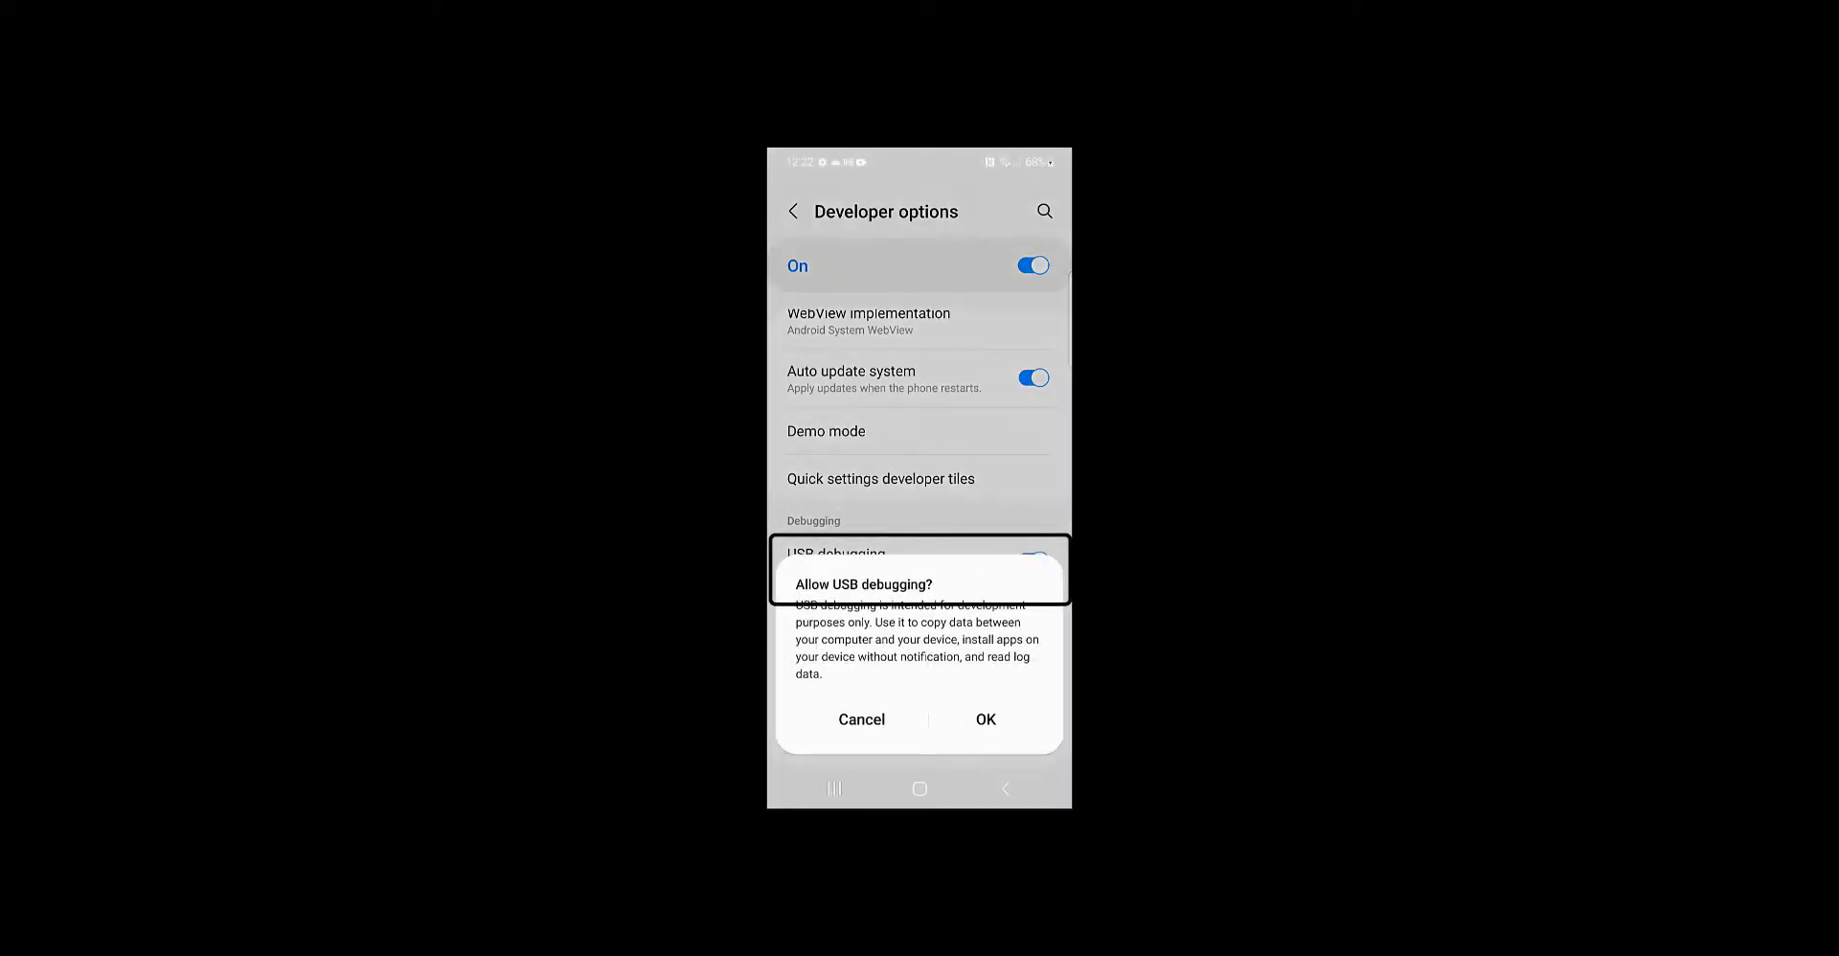
pyautogui.click(984, 719)
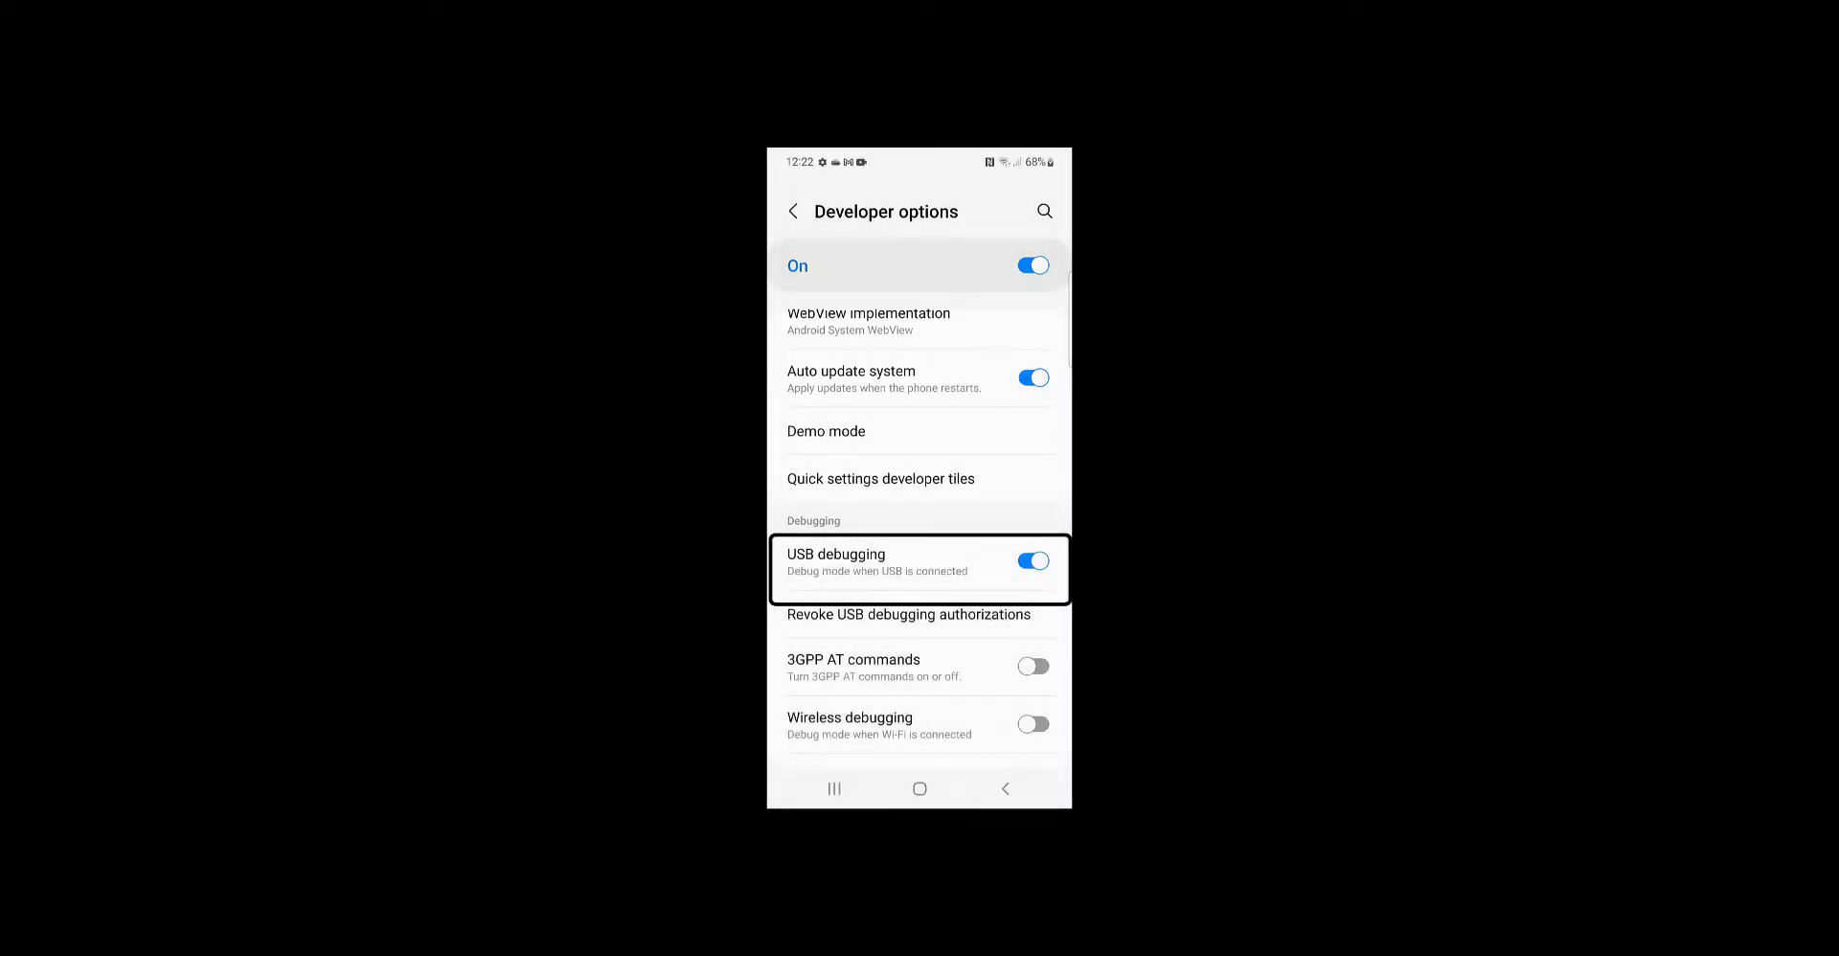
# Step: Turn off Verify apps over USB and bring up the USB configuration setting
pyautogui.scroll(-3)
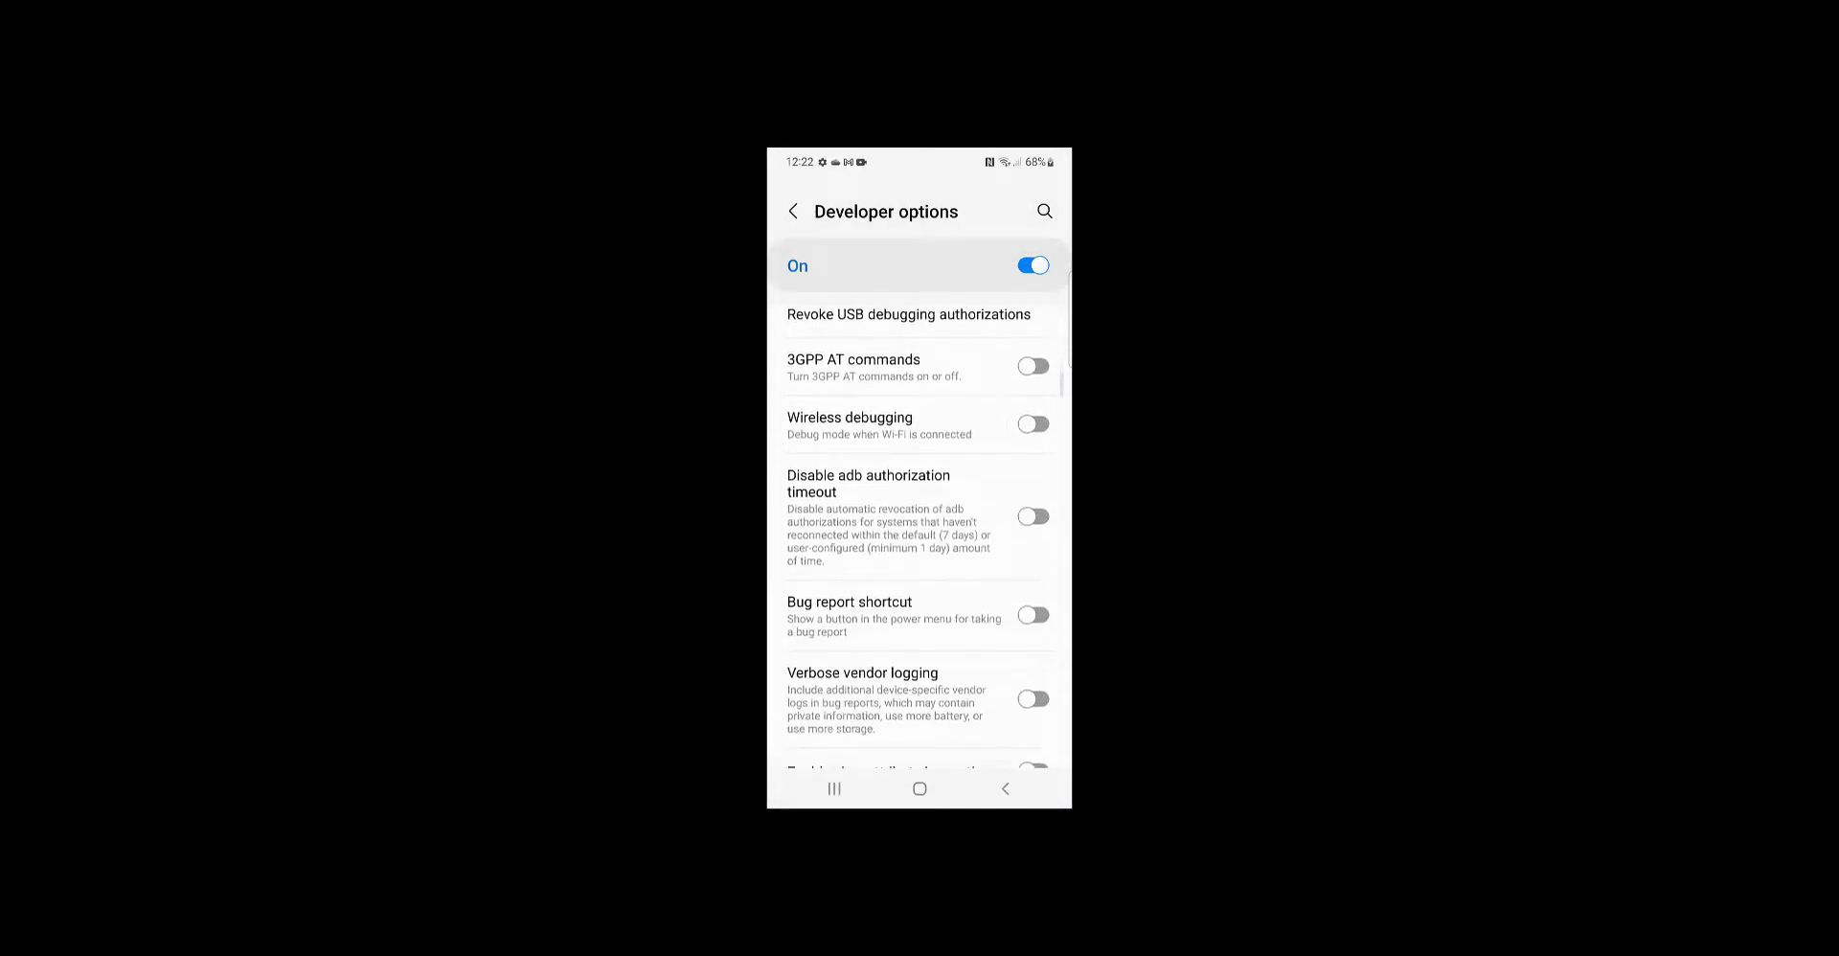
pyautogui.scroll(-3)
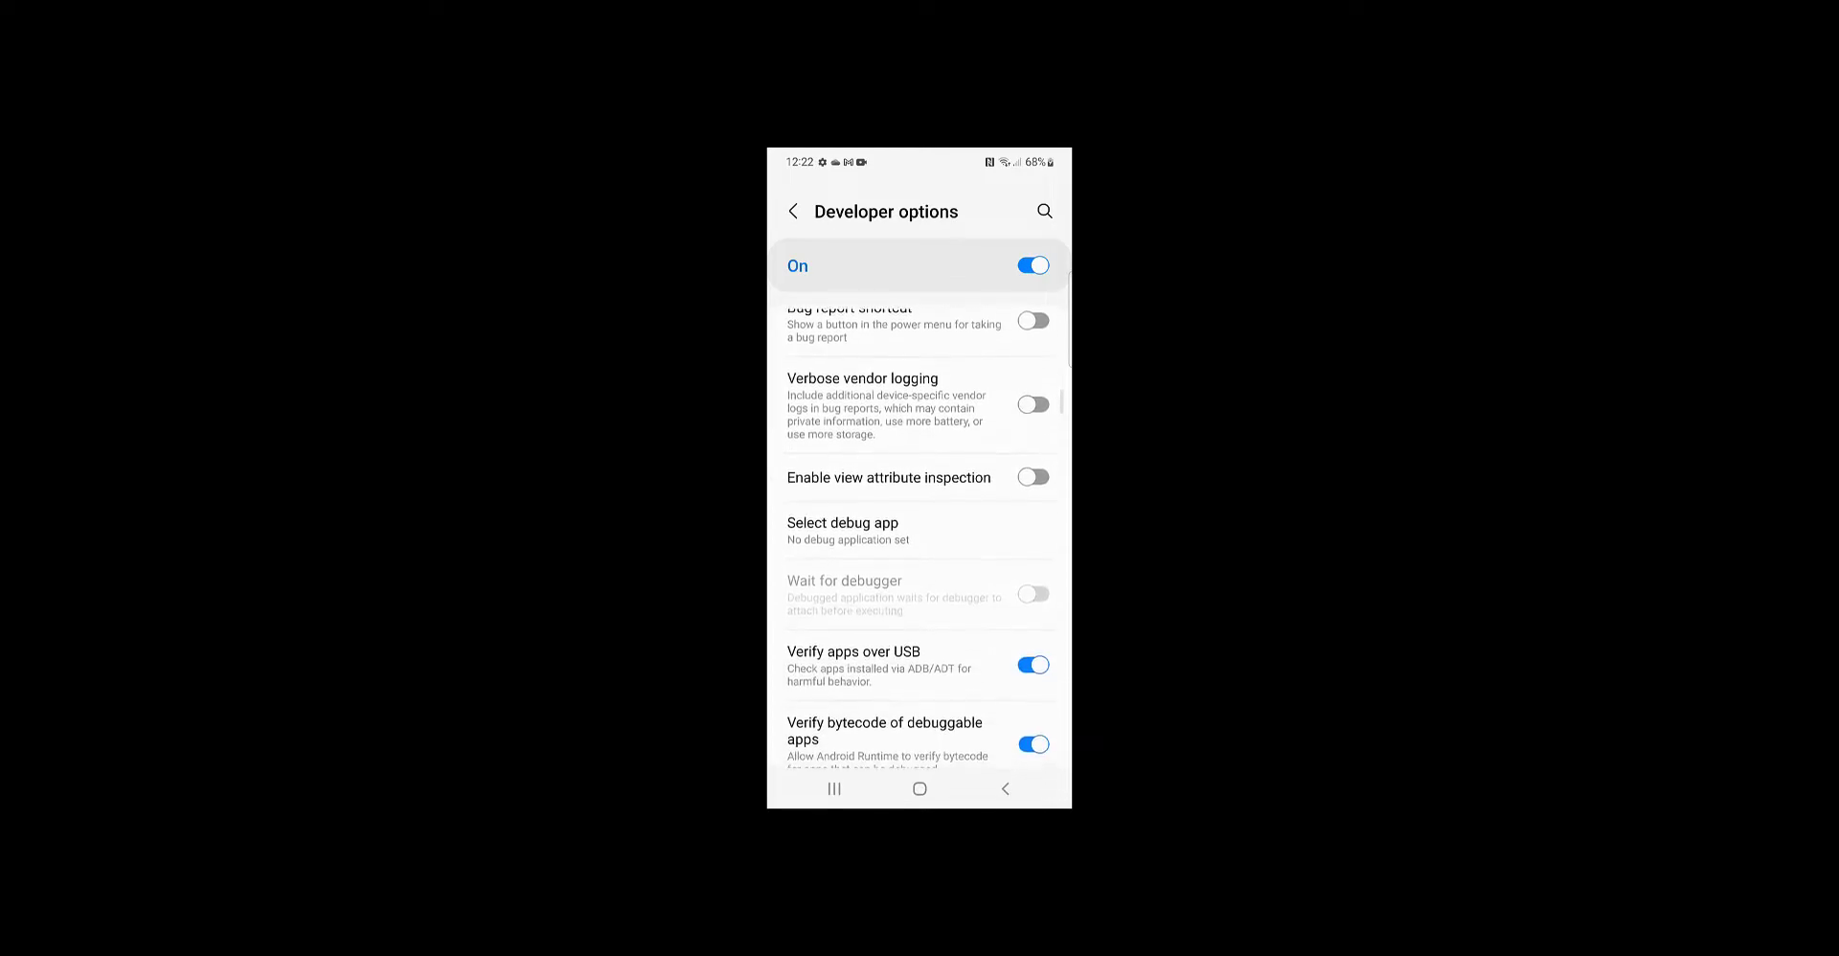
pyautogui.click(1033, 666)
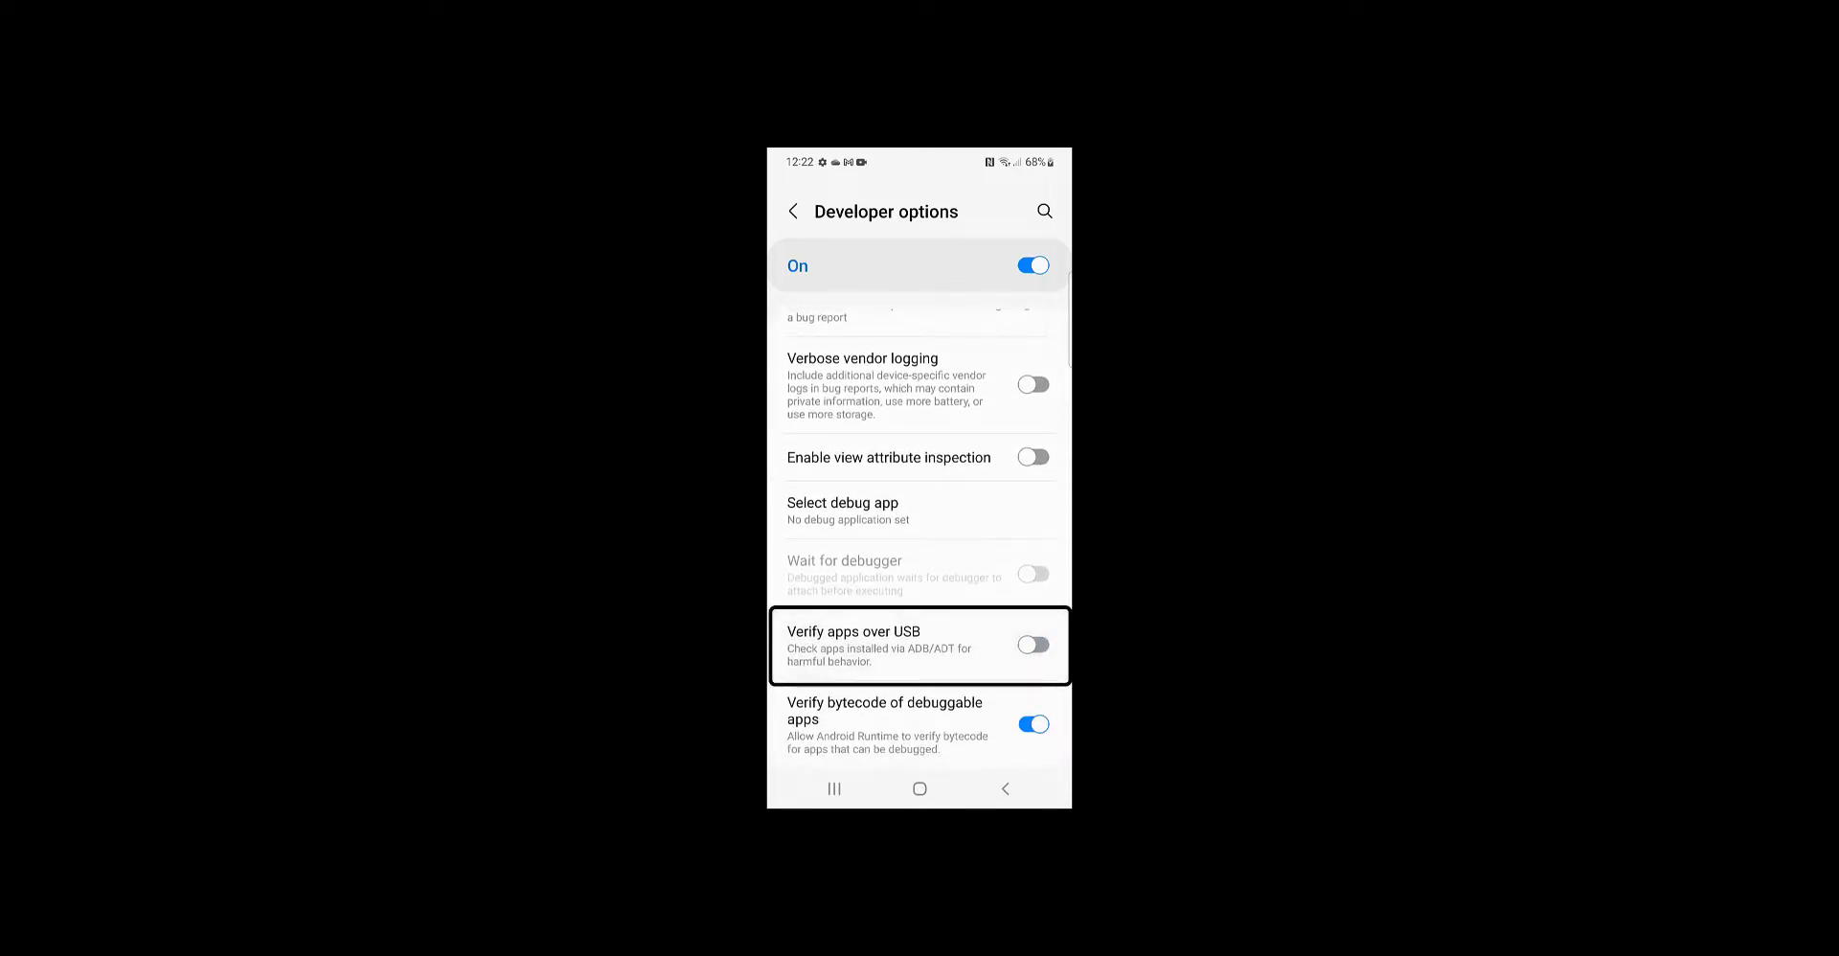
pyautogui.scroll(-3)
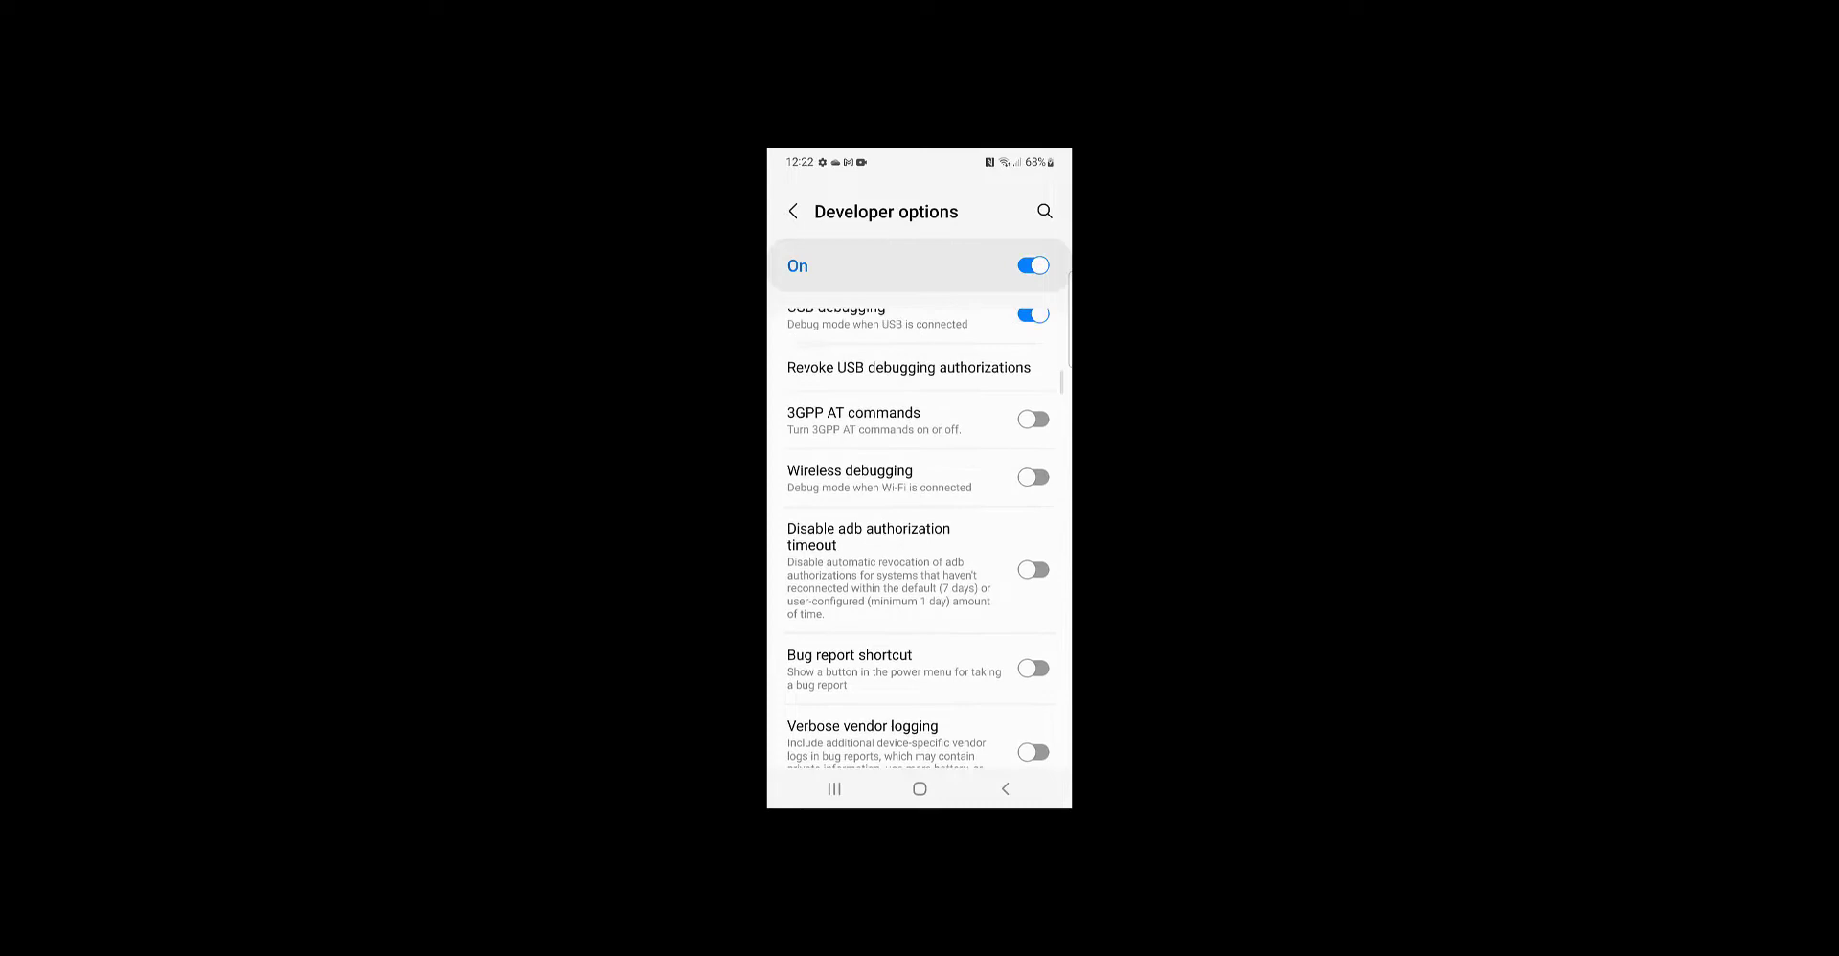
pyautogui.scroll(-3)
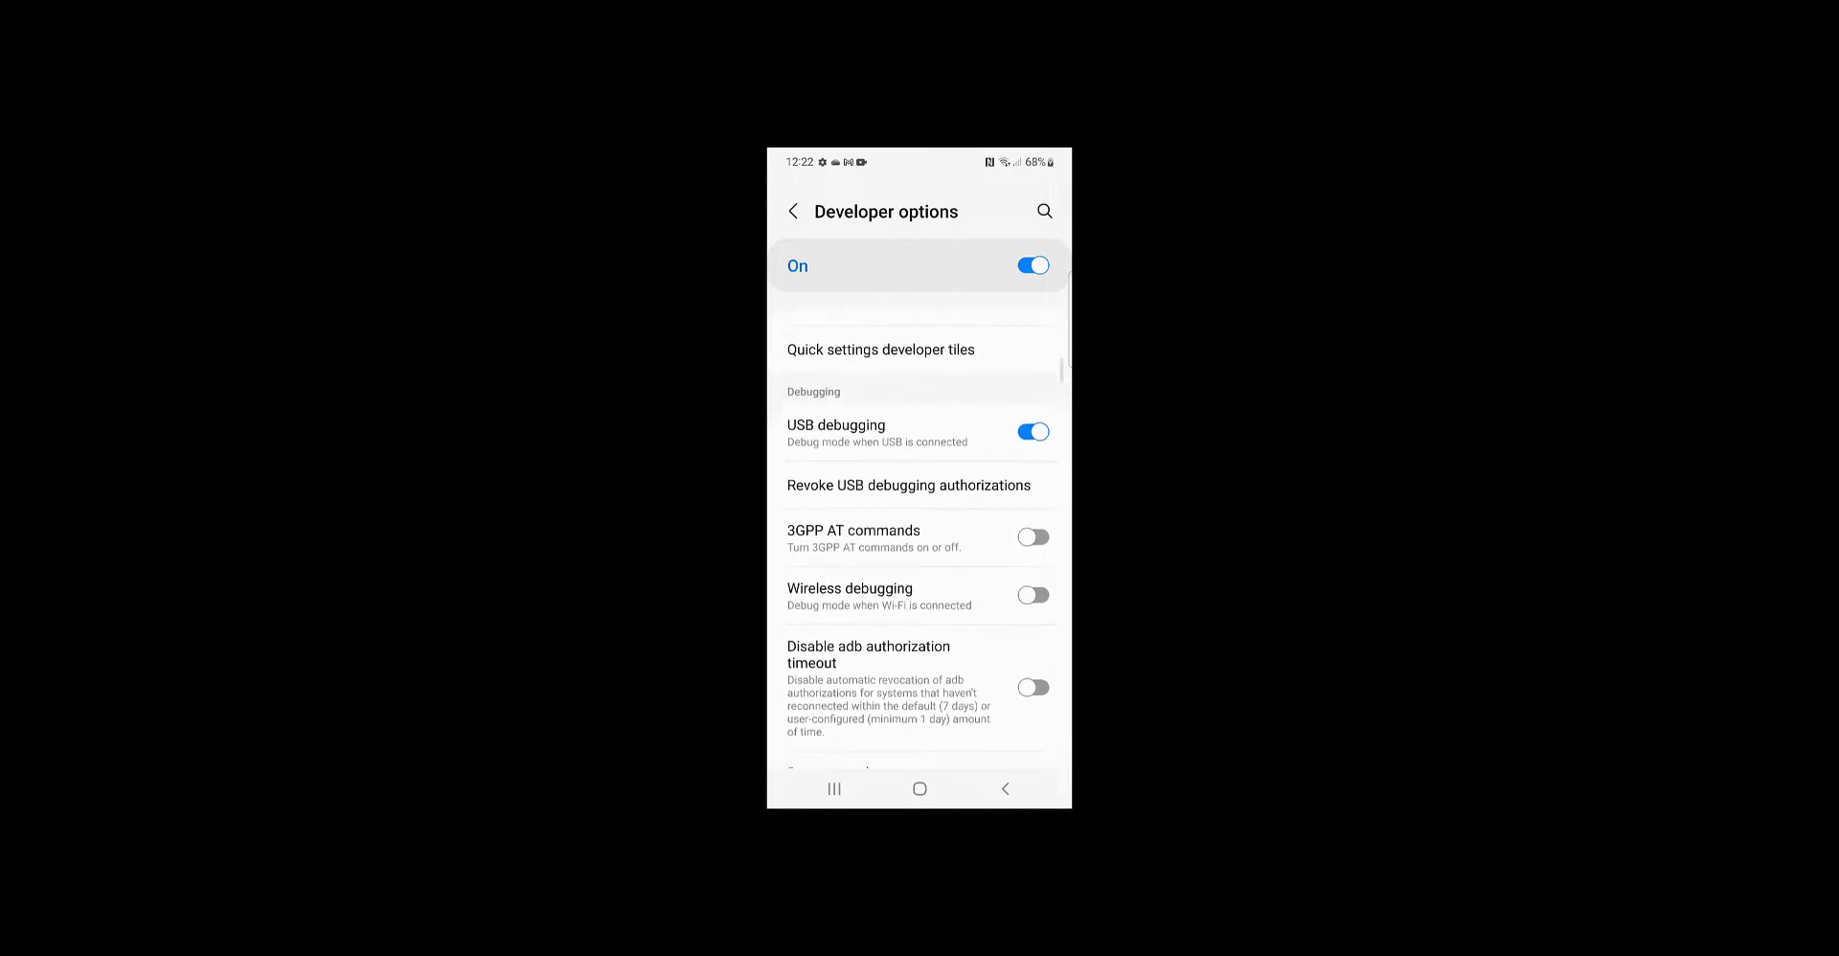
pyautogui.click(1033, 536)
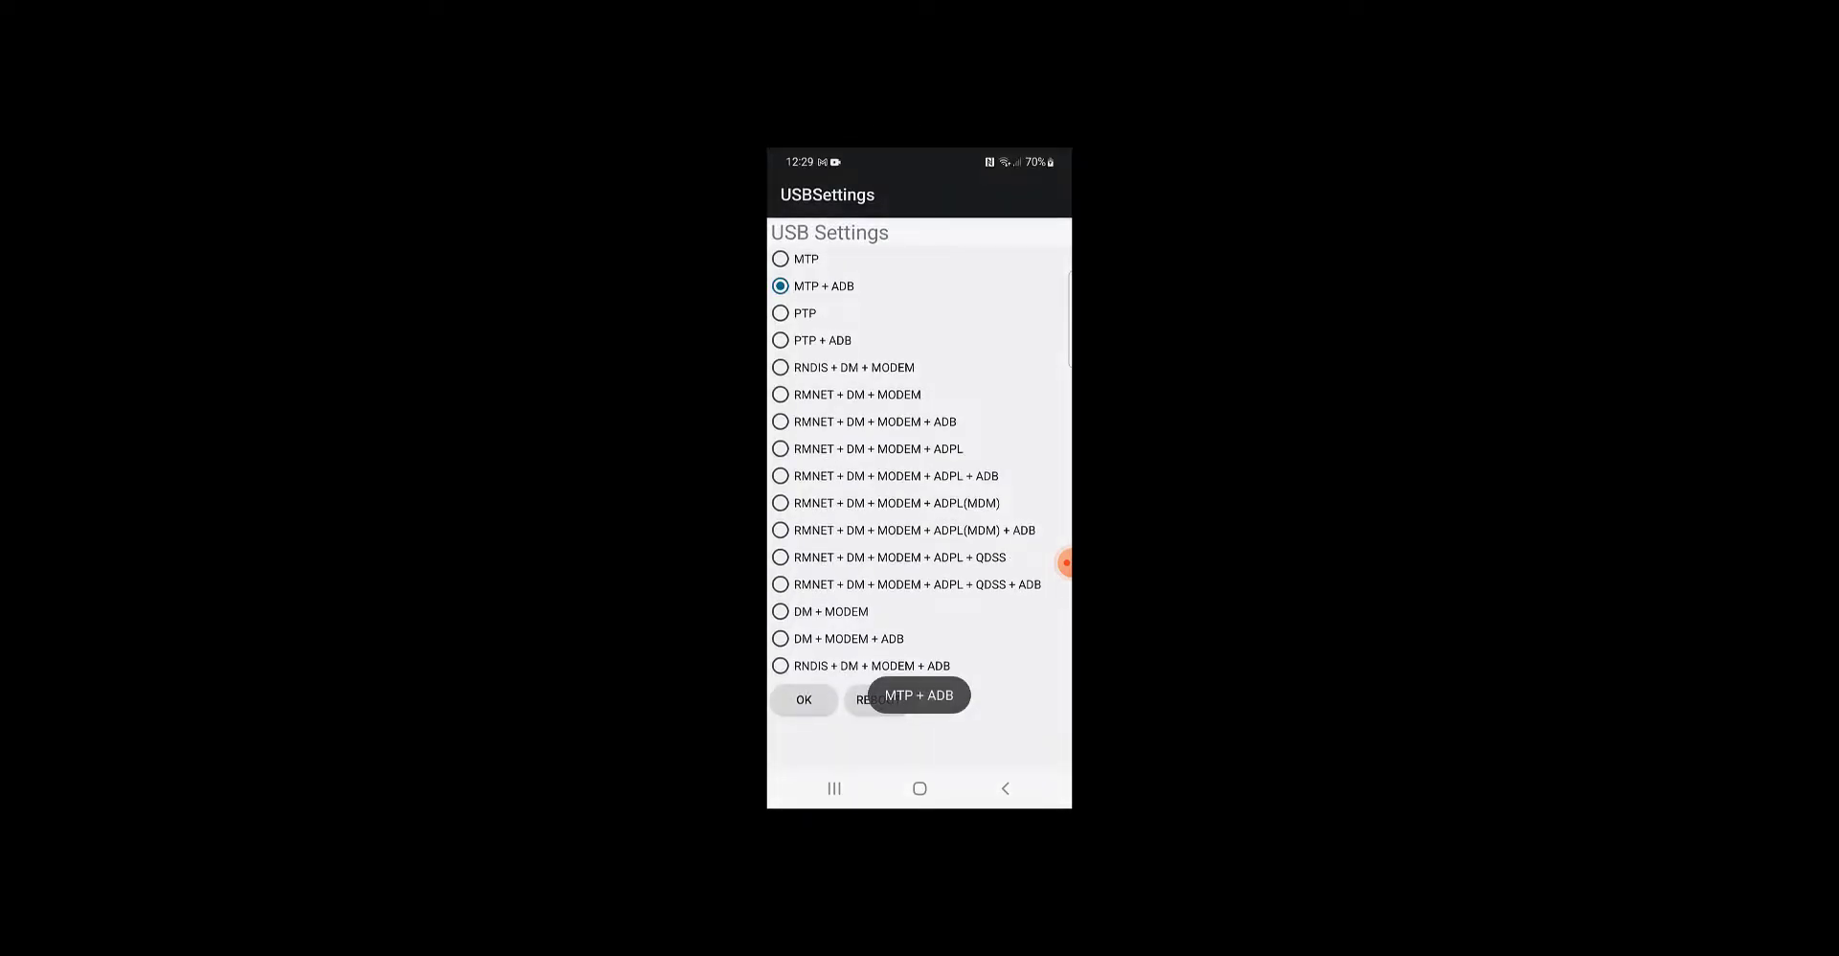
# Step: Select the DM + MODEM + ADB USB mode and confirm with OK
pyautogui.click(780, 639)
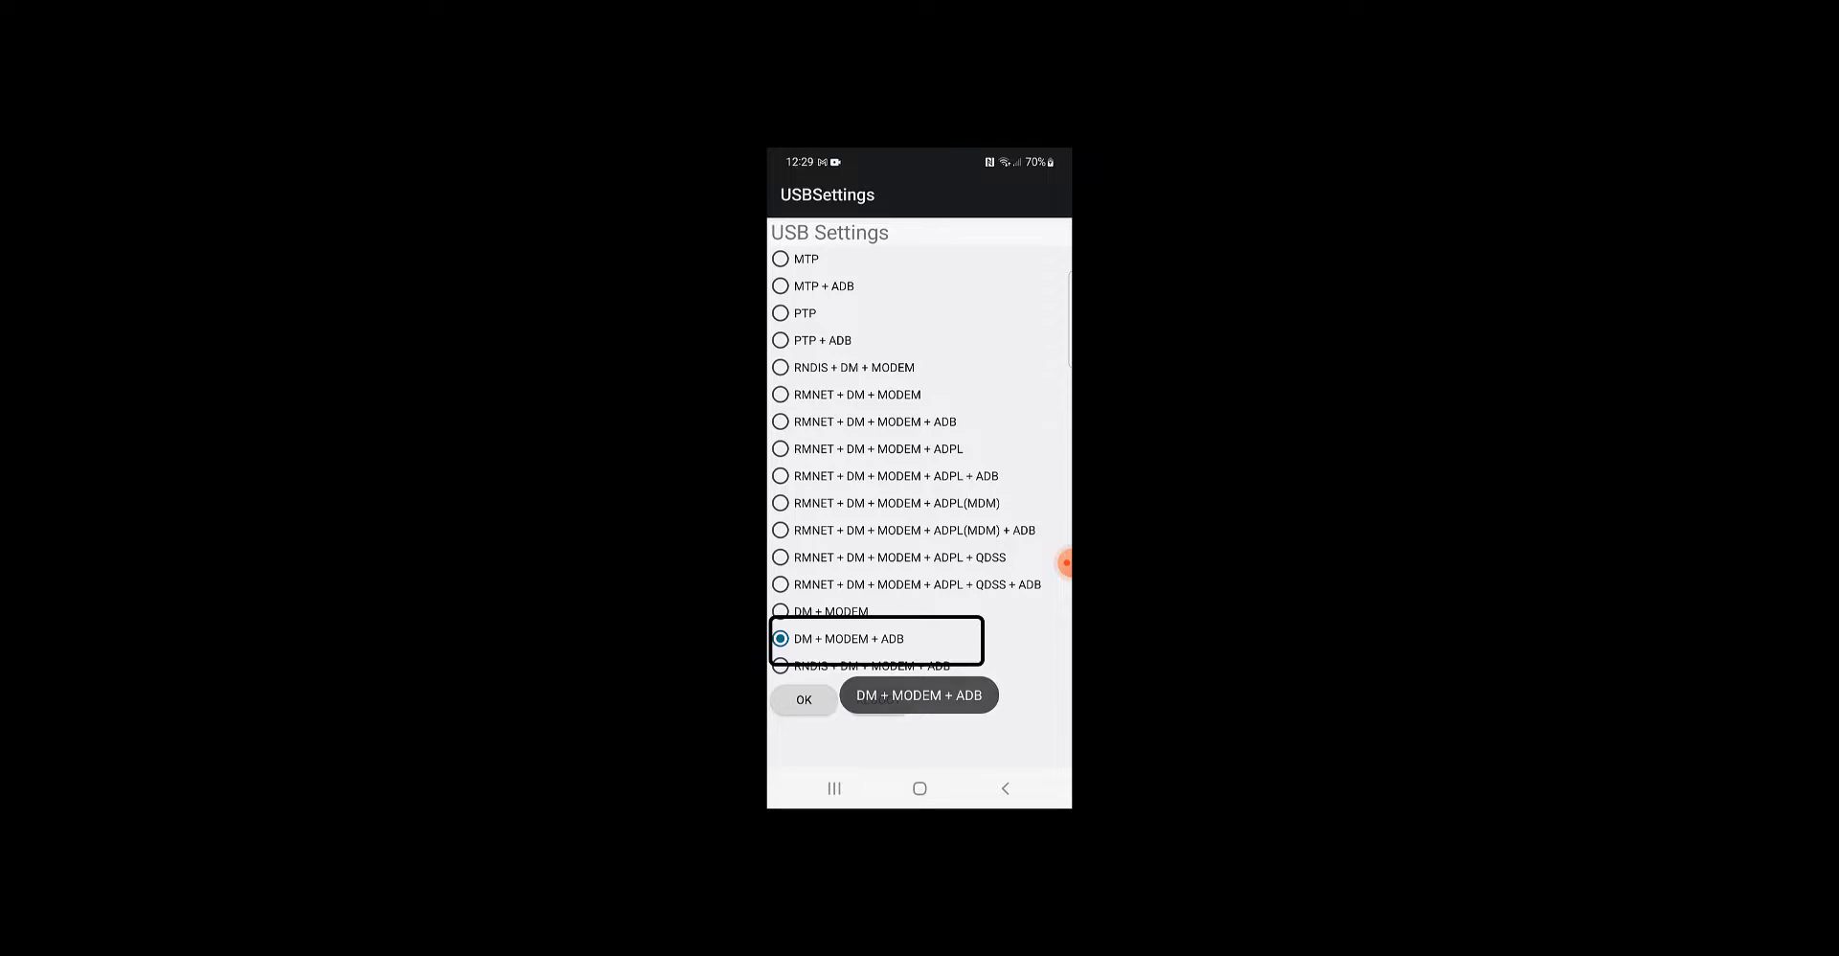
pyautogui.click(802, 699)
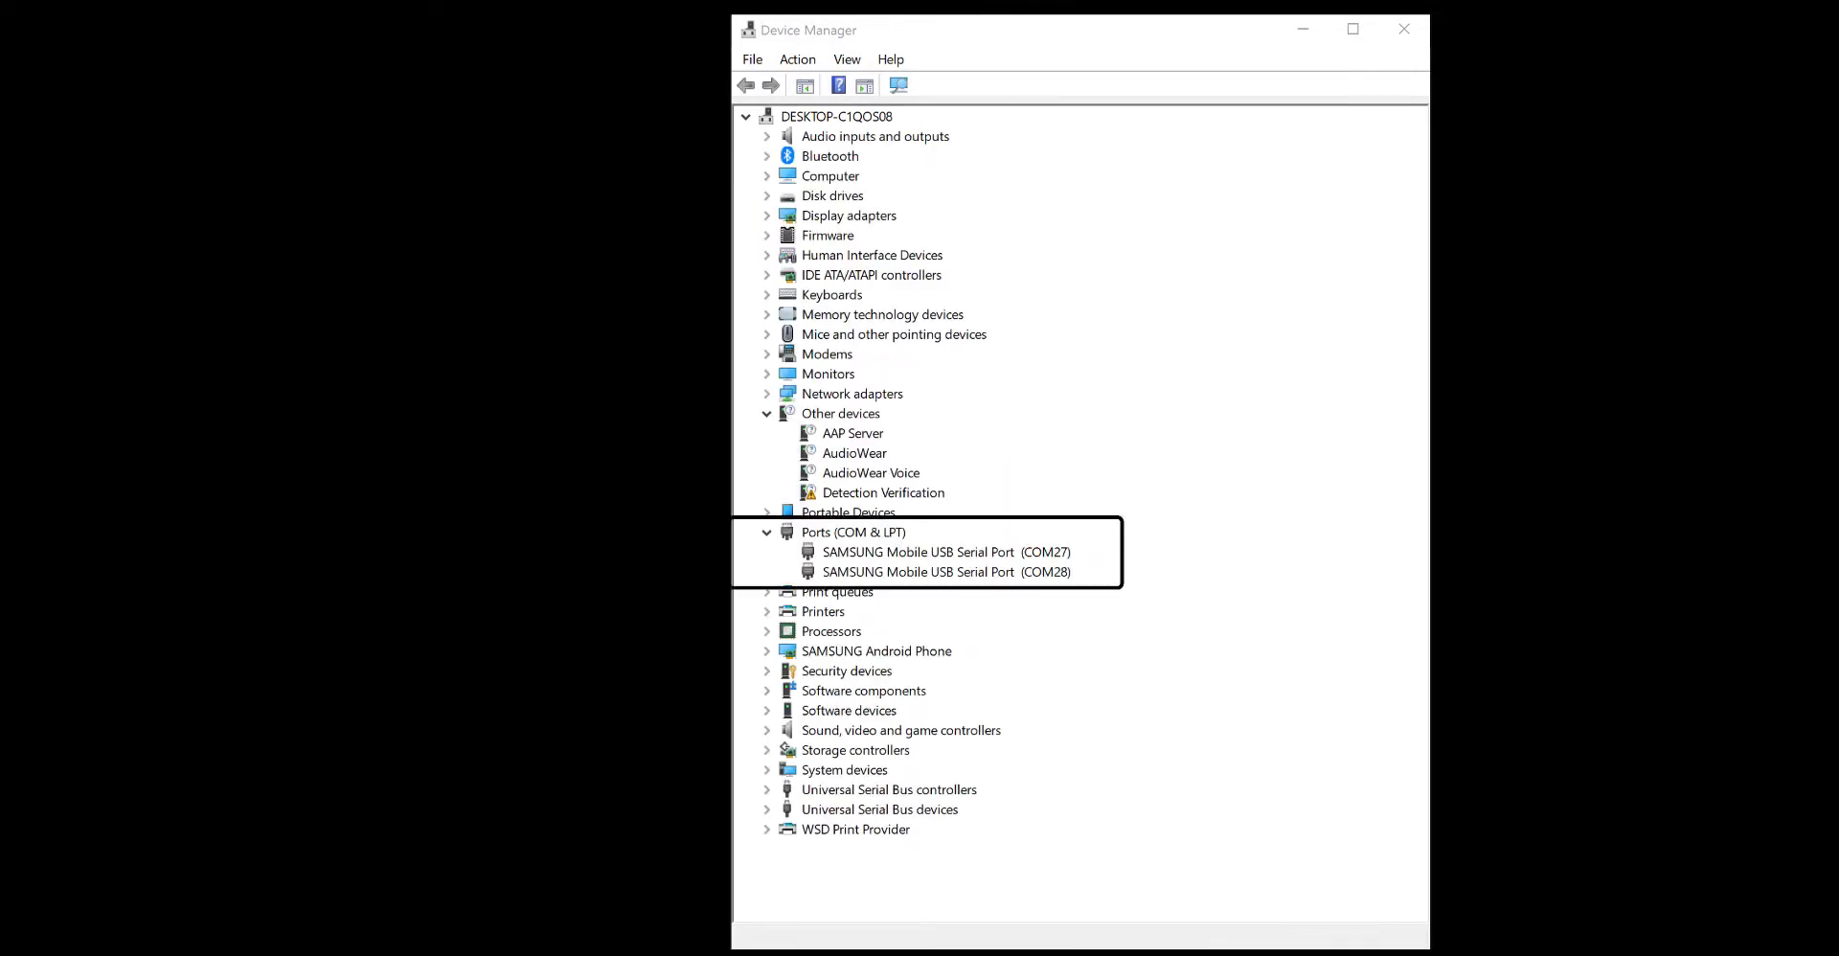
# Step: Expand Ports (COM & LPT) to reveal Samsung serial ports COM27 and COM28
pyautogui.click(745, 651)
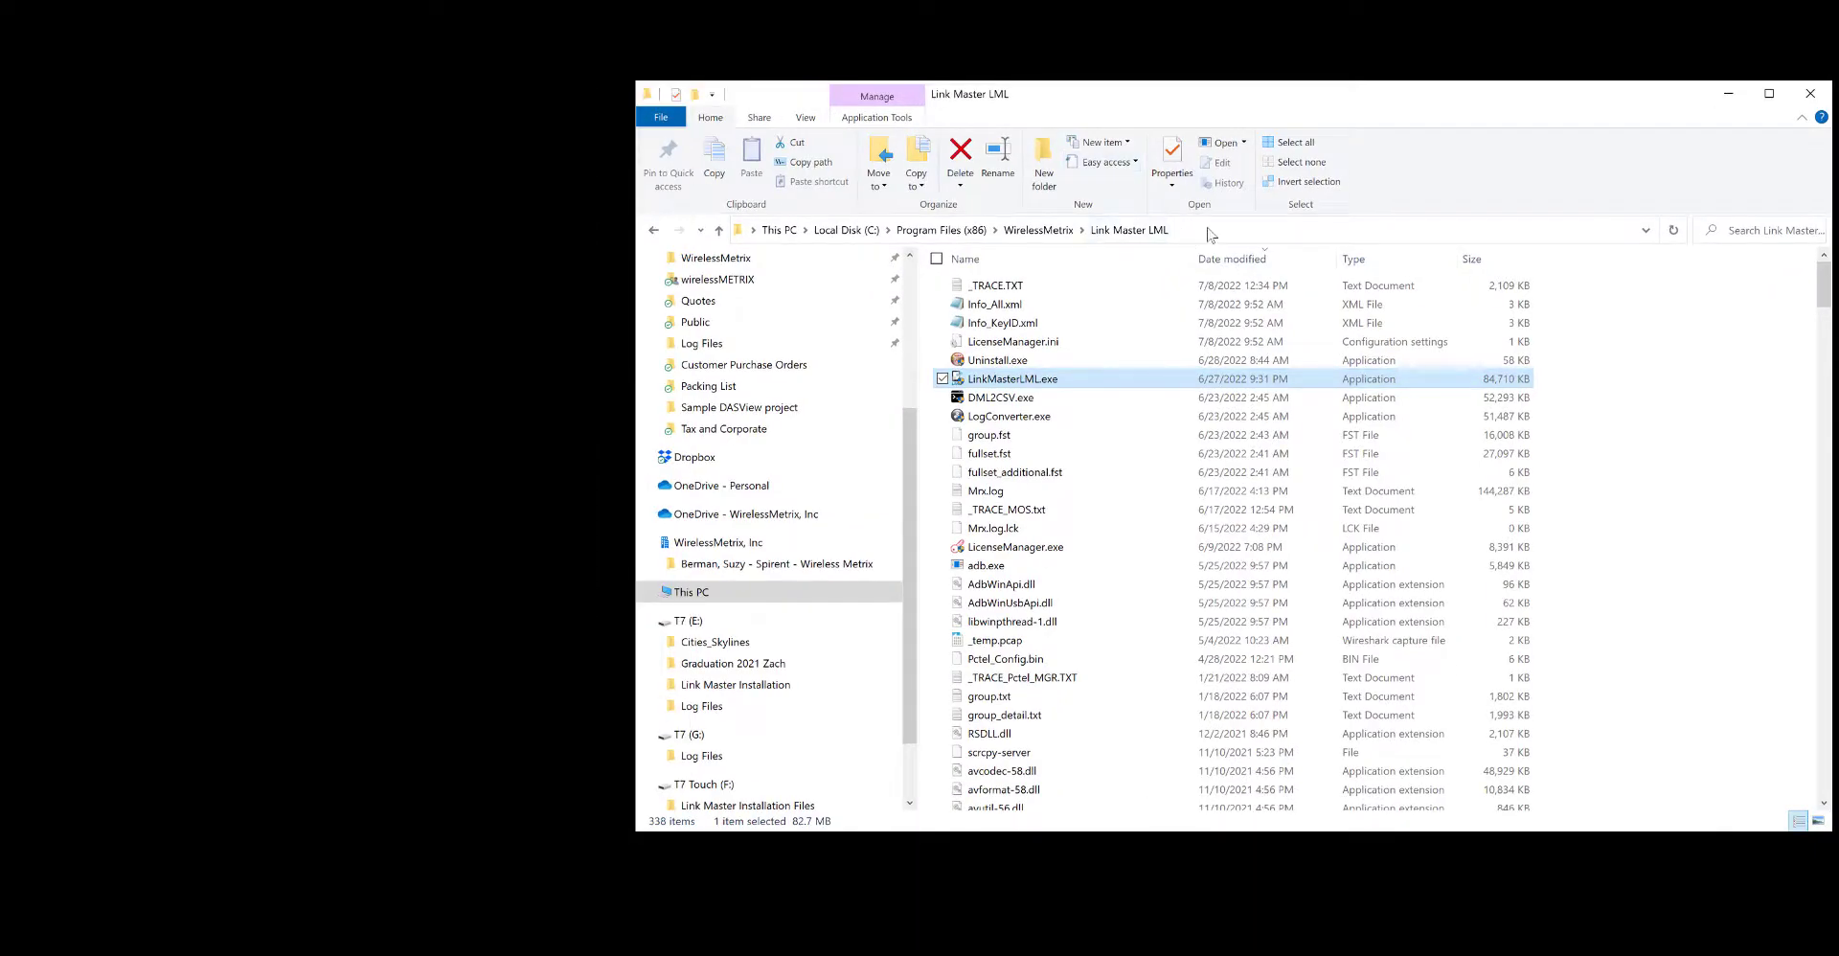
# Step: Launch cmd from the Link Master folder, run 'adb devices', and allow debugging on the phone
pyautogui.click(1209, 230)
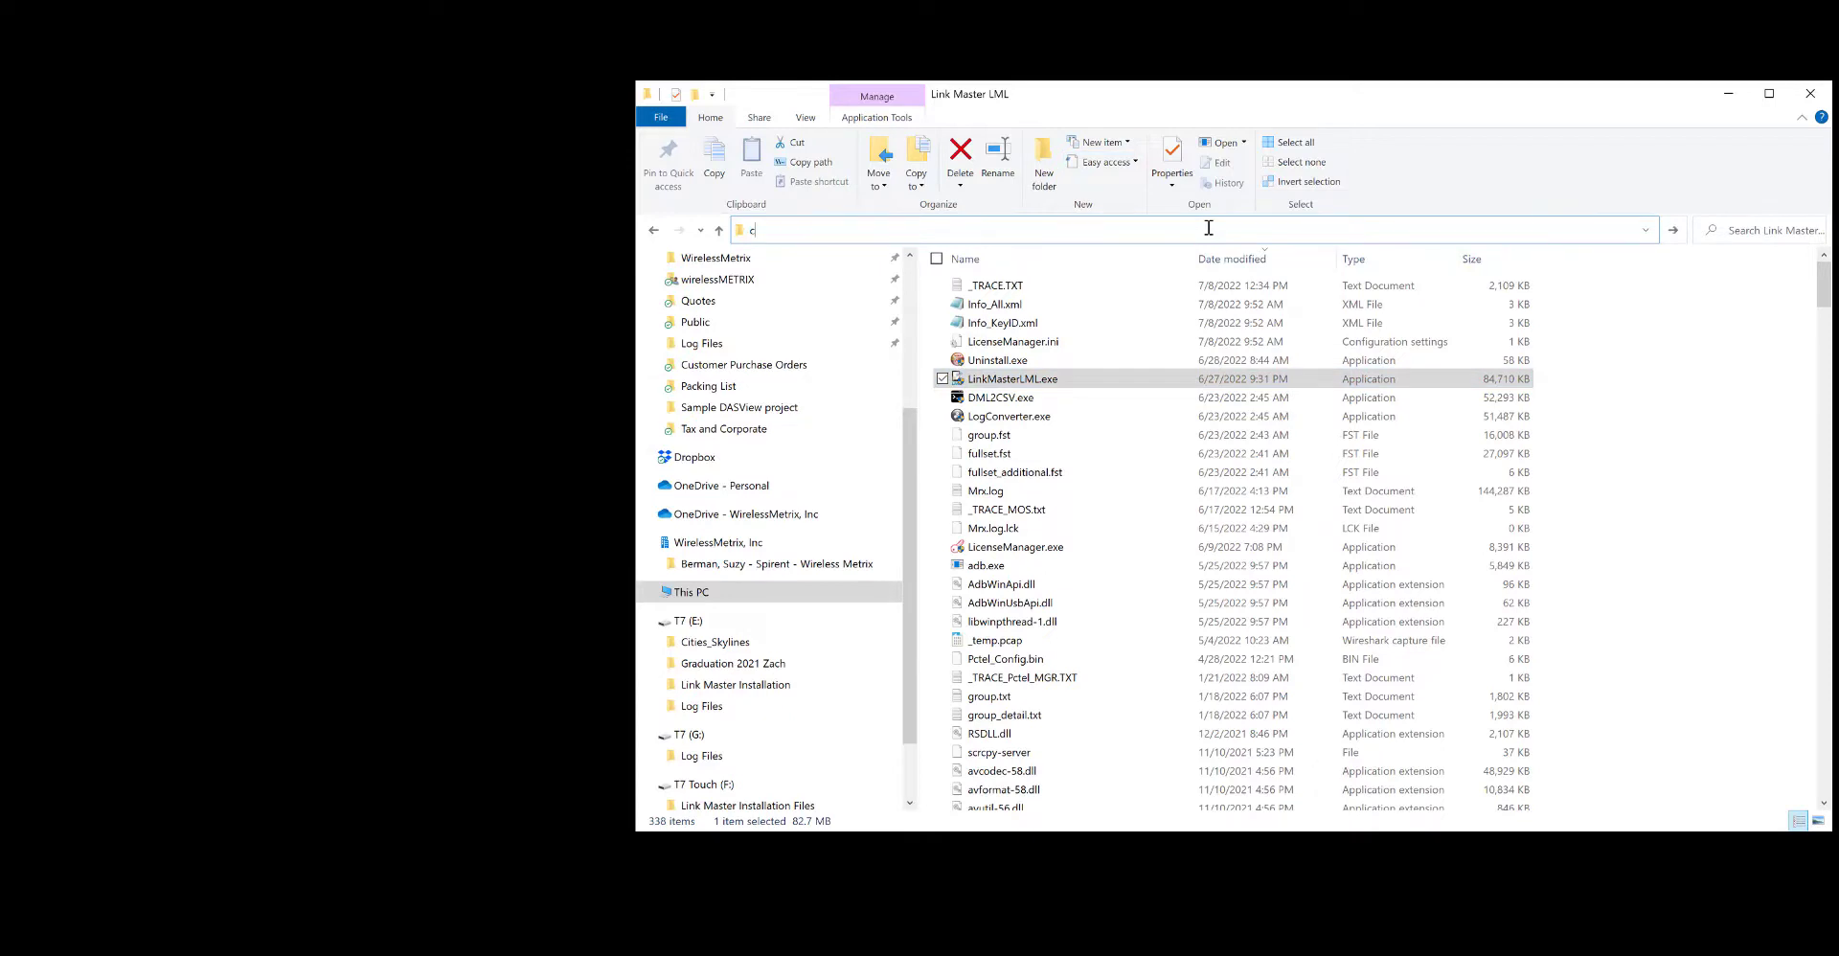
pyautogui.write(':\\Windows\\System32\\cmd.exe')
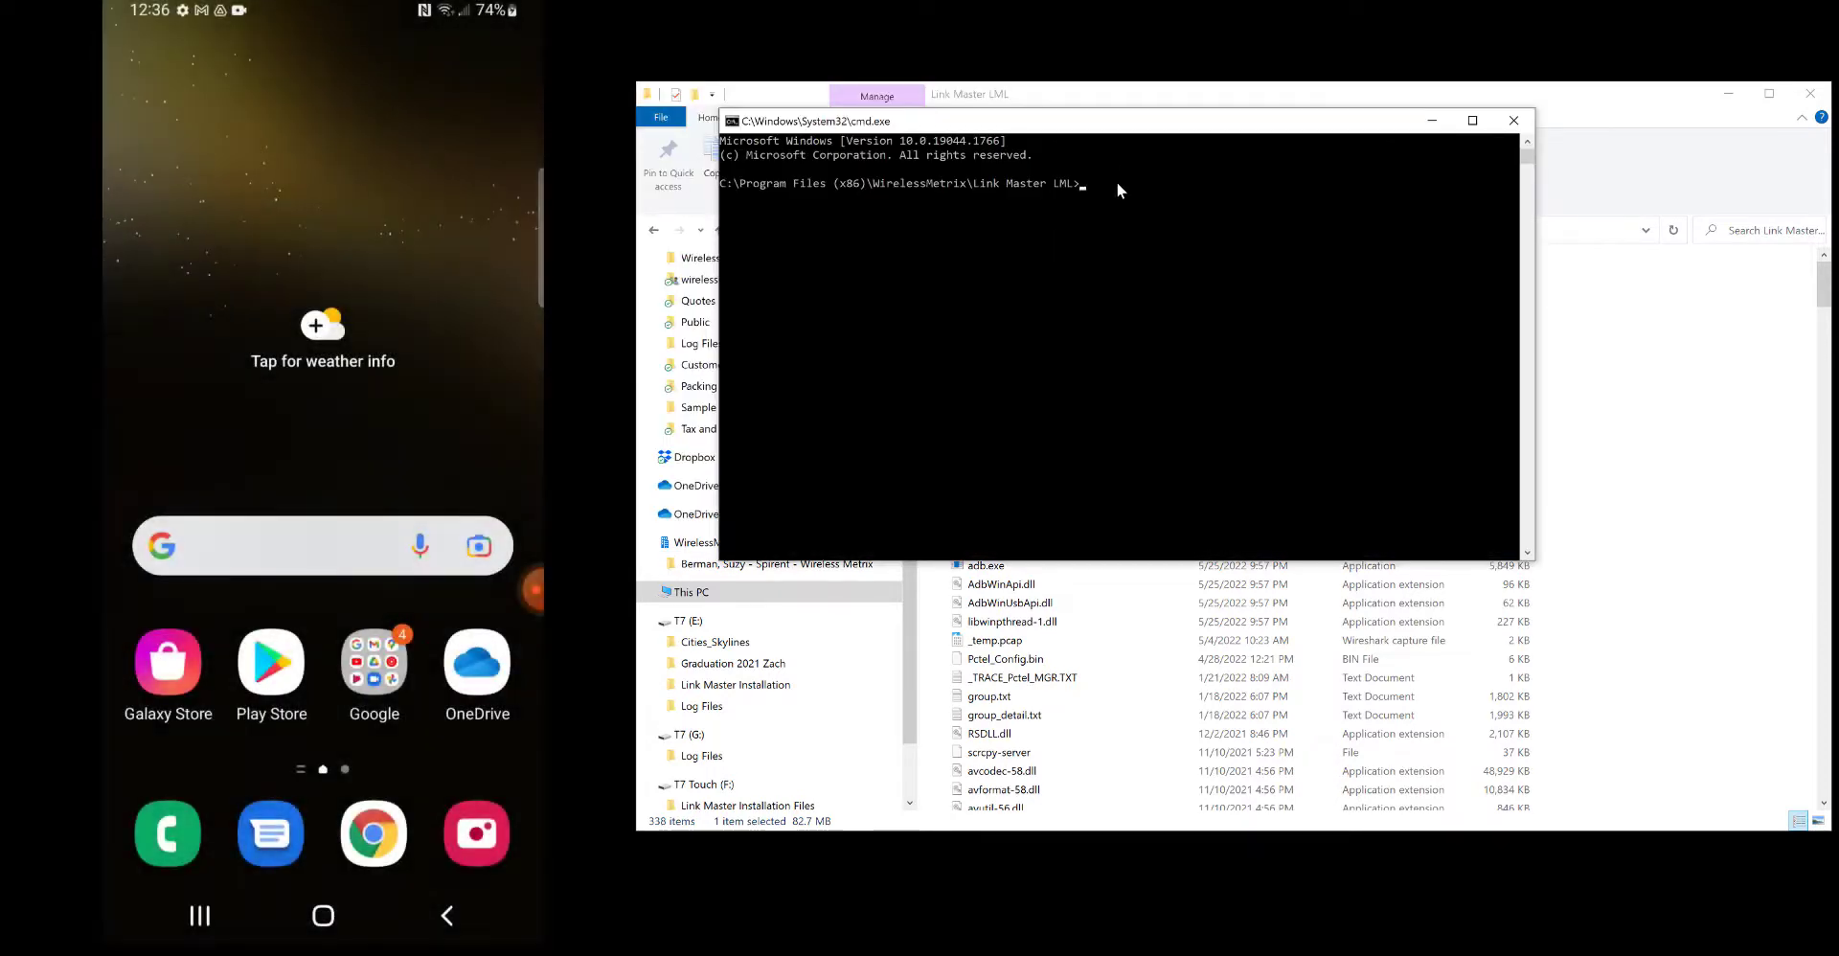
pyautogui.write('adb devices')
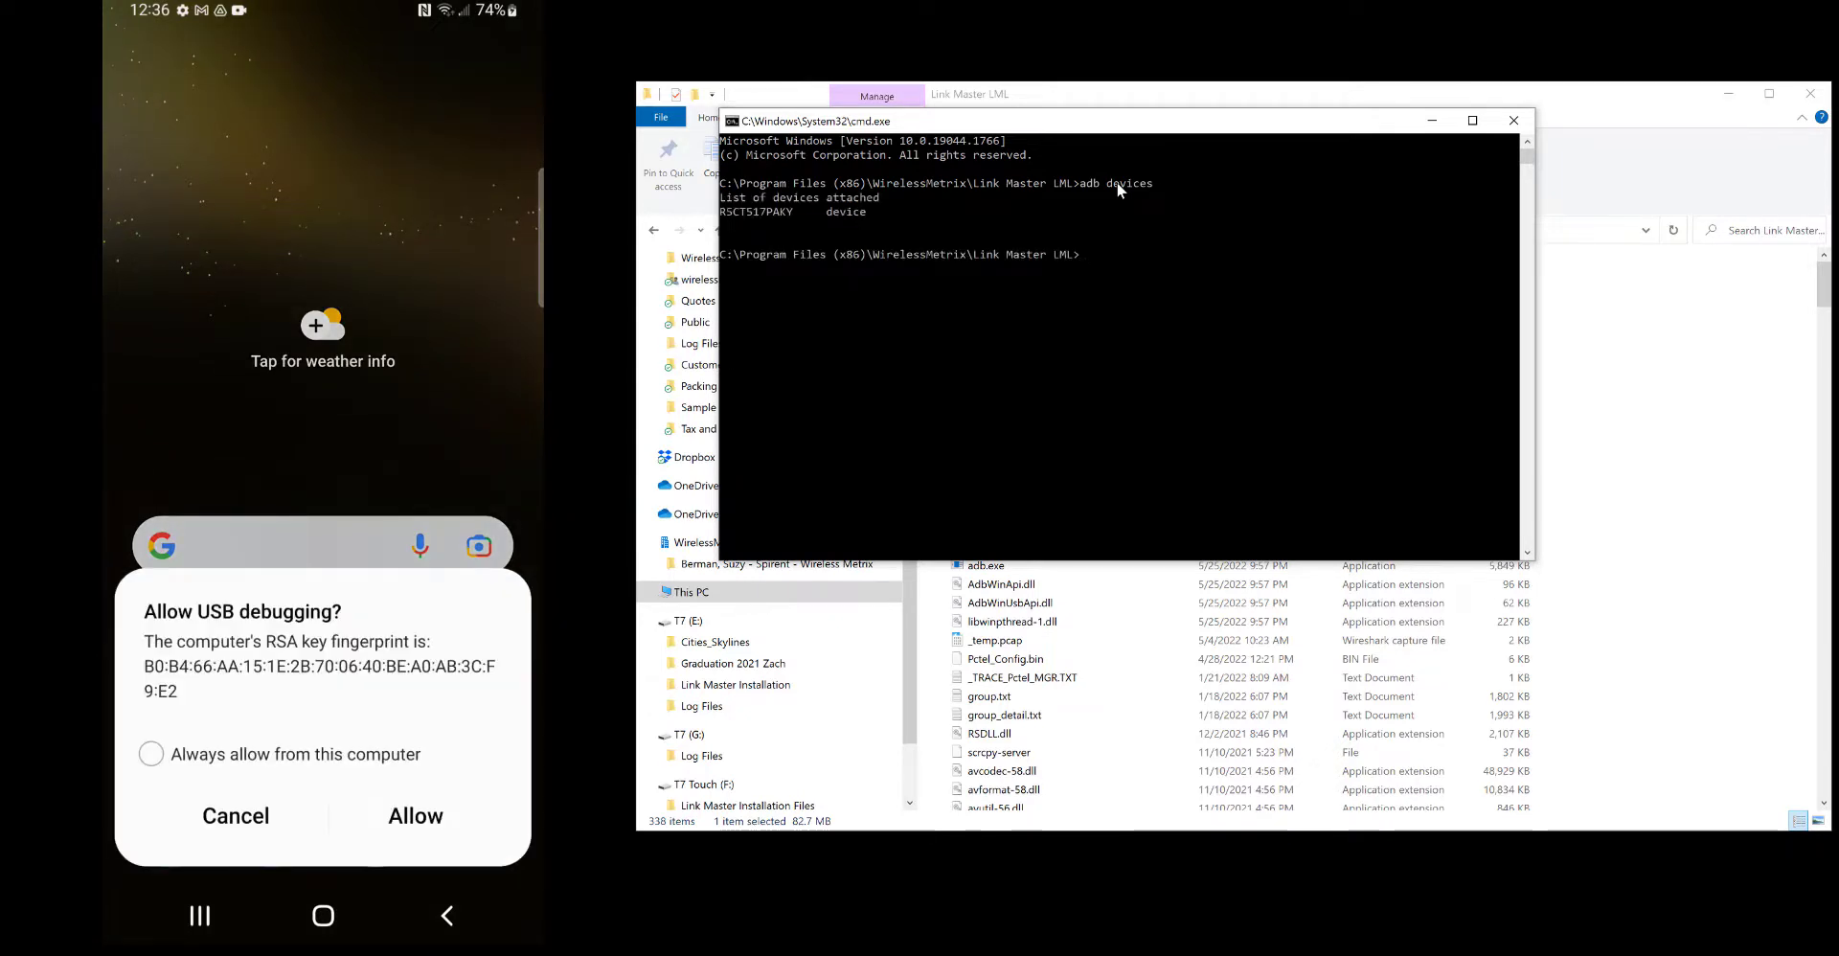
pyautogui.click(150, 754)
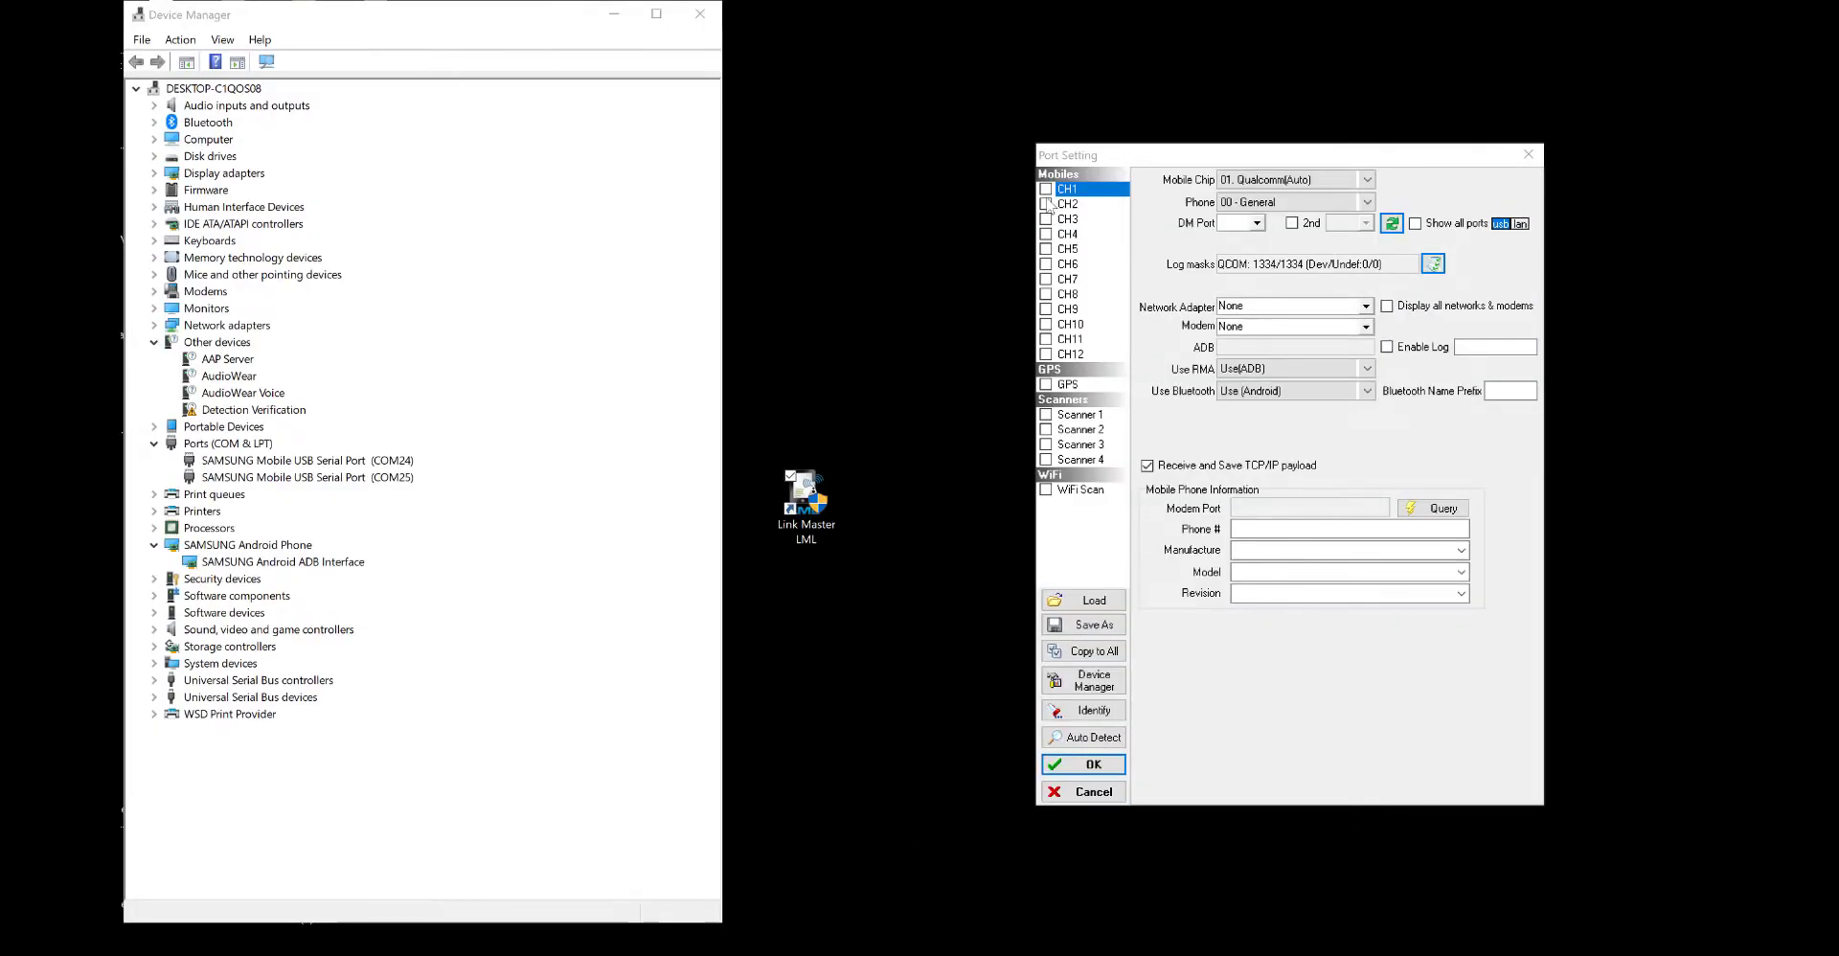
# Step: Enable CH1 with DM Port 25 in Port Setting and save with OK
pyautogui.click(1046, 188)
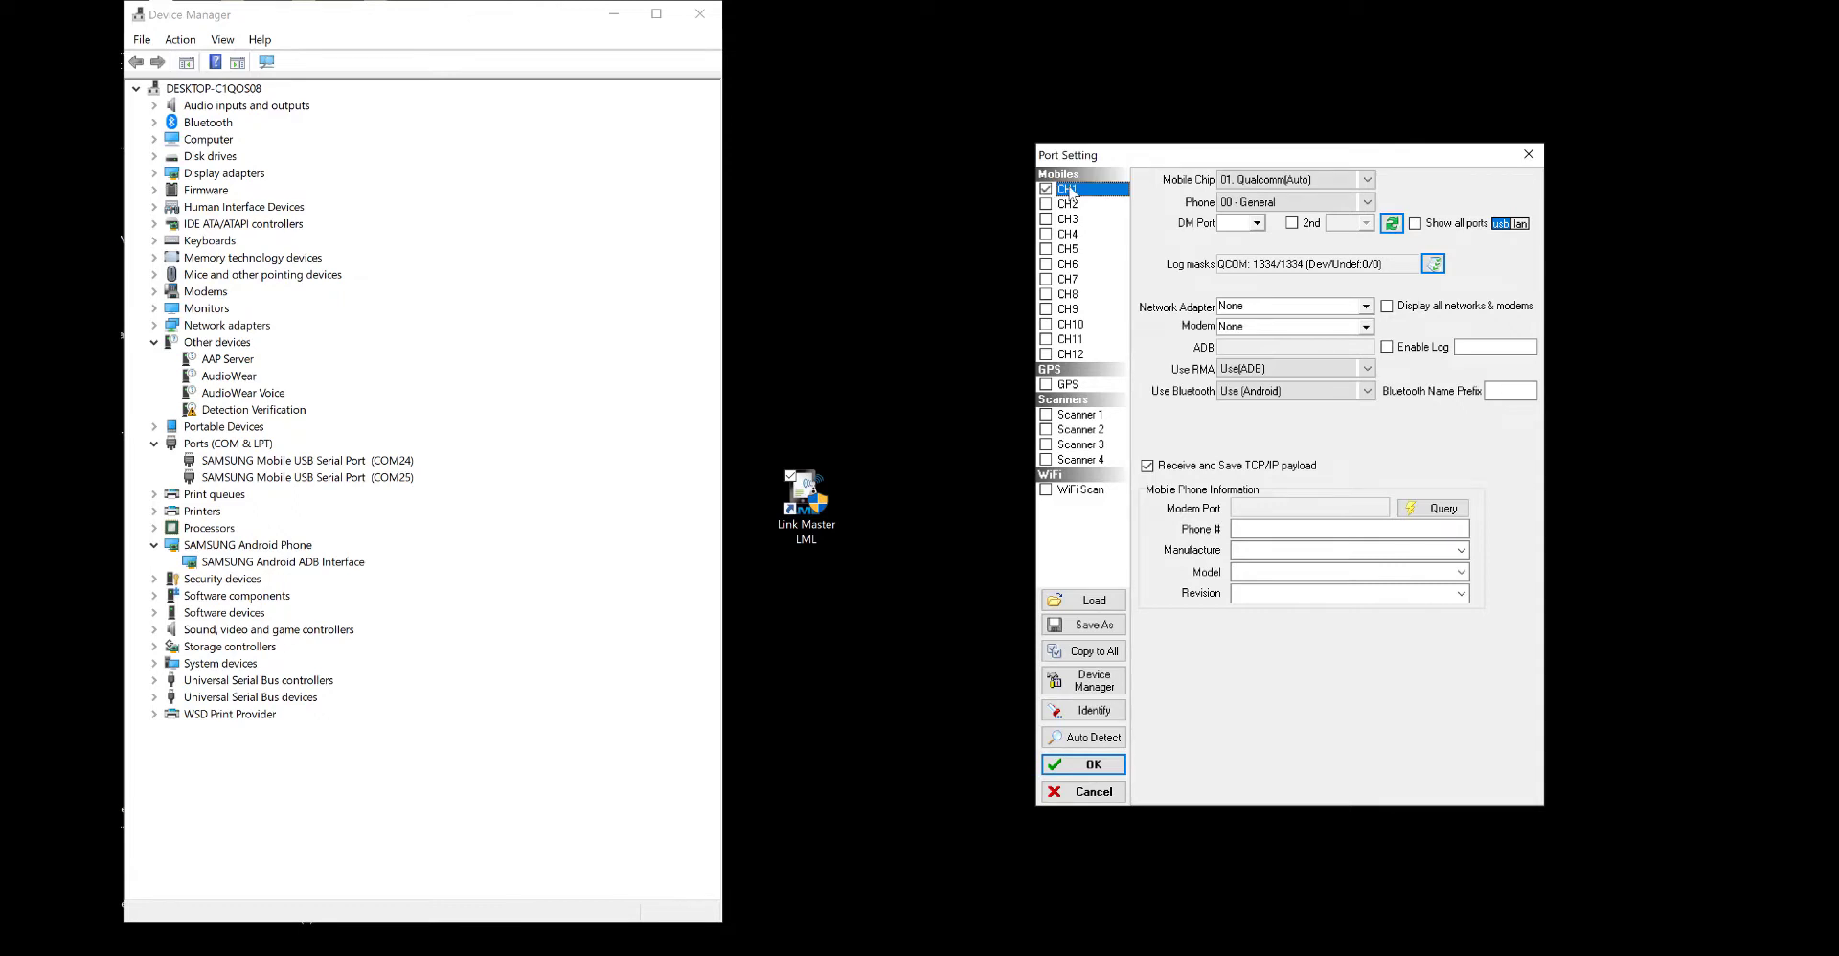
pyautogui.moveTo(1293, 222)
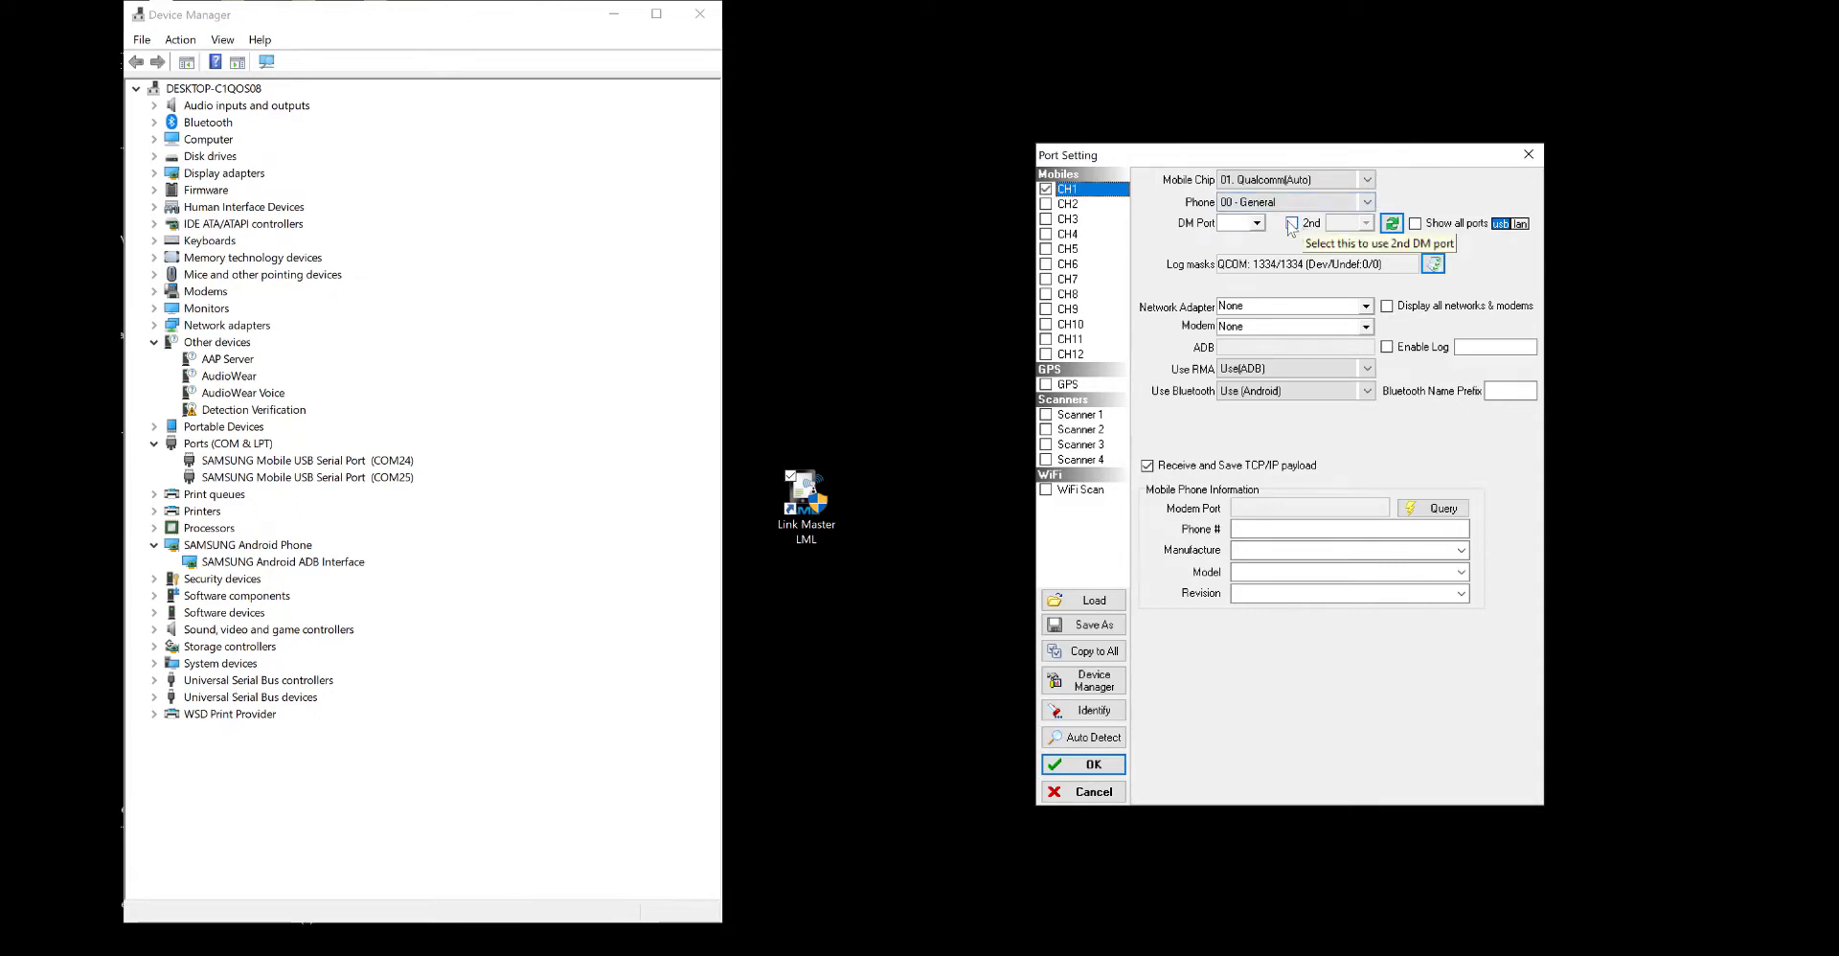
pyautogui.click(1256, 222)
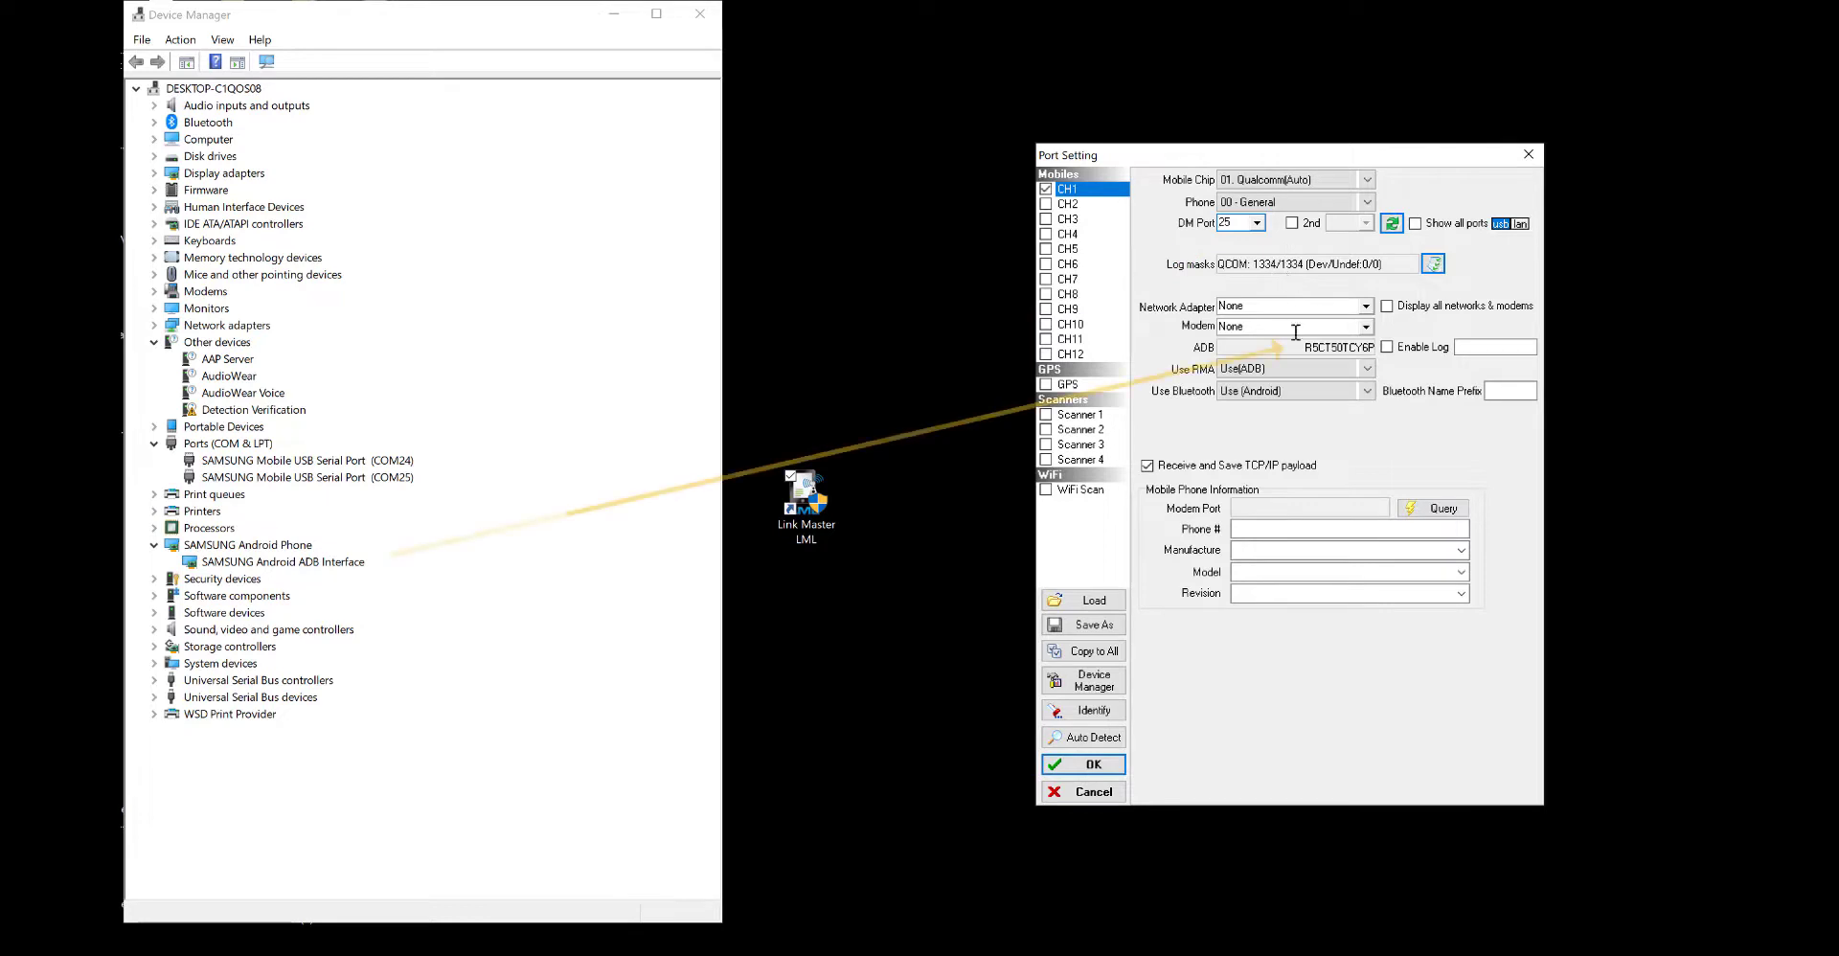
pyautogui.moveTo(1351, 351)
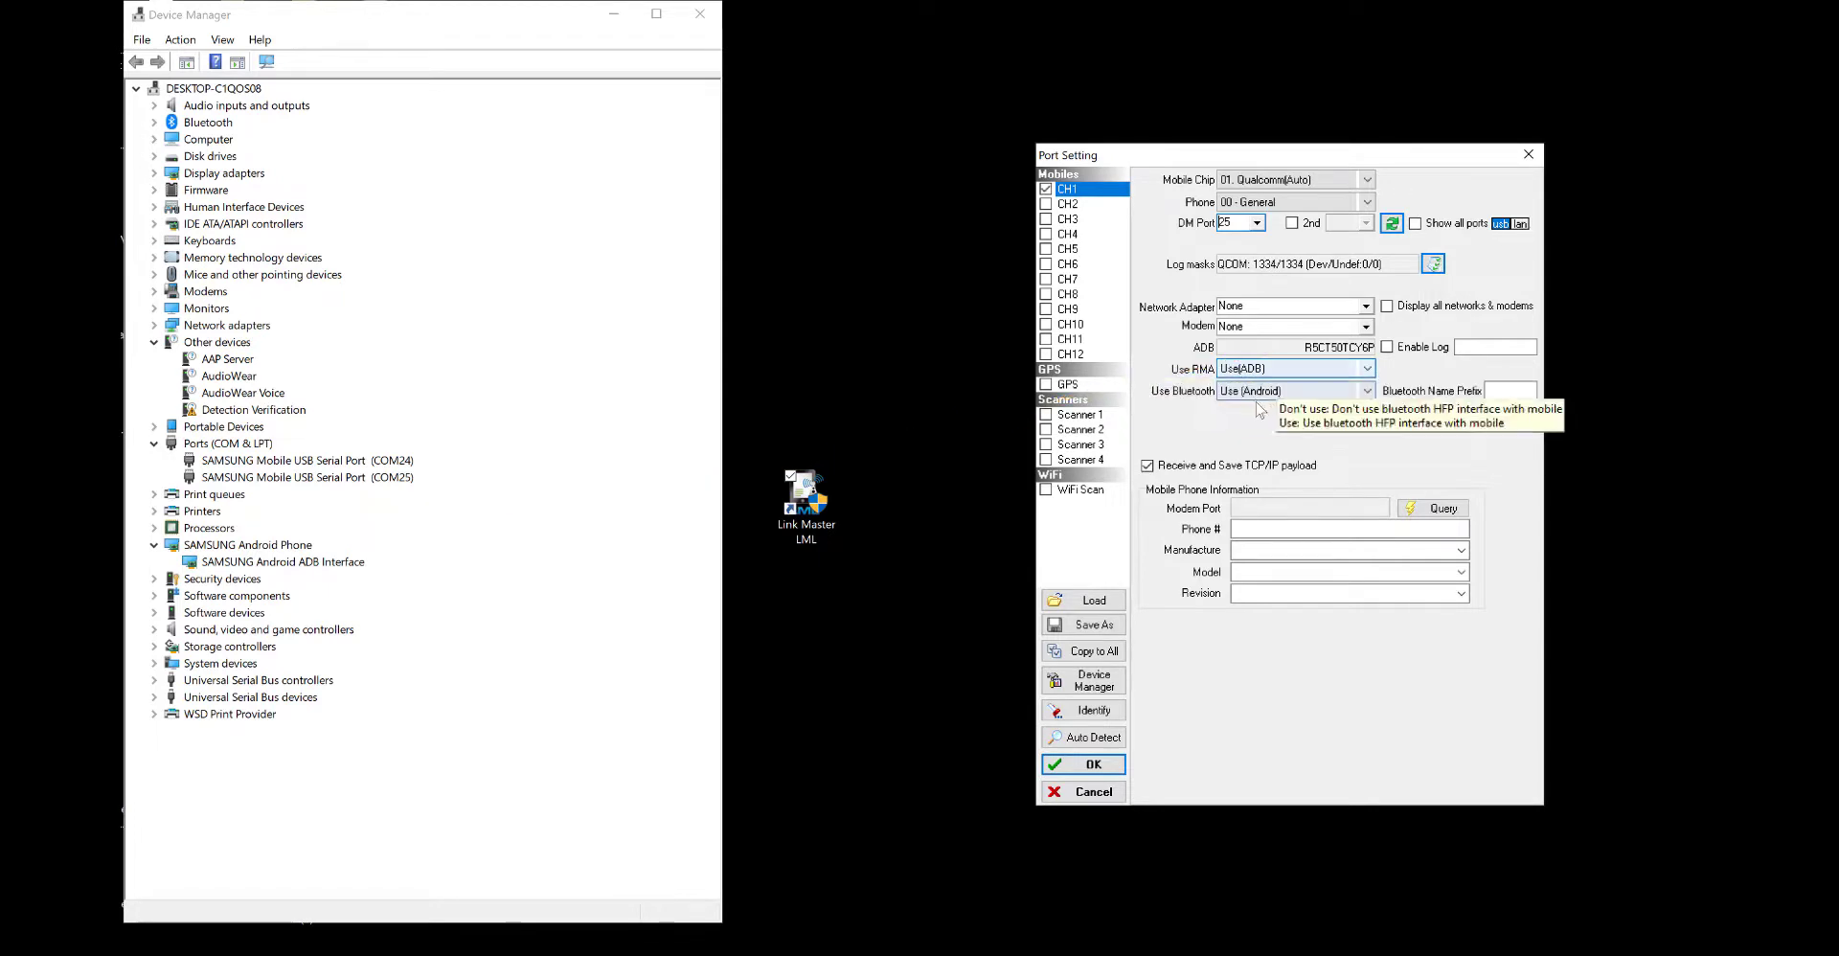
pyautogui.moveTo(1211, 695)
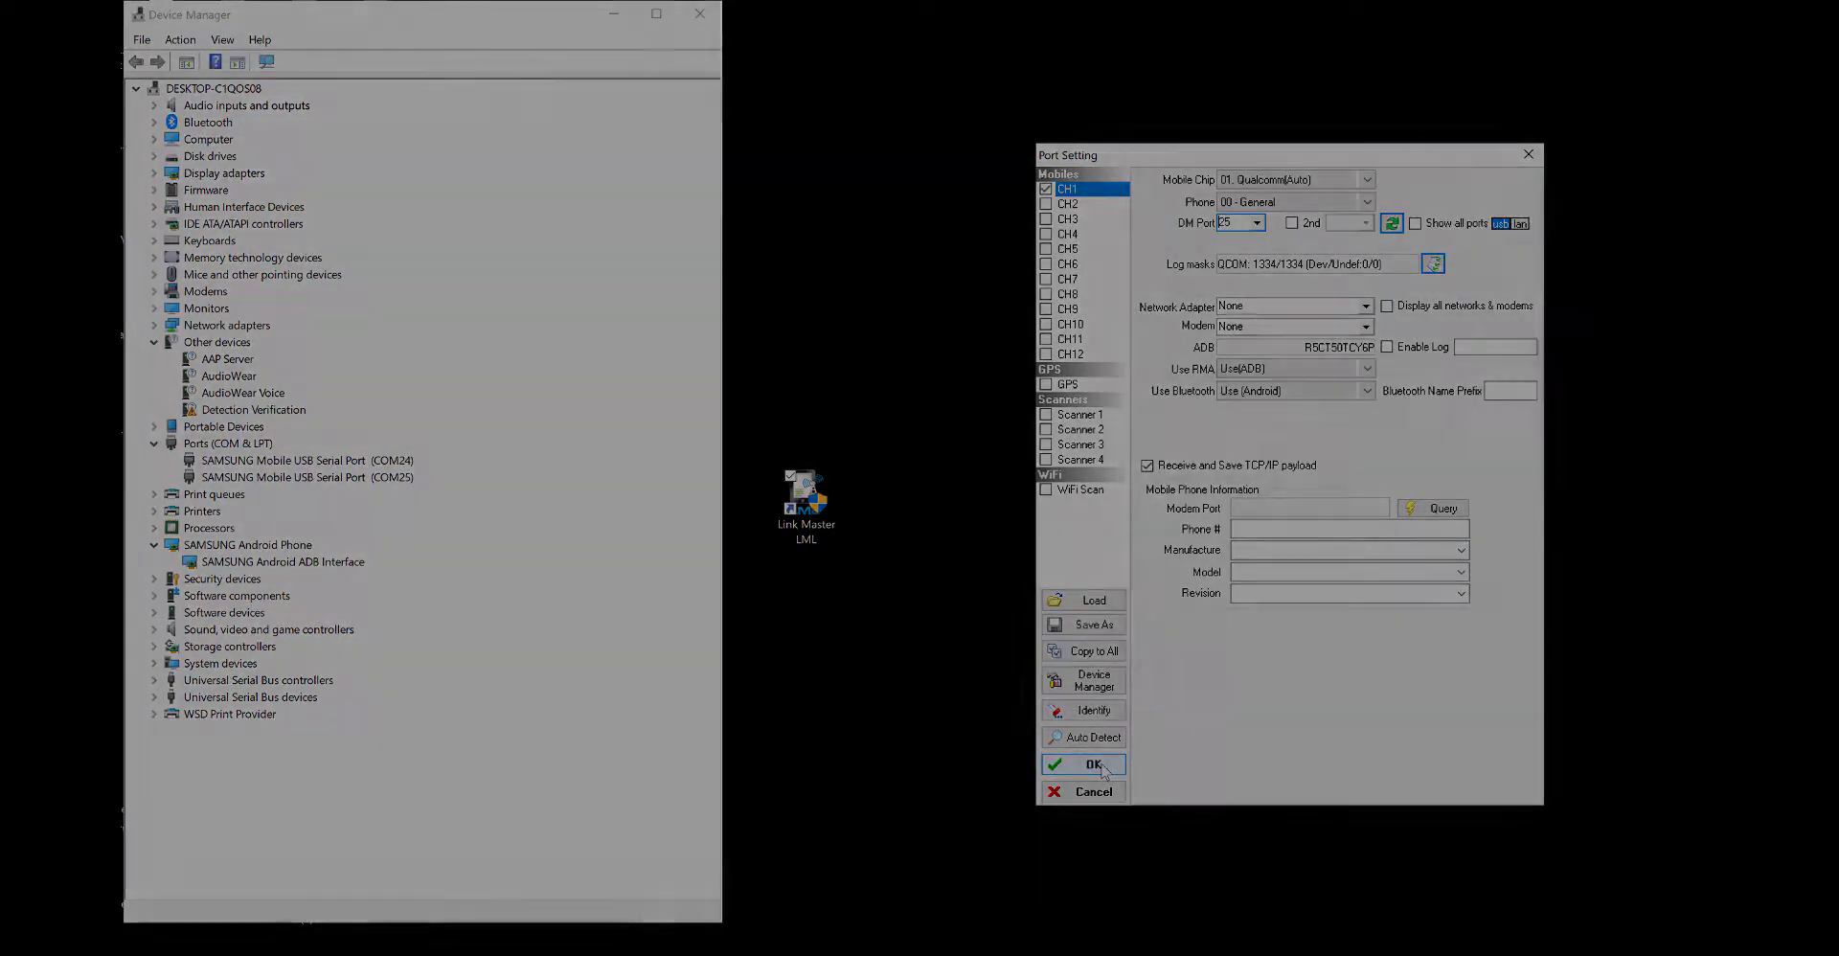
pyautogui.click(1092, 764)
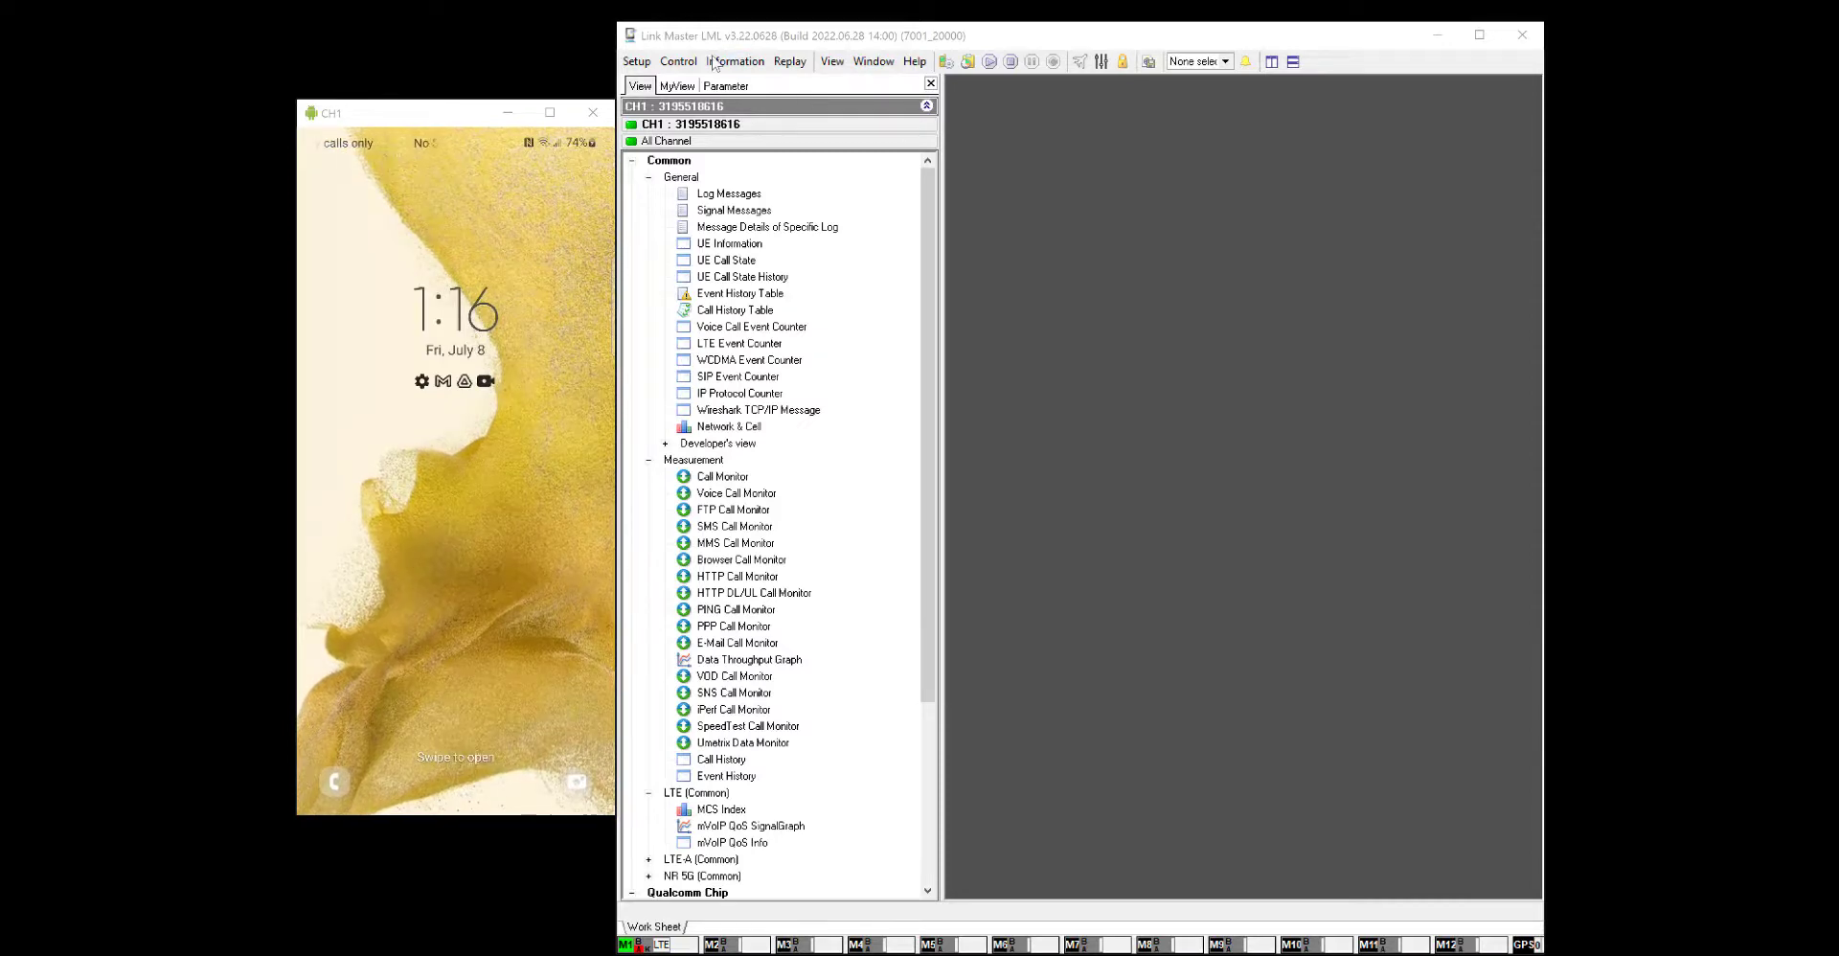
# Step: Open Control > RMA Setting and check channel 1's ADB device
pyautogui.click(678, 62)
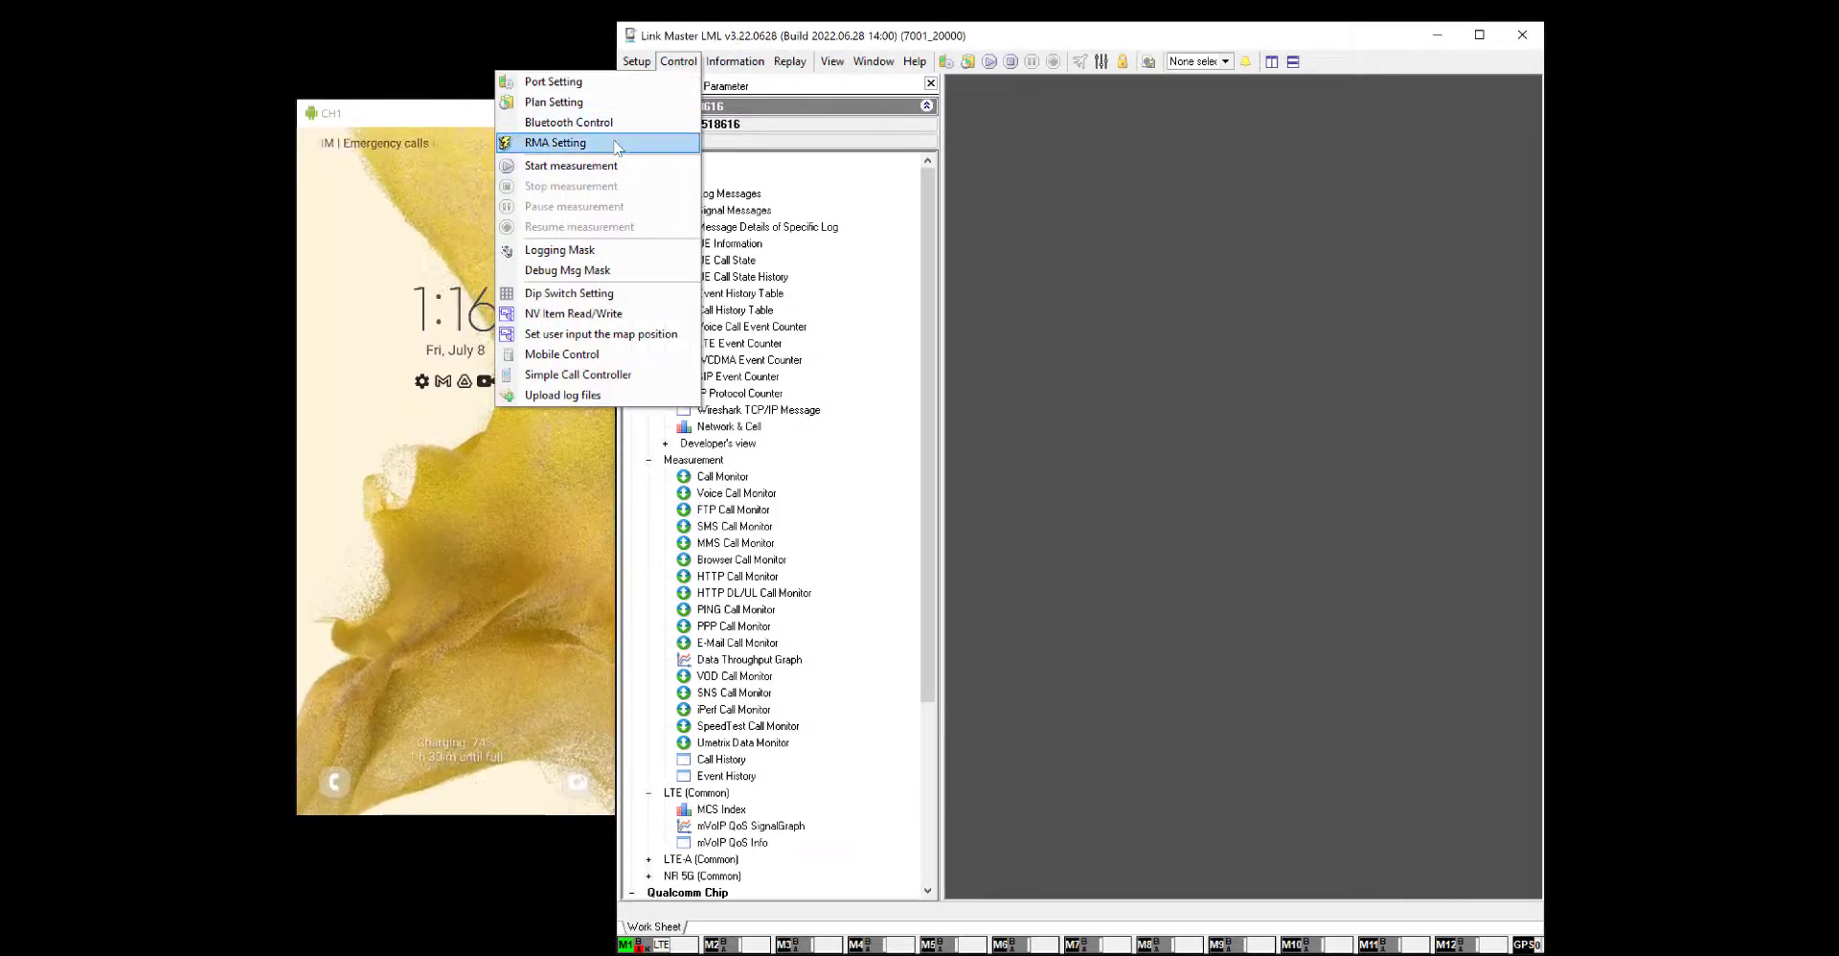
pyautogui.click(555, 142)
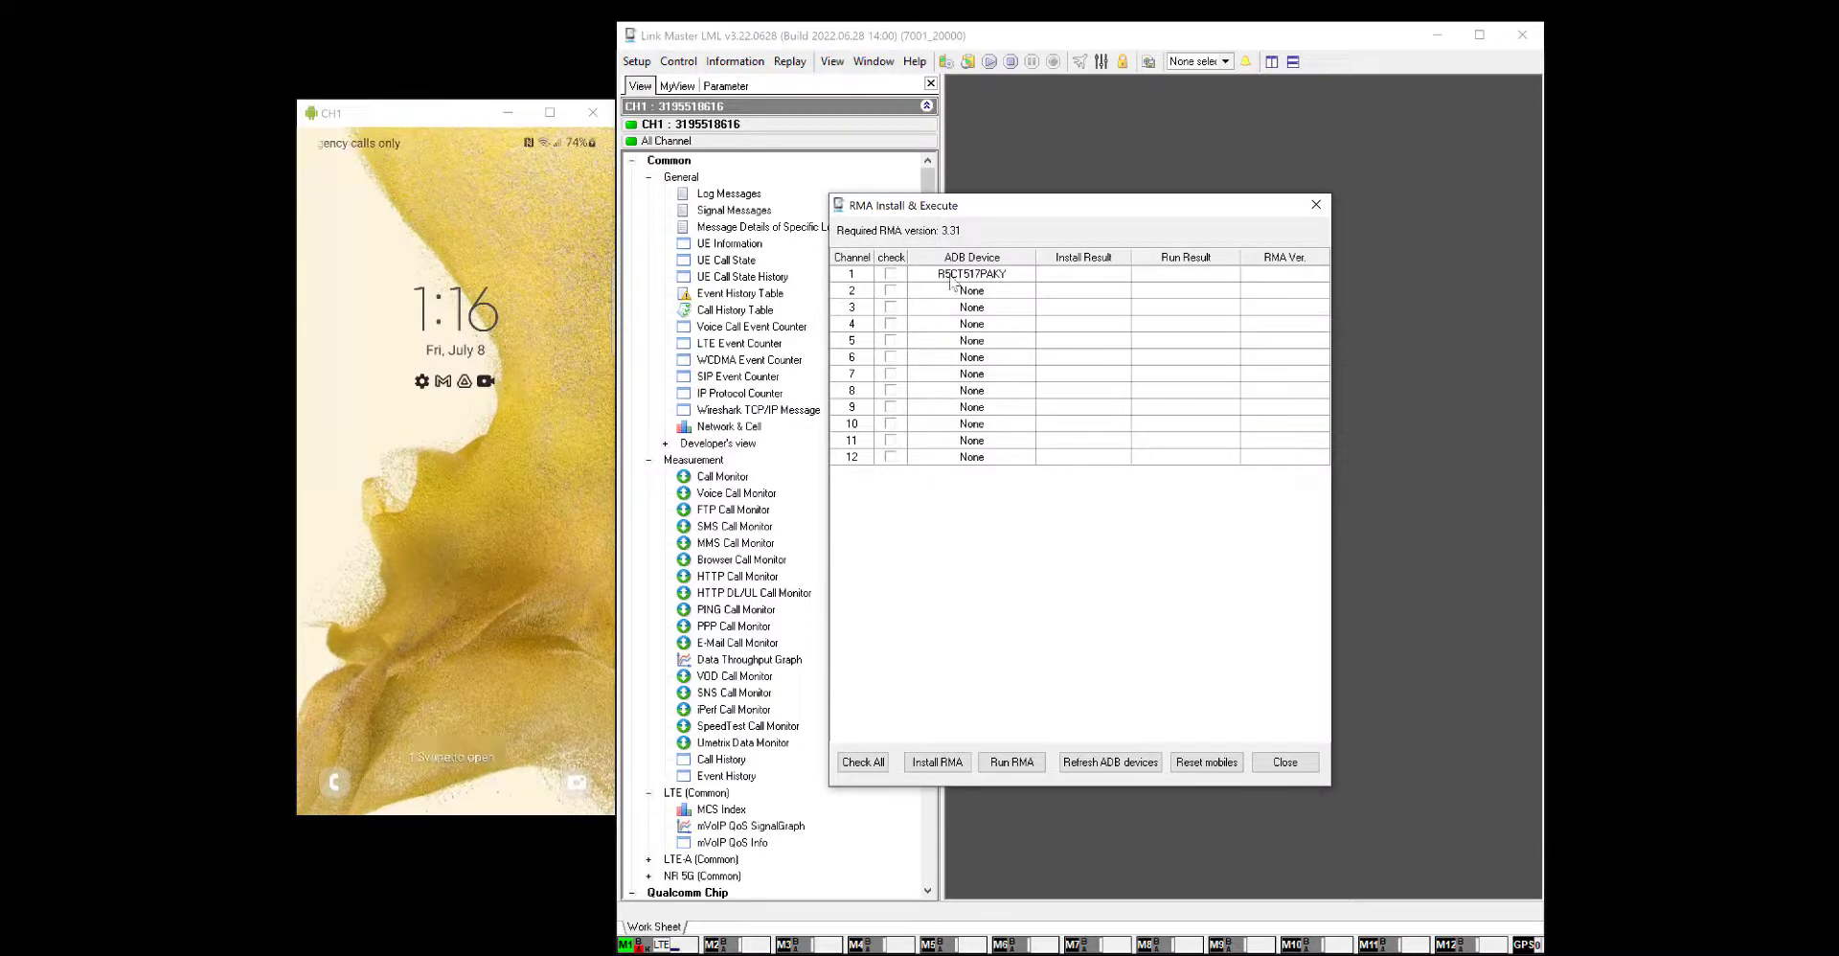
pyautogui.click(891, 273)
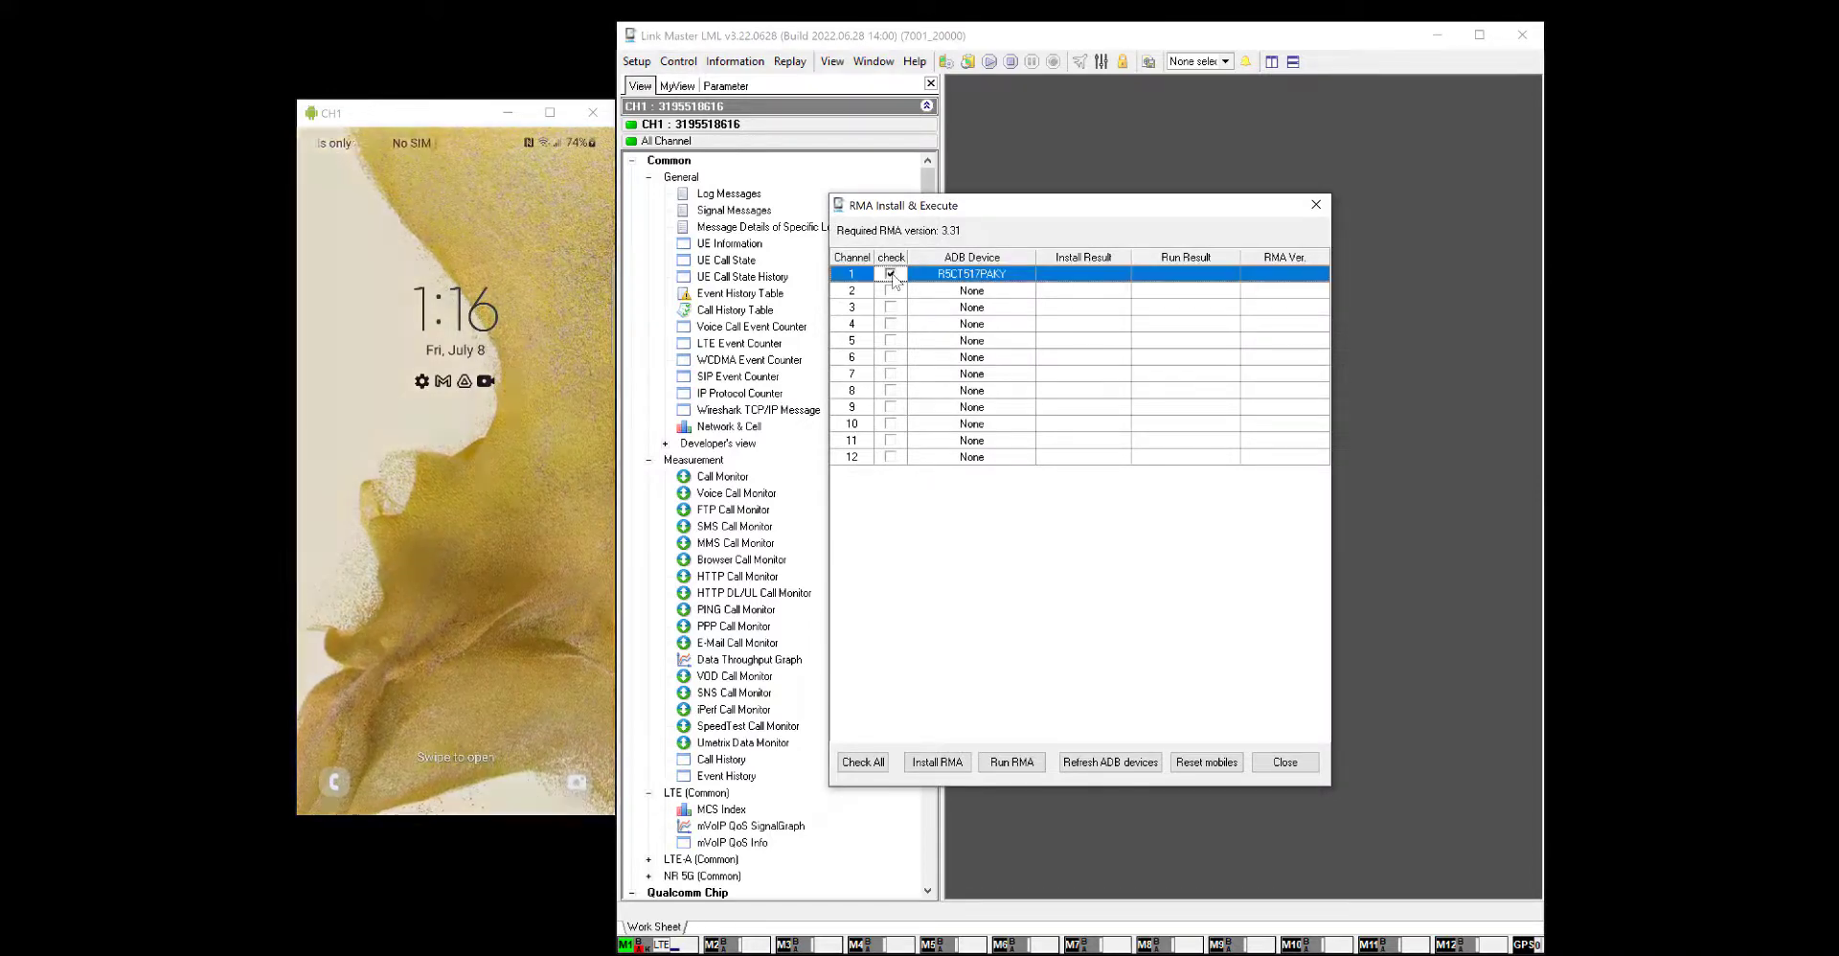
pyautogui.click(937, 761)
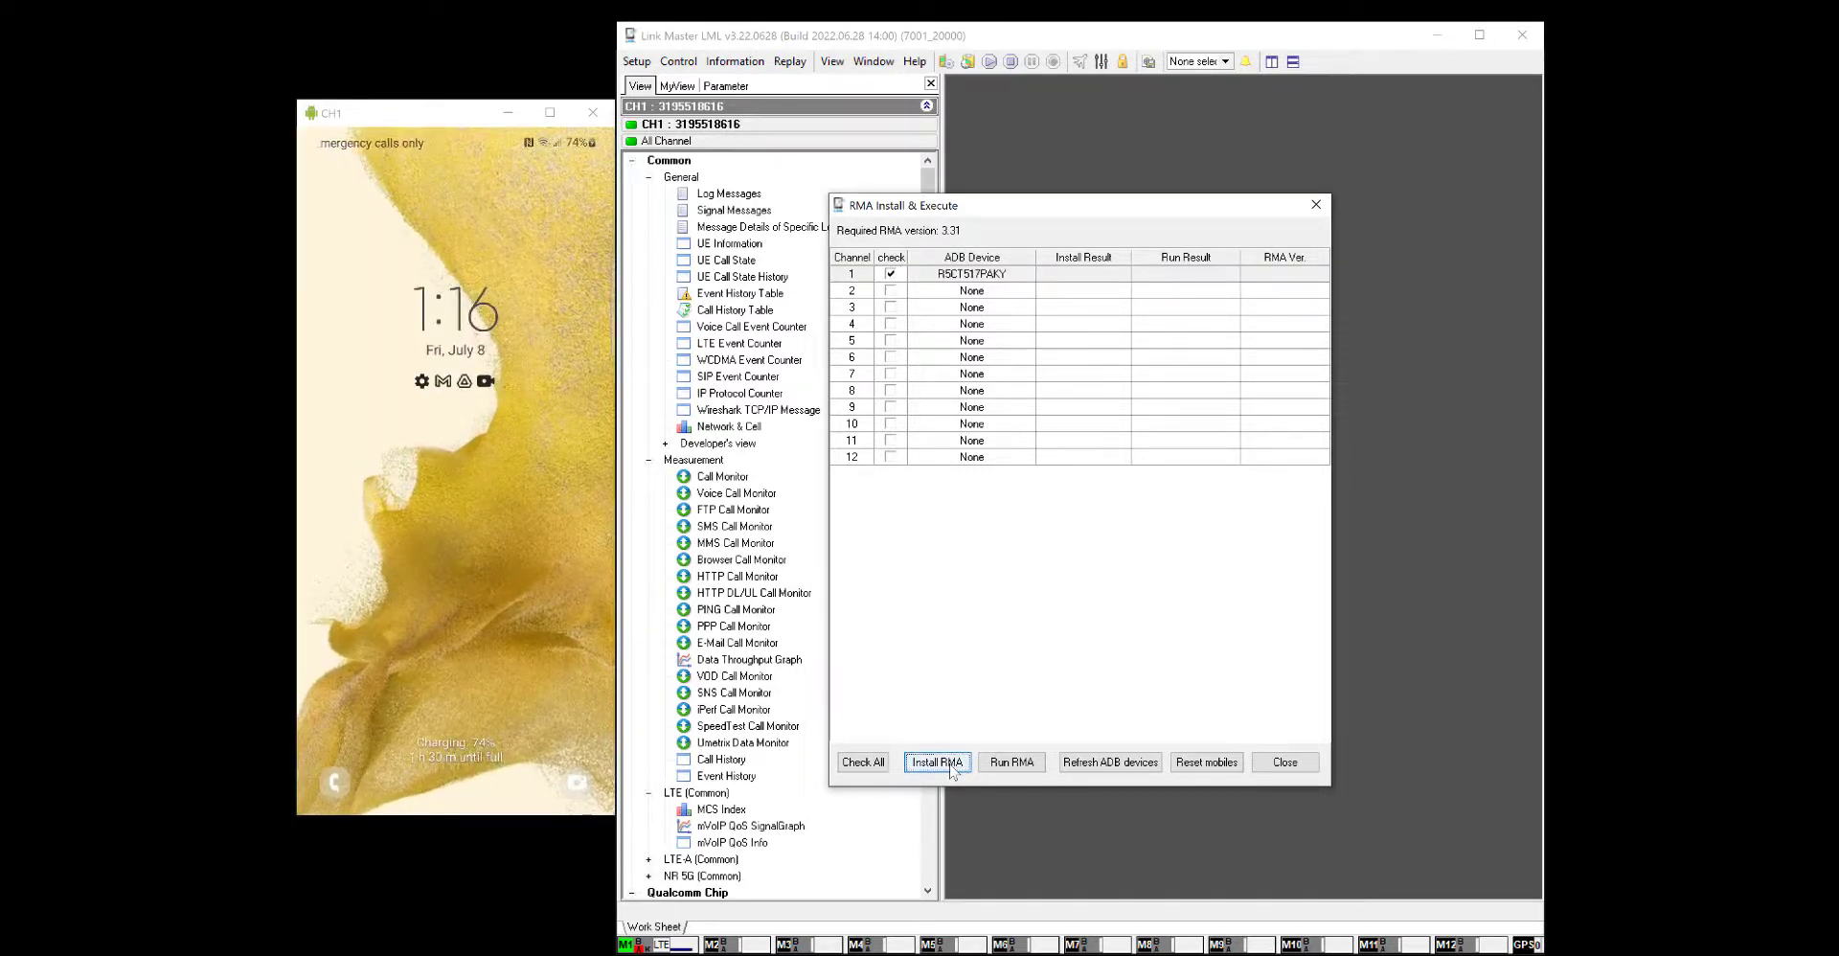
# Step: Install RMA on channel 1 and grant it Change system settings and All files access
pyautogui.click(937, 761)
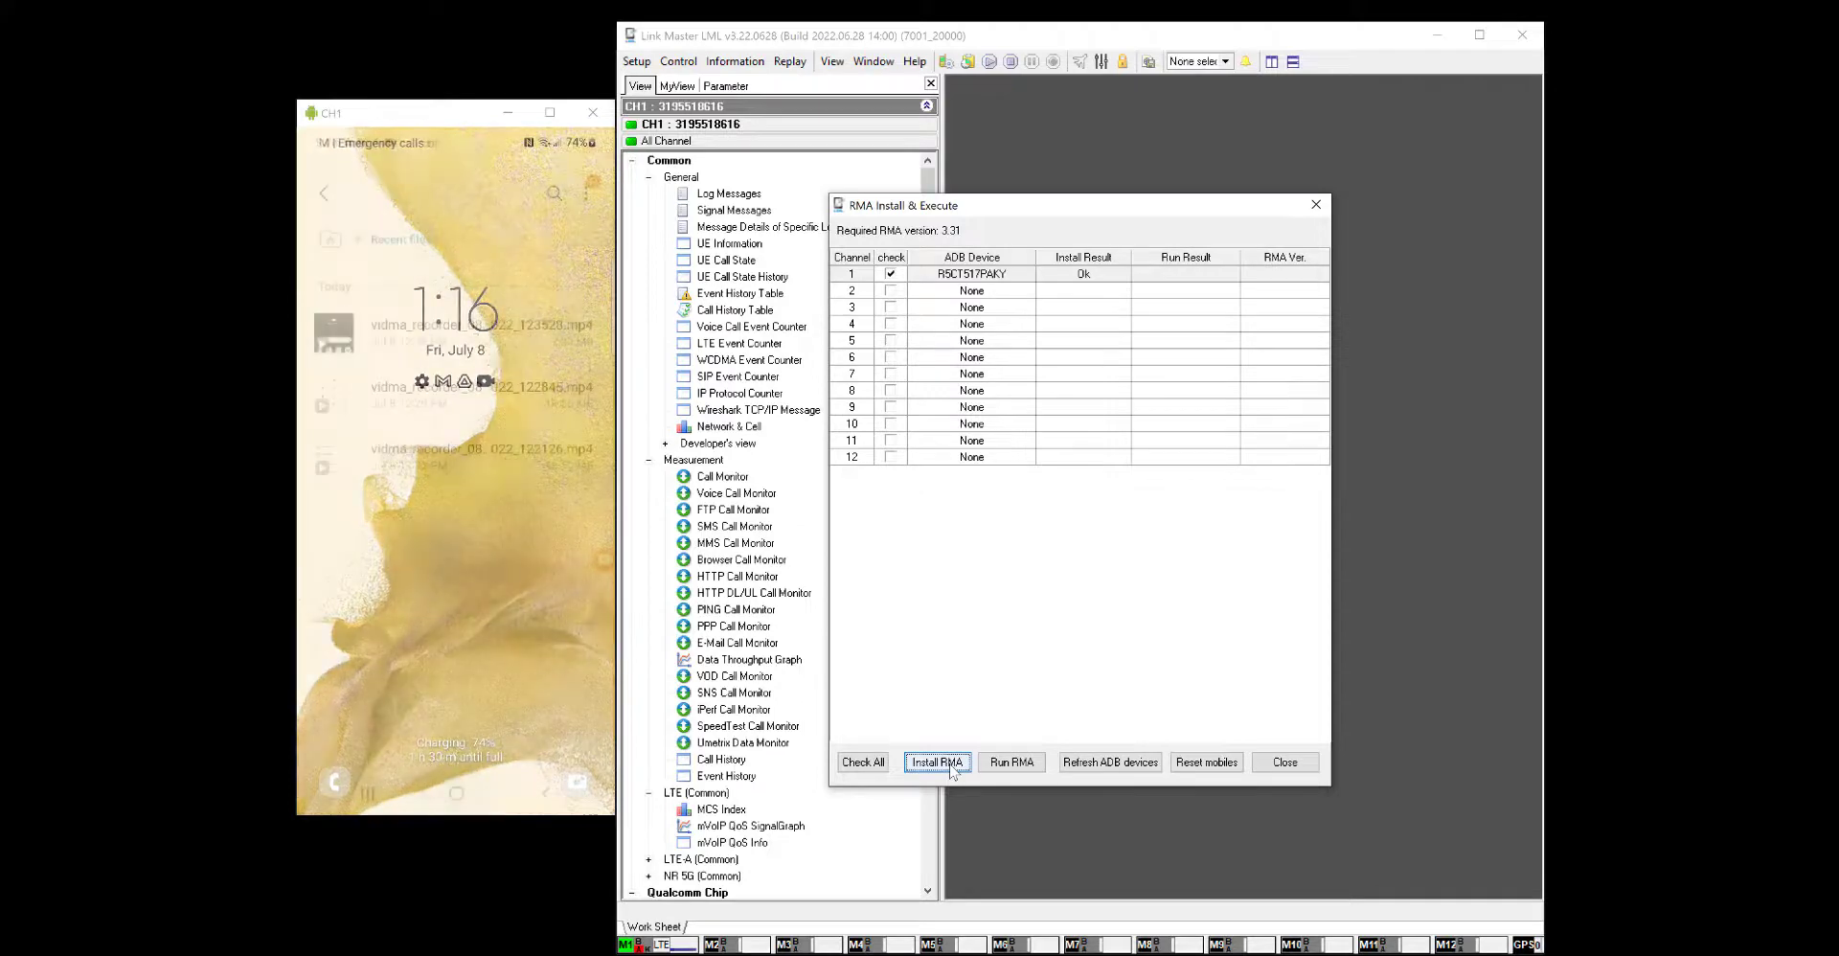
pyautogui.click(937, 762)
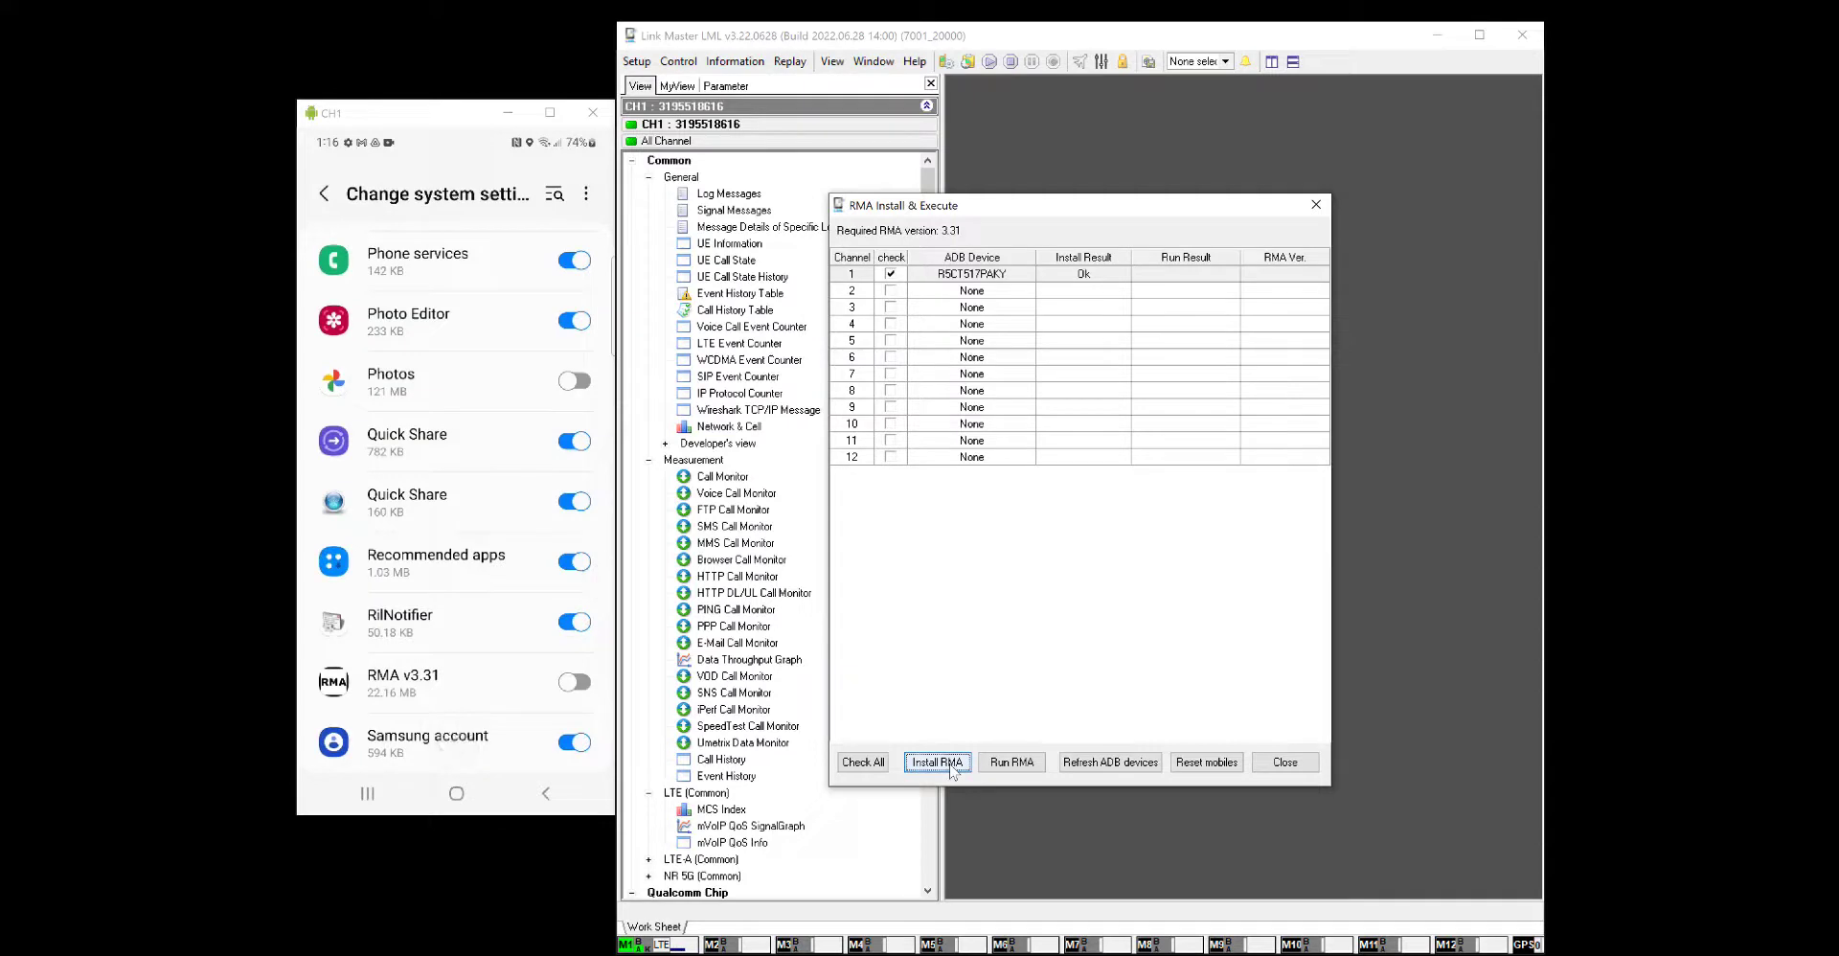
pyautogui.click(573, 682)
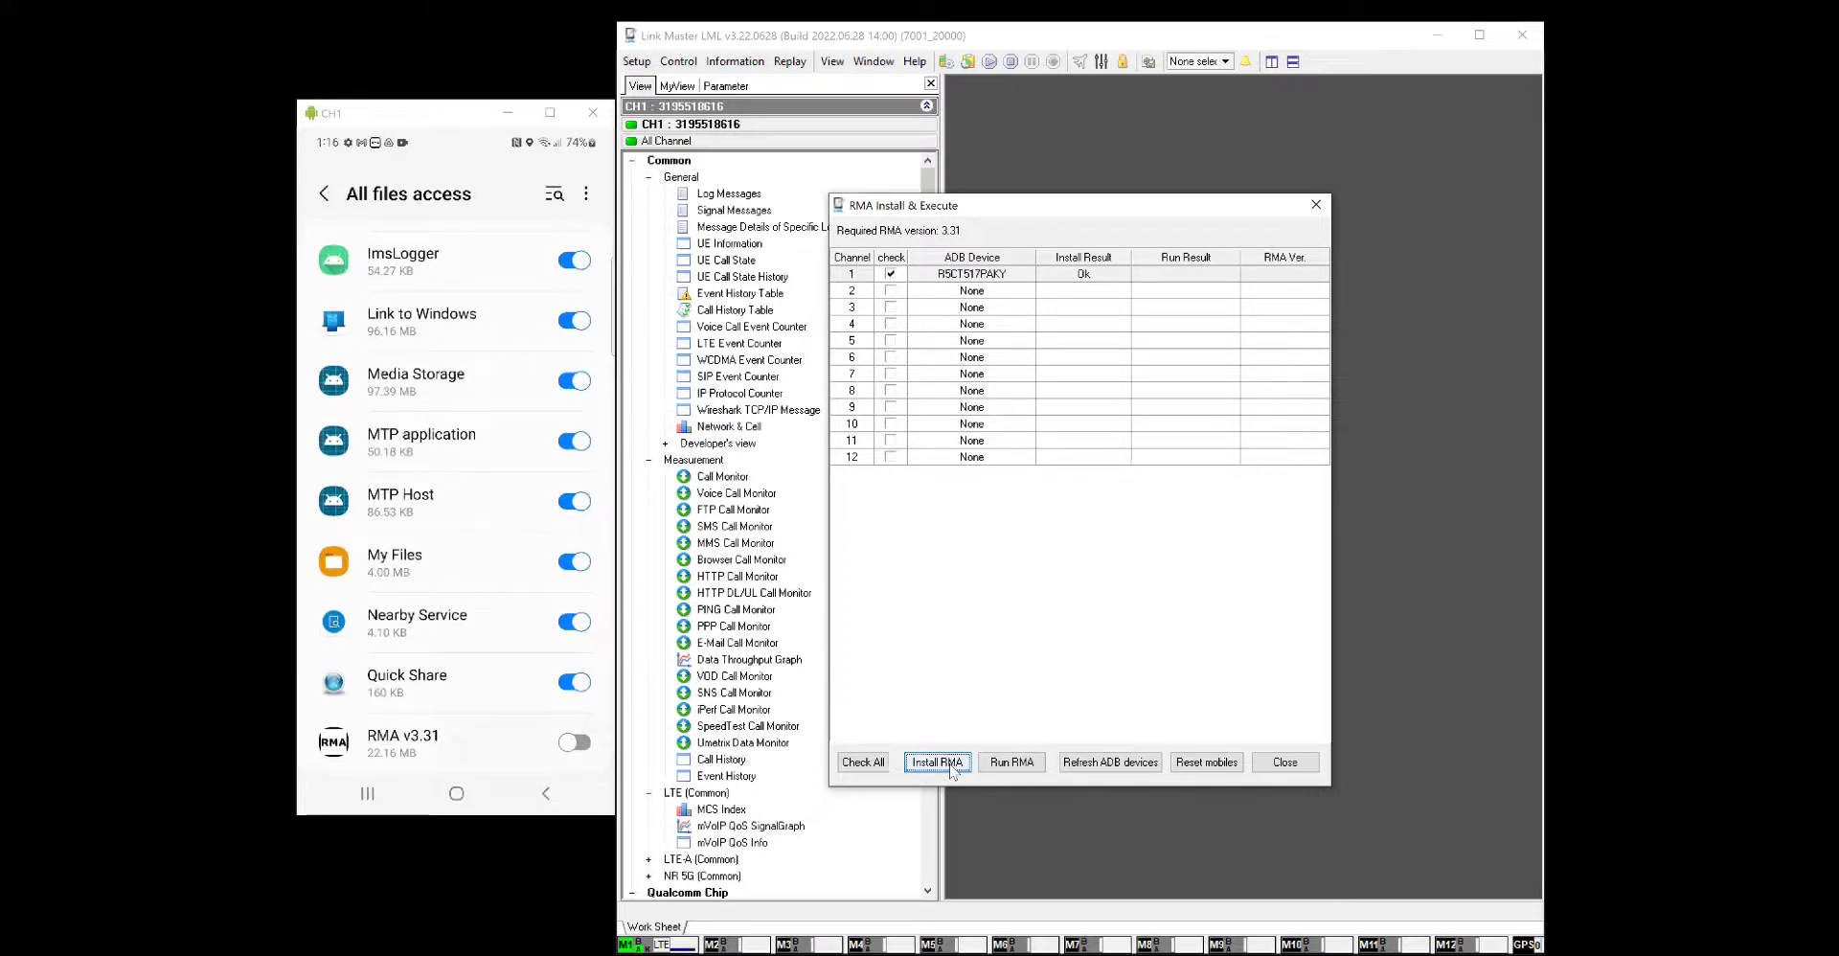
pyautogui.click(574, 742)
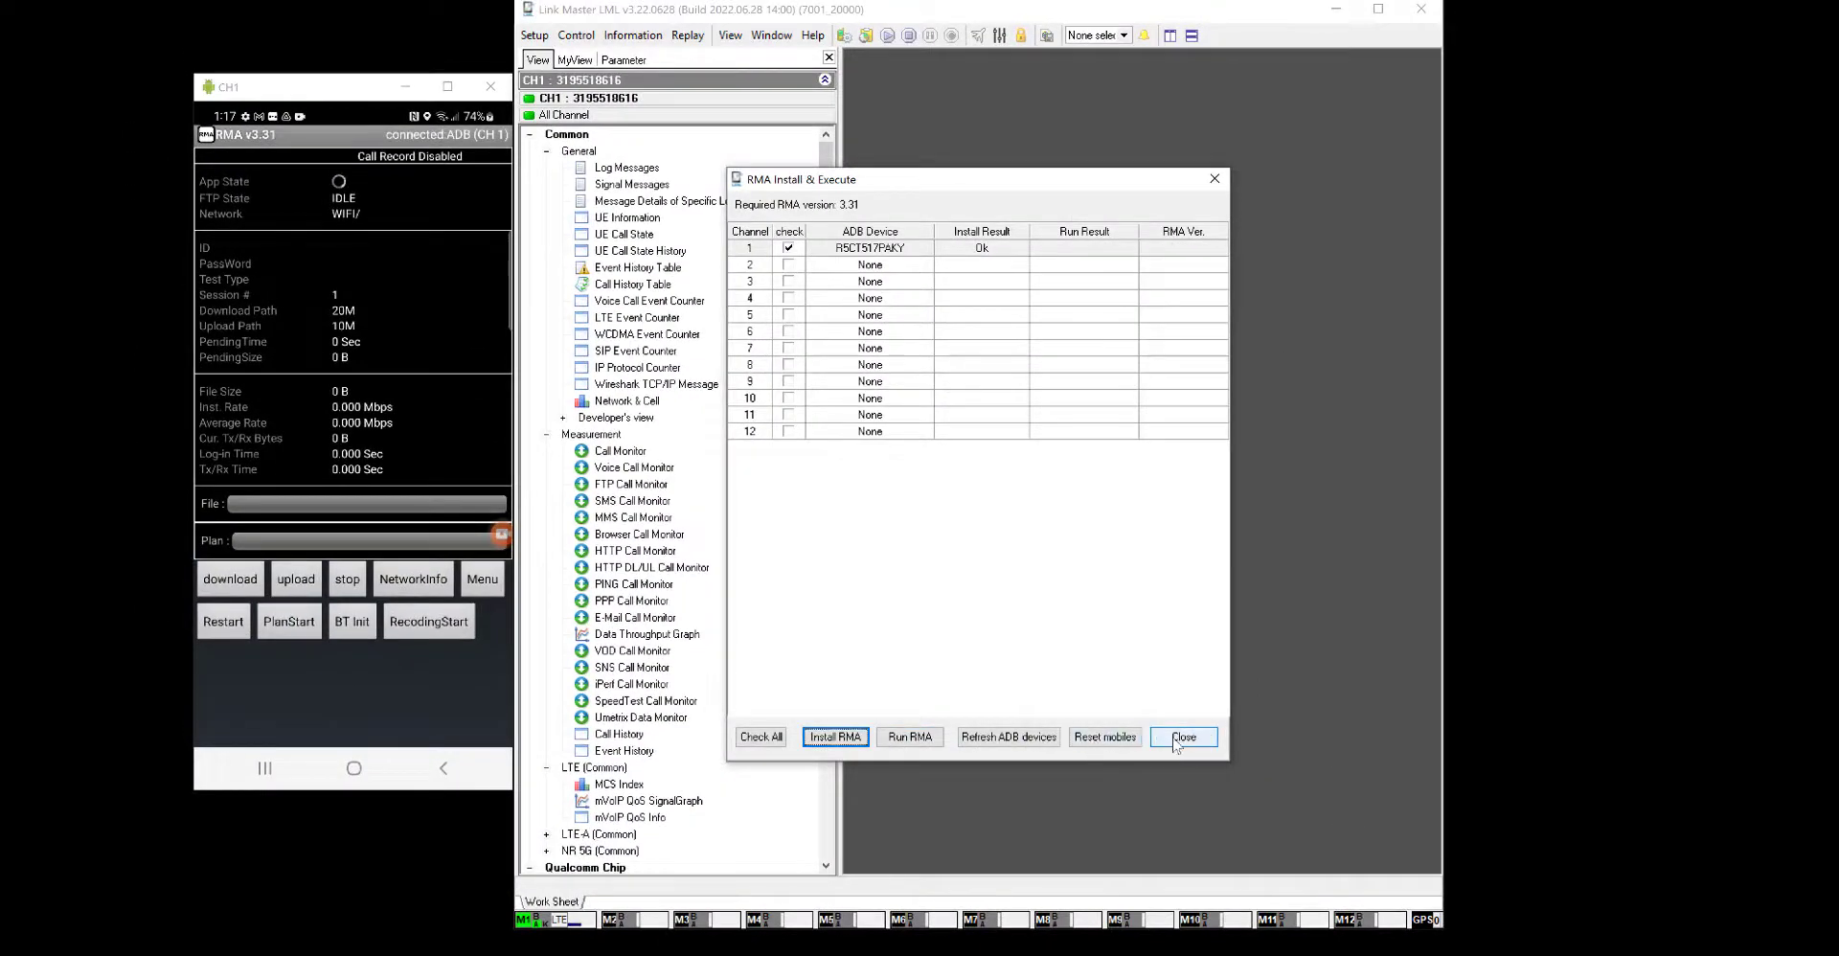
# Step: Close the RMA Install & Execute window to return to Link Master's main window
pyautogui.click(1183, 736)
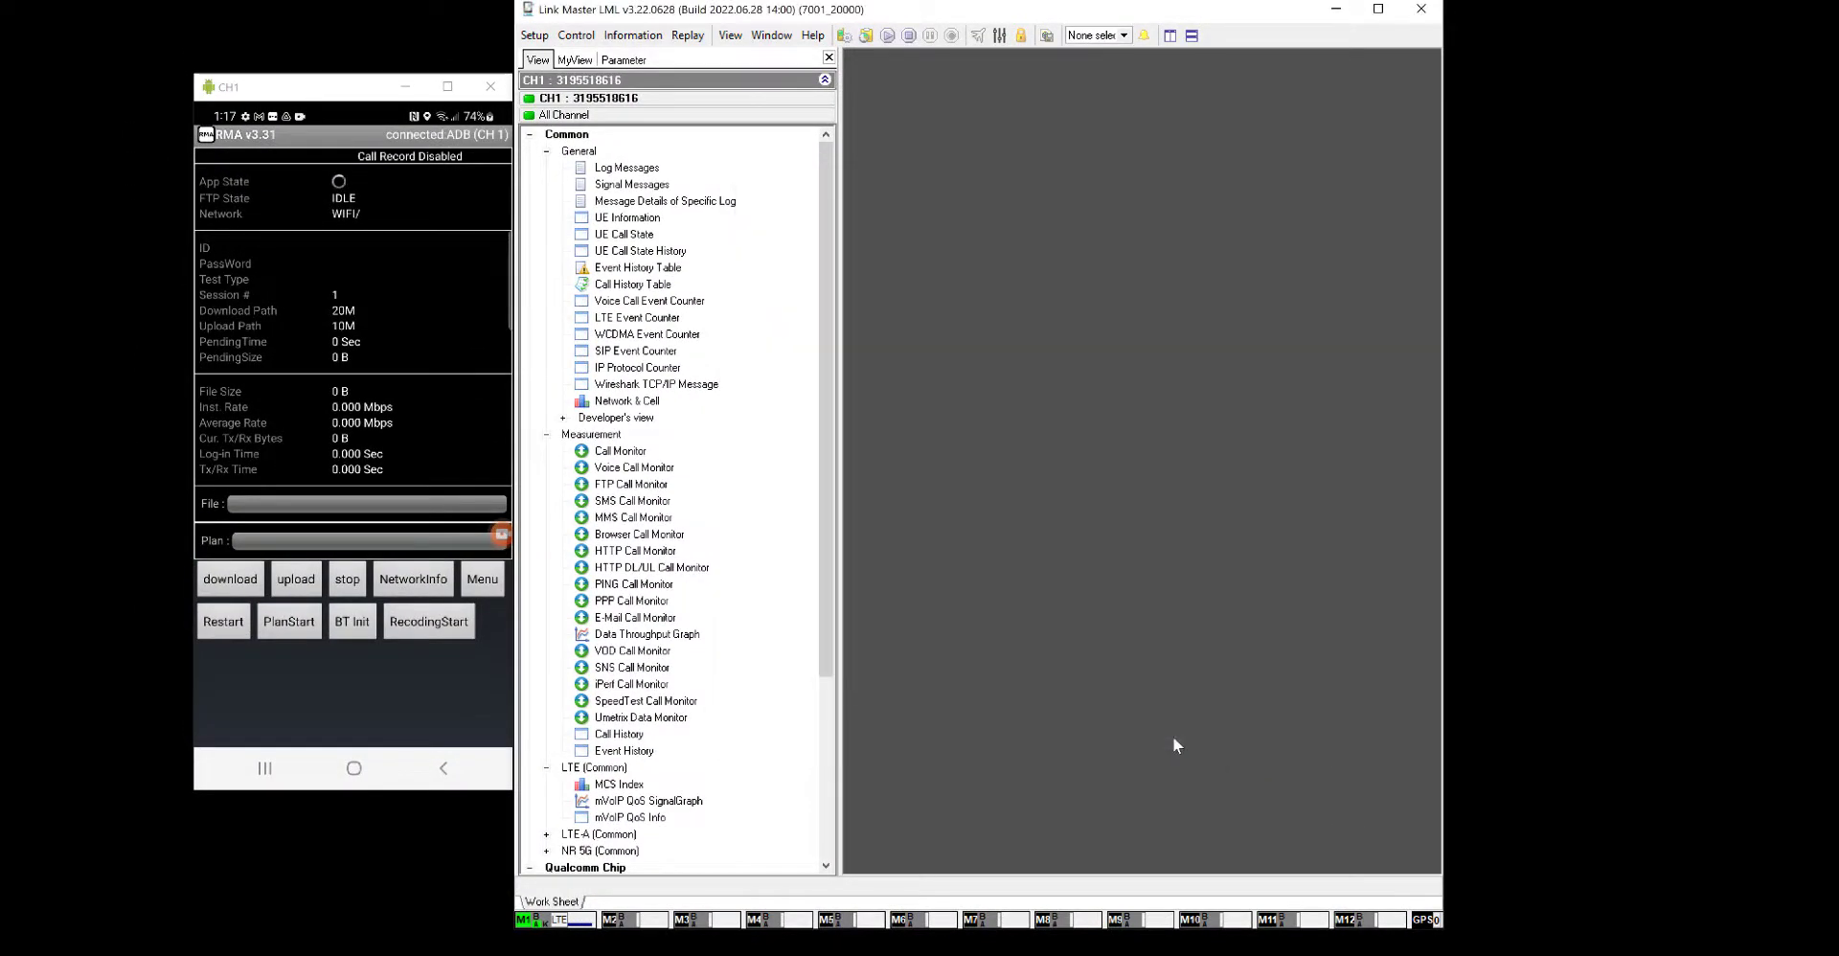